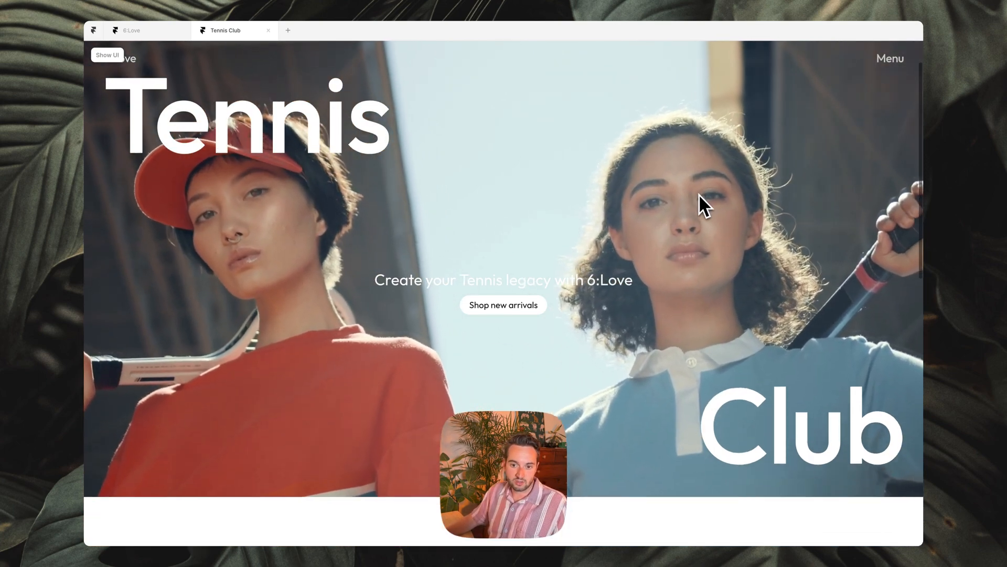
Draw a horizontal stack near the top of the Desktop page
scroll(down, 3)
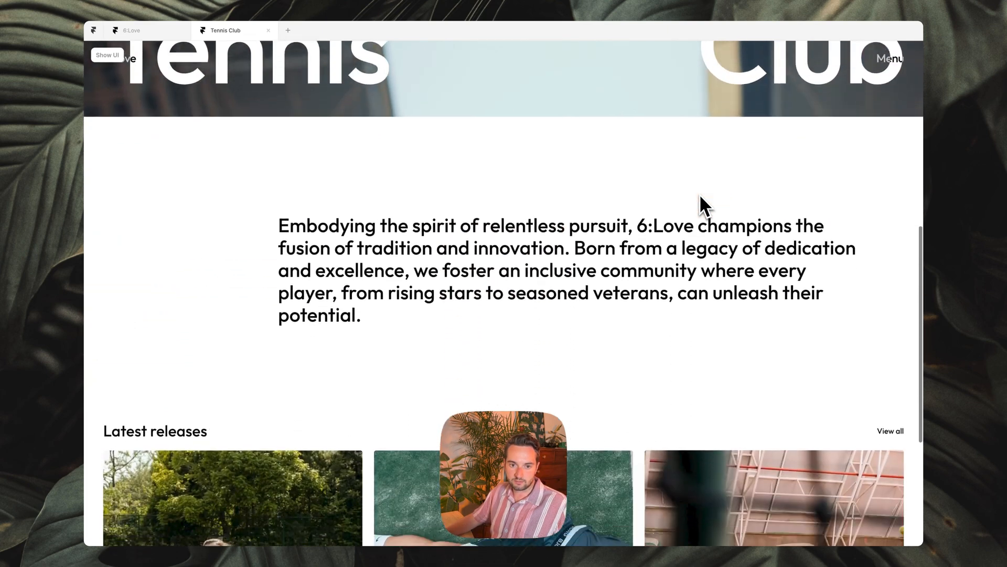
scroll(up, 3)
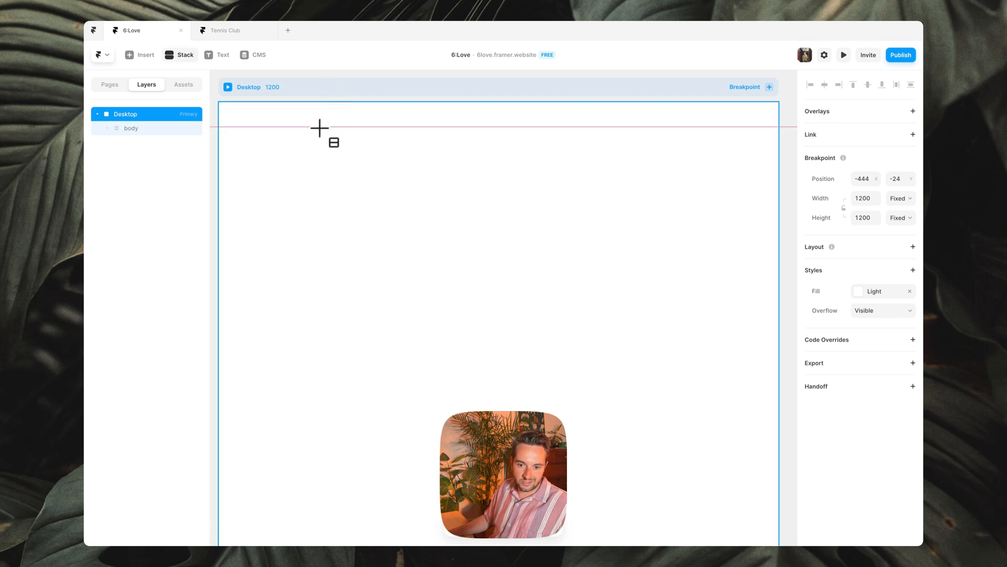
drag(245, 122, 382, 143)
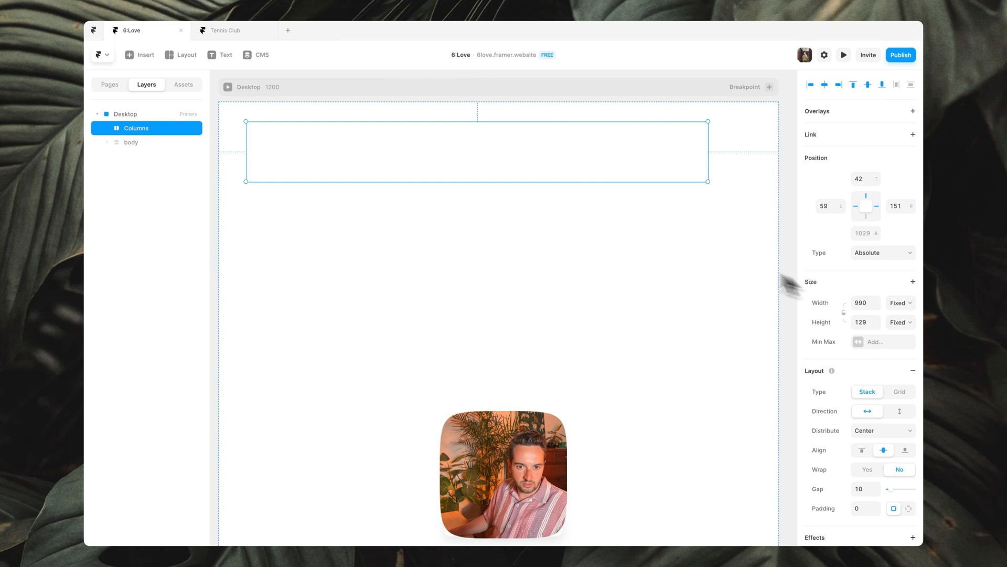
mouse_move(731, 263)
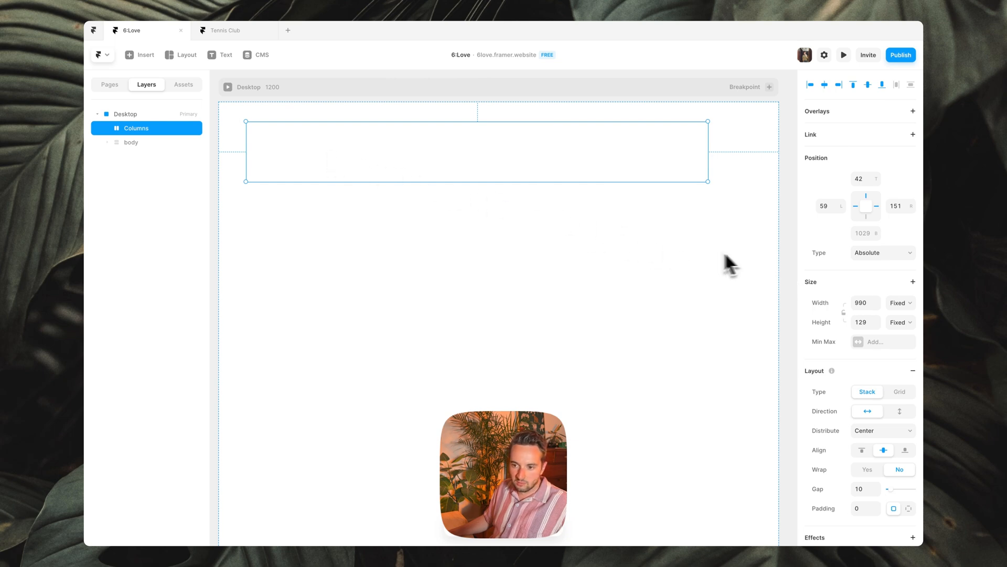
Make the stack fixed, 100% relative width, 72 tall, pinned to top, and rename the layer
click(882, 253)
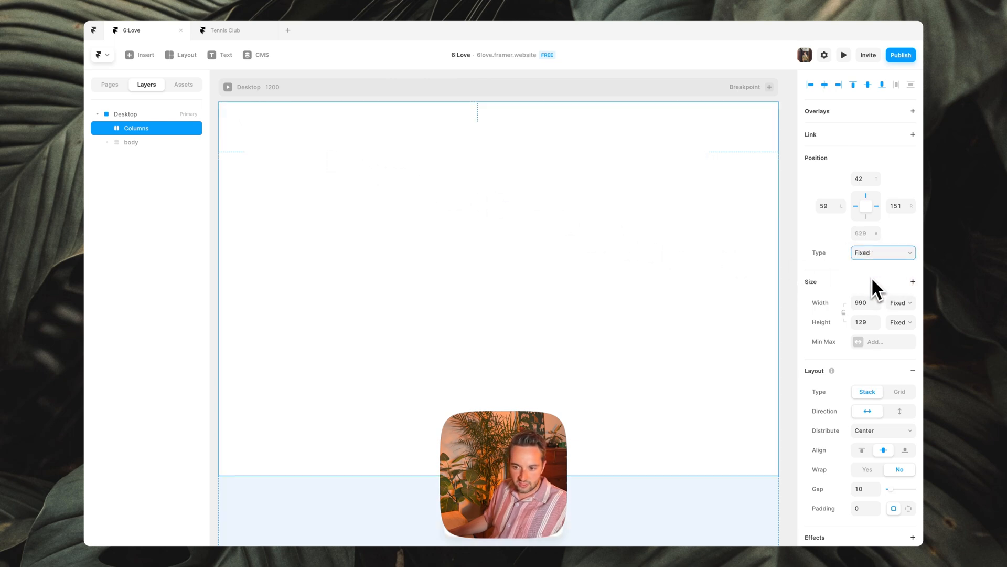
click(899, 302)
text(72)
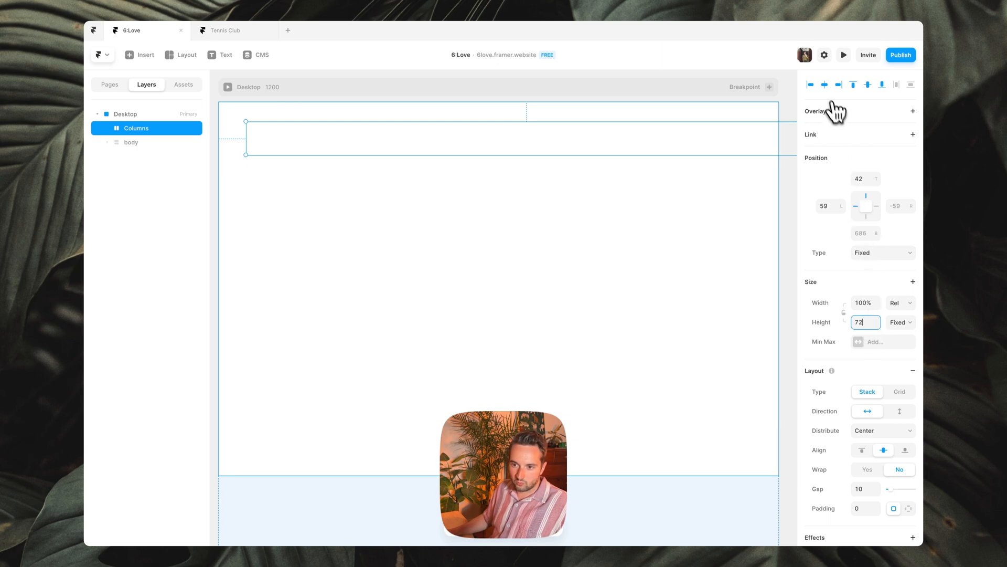
click(851, 84)
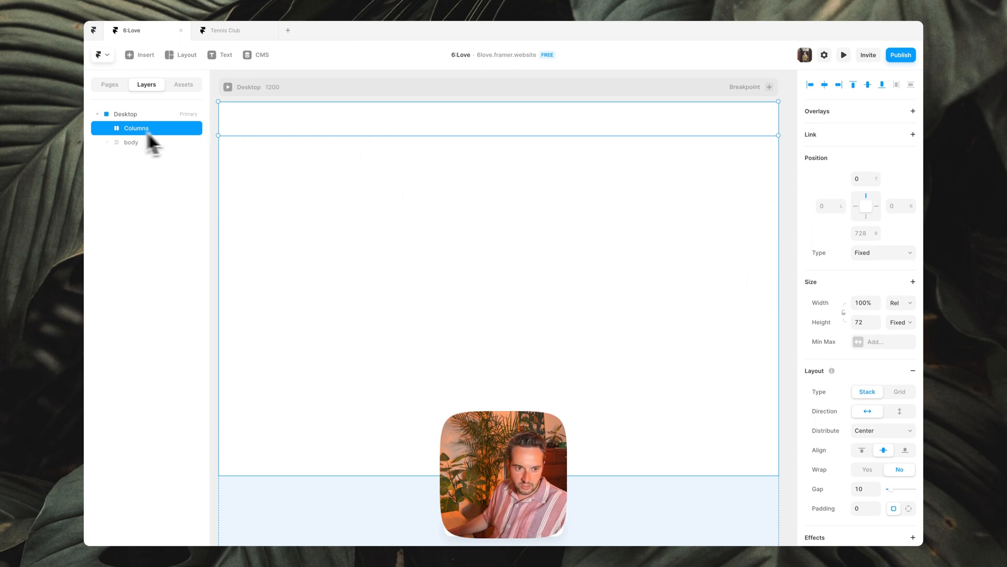
double_click(137, 128)
text(navigation)
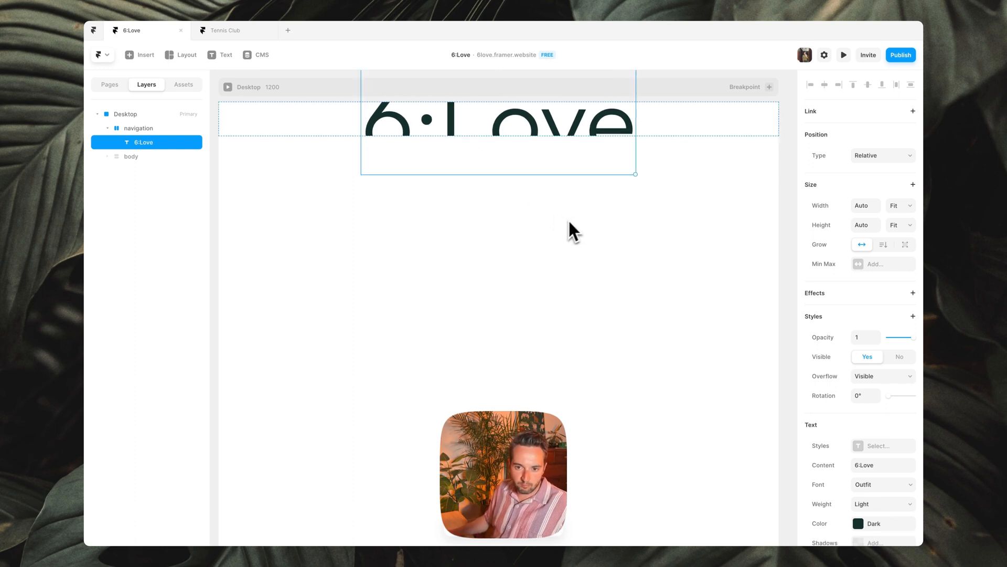
Apply the p3 (Nav) text style to the 6:Love text
click(882, 398)
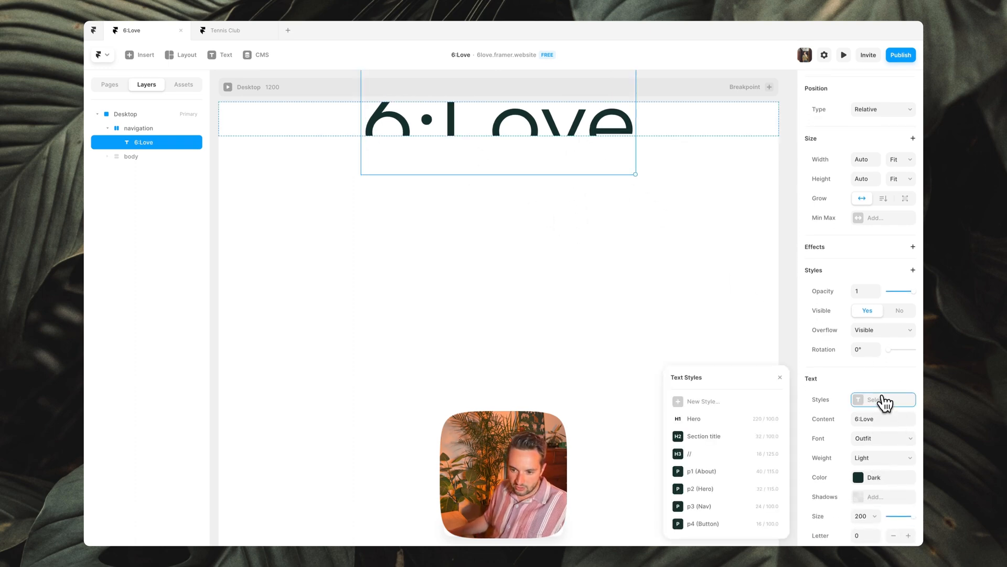
mouse_move(703, 488)
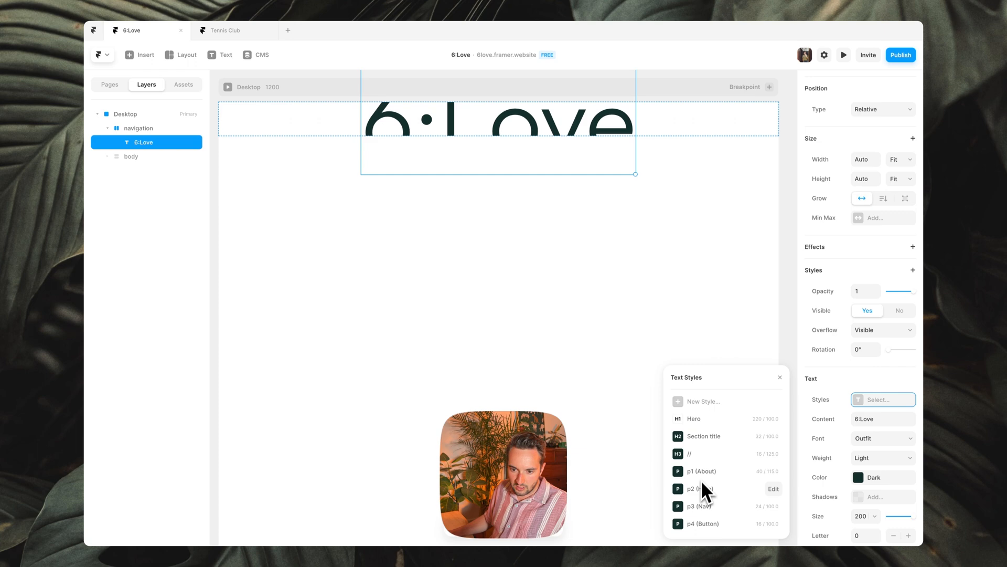
click(699, 505)
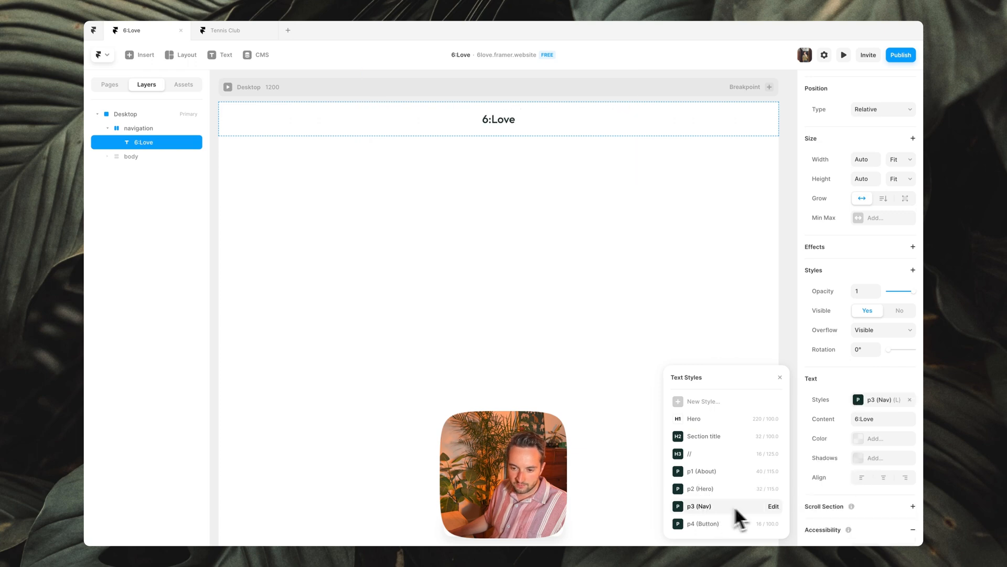
click(774, 506)
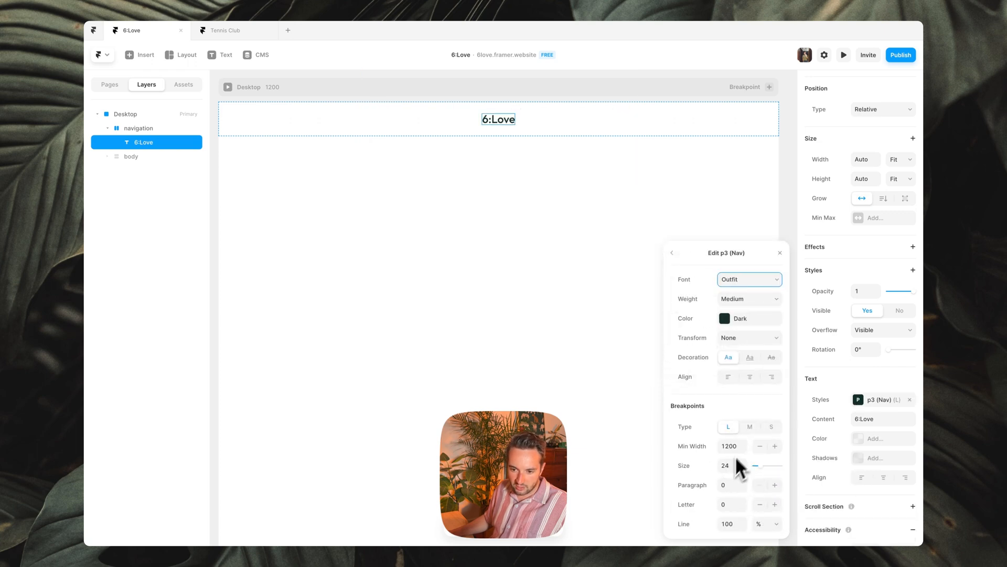
click(771, 427)
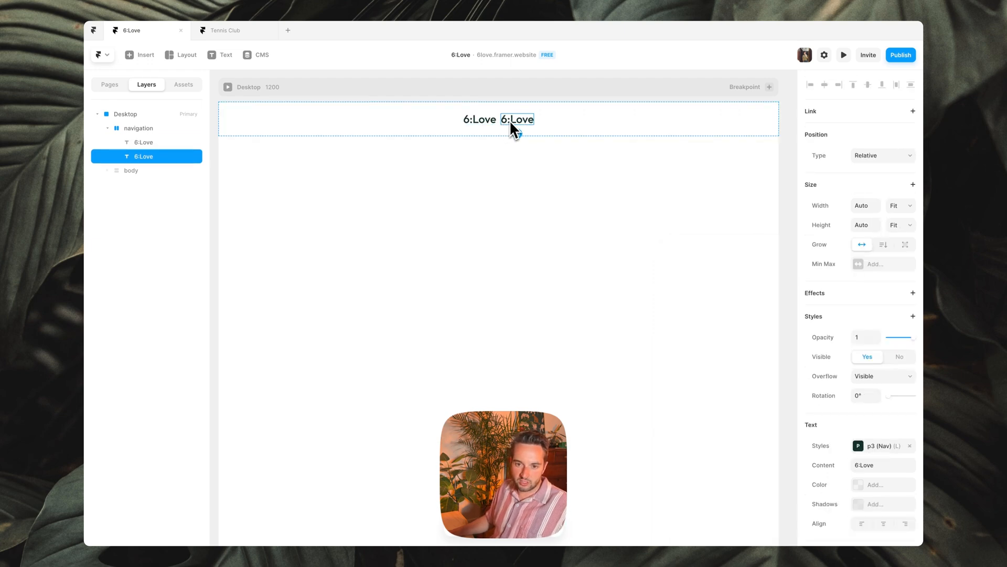
Change the duplicated text's content to 'Menu' and start adding its link
text(Menu)
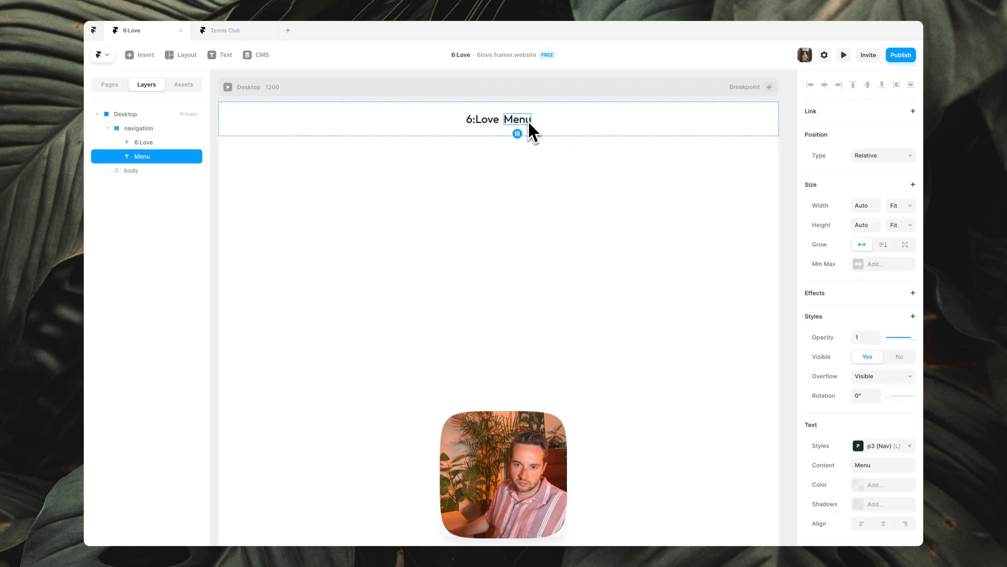
click(911, 111)
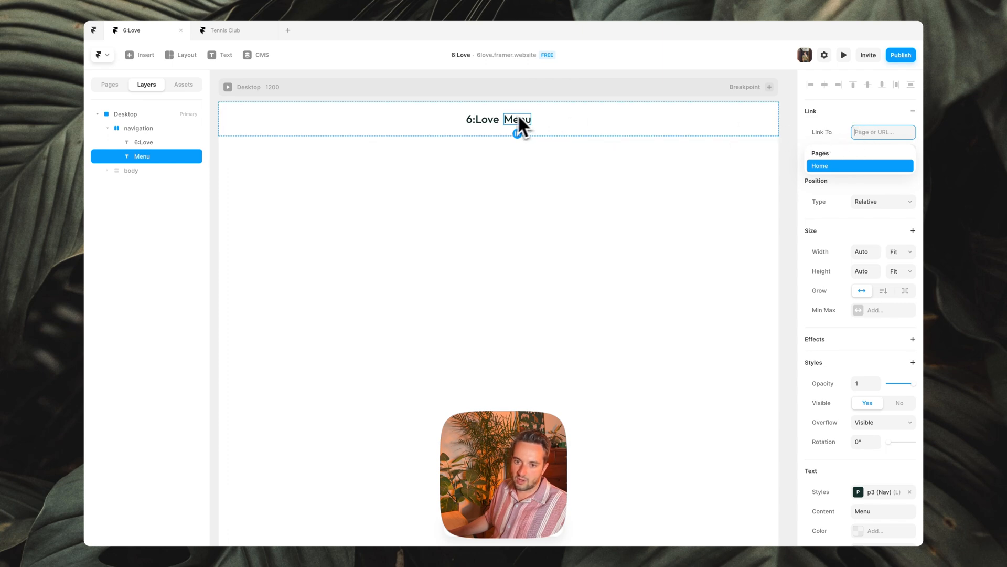
mouse_move(832, 133)
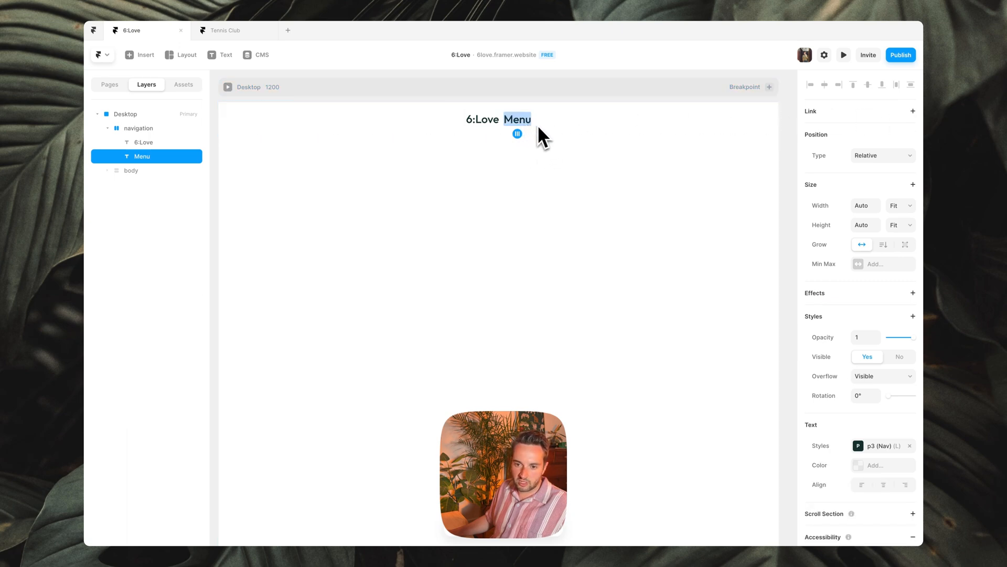
Set the navigation stack's gap to 0 and distribution to Space Between
click(138, 128)
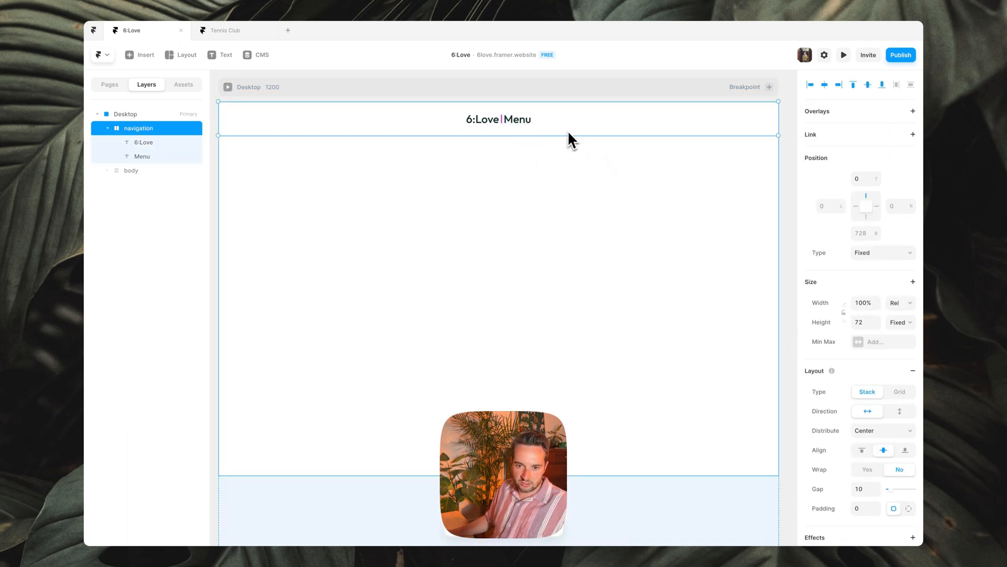
click(863, 488)
text(0)
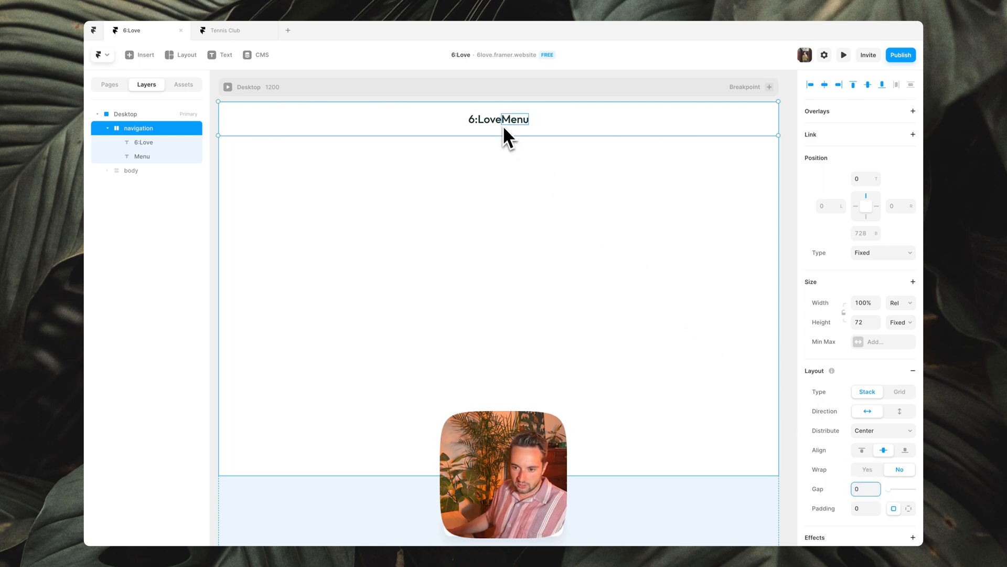
click(883, 430)
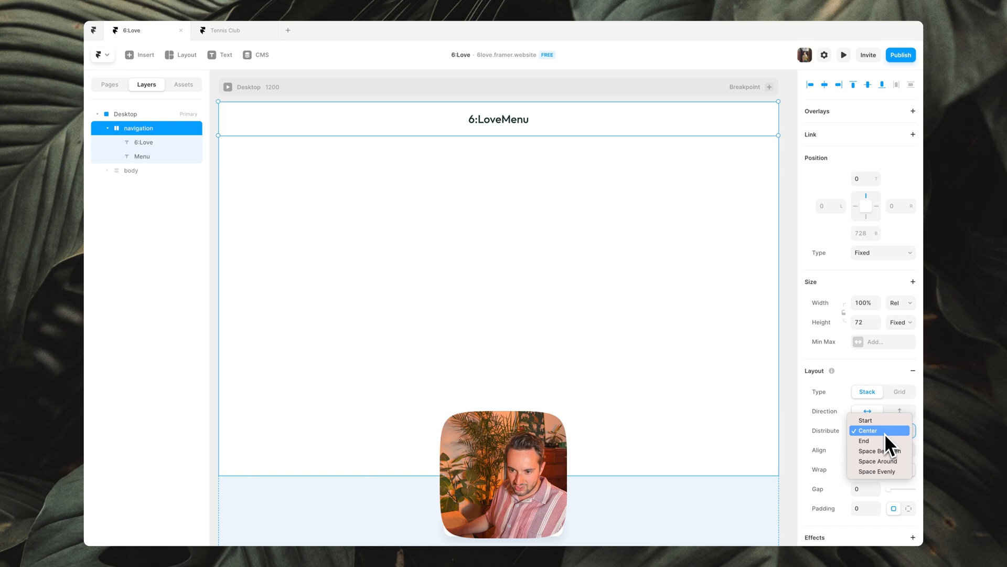
click(866, 431)
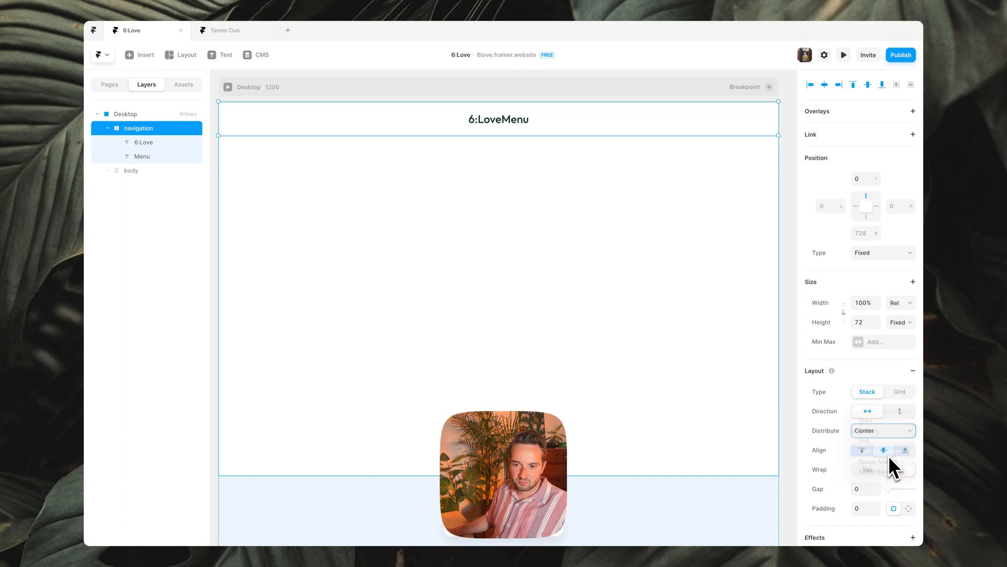
click(883, 462)
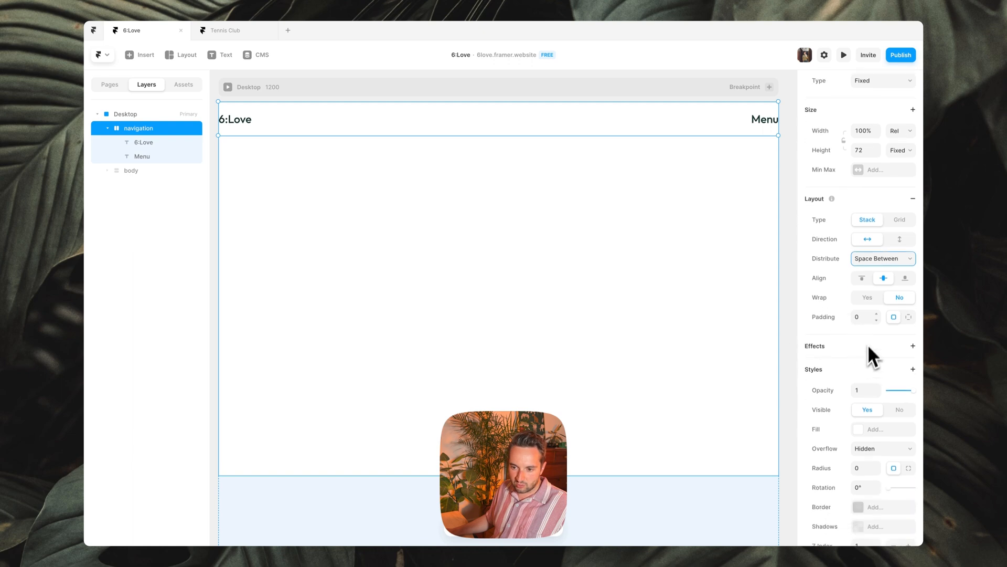
Give the navigation bar individual padding of 40 on the left and right
click(907, 316)
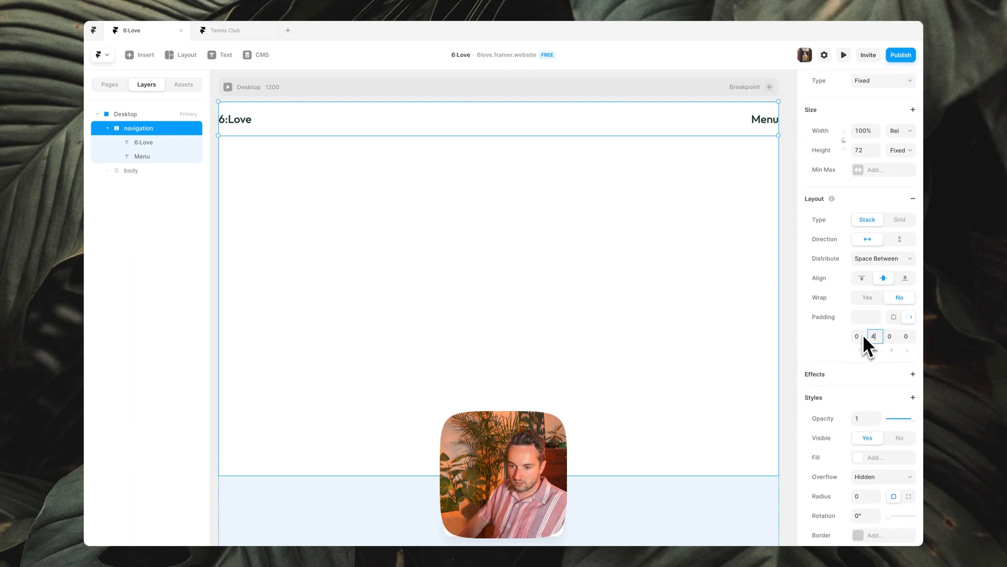
text(40)
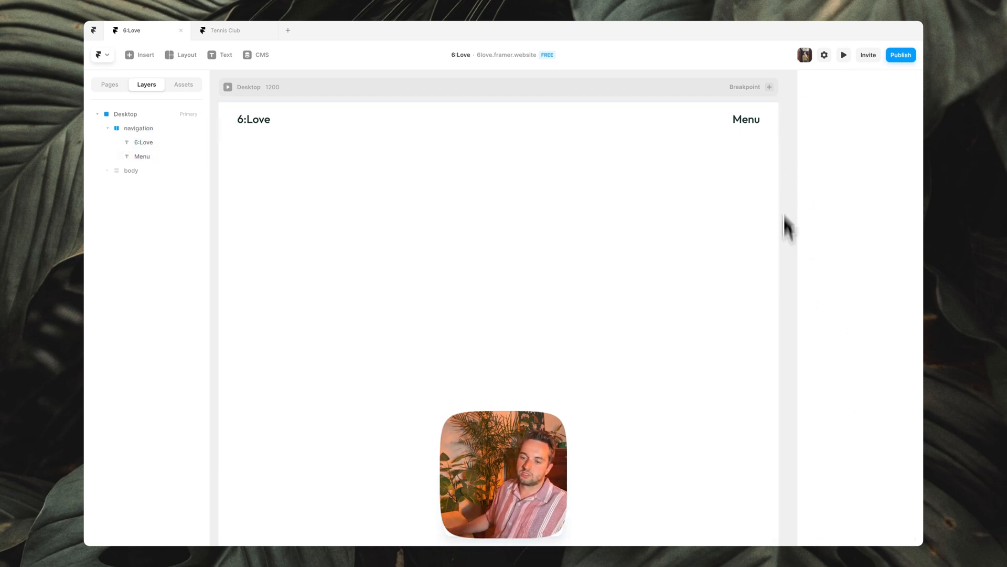
click(124, 113)
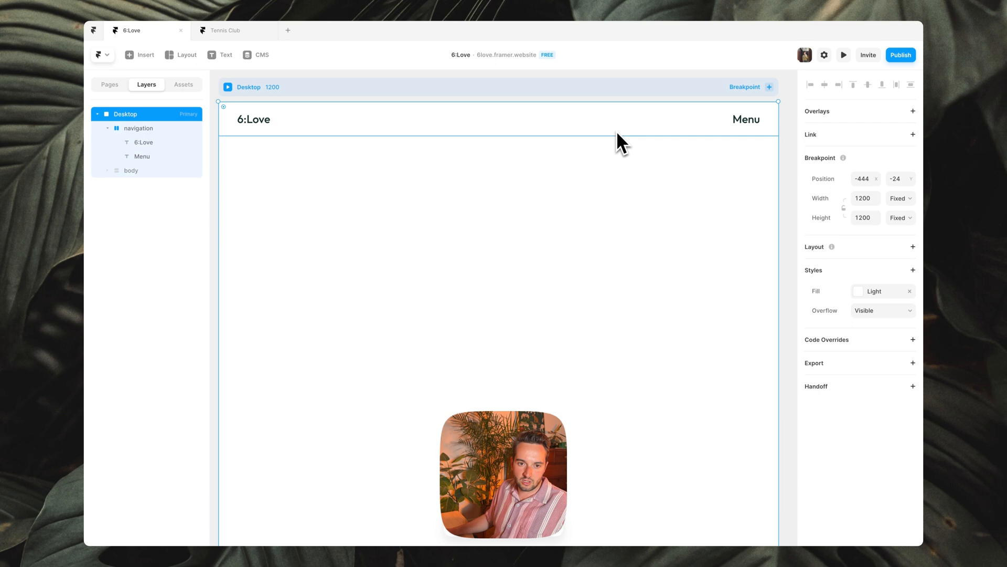
mouse_move(748, 187)
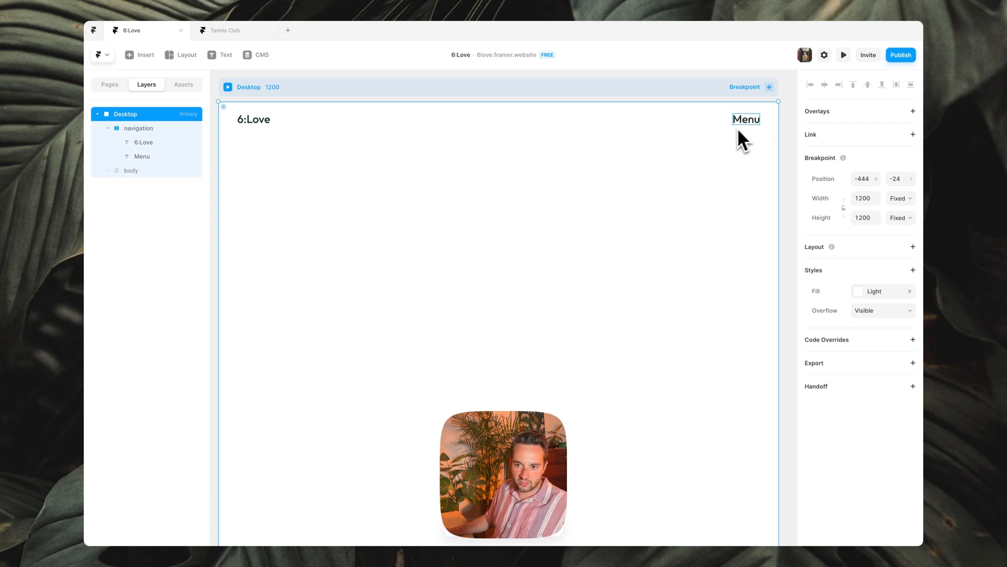
Add a Soft Light blending mode style to the navigation bar
click(139, 128)
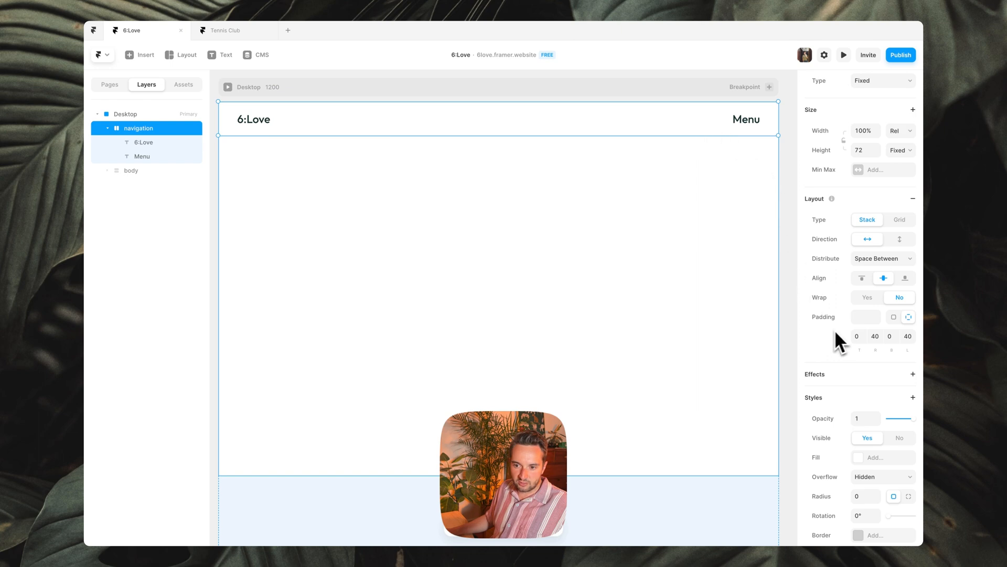
scroll(down, 3)
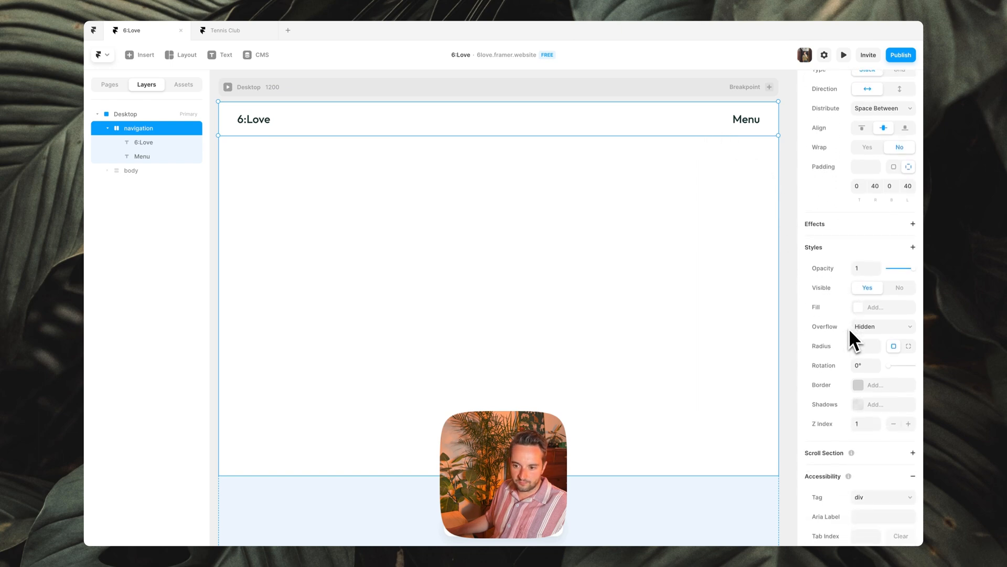
click(911, 247)
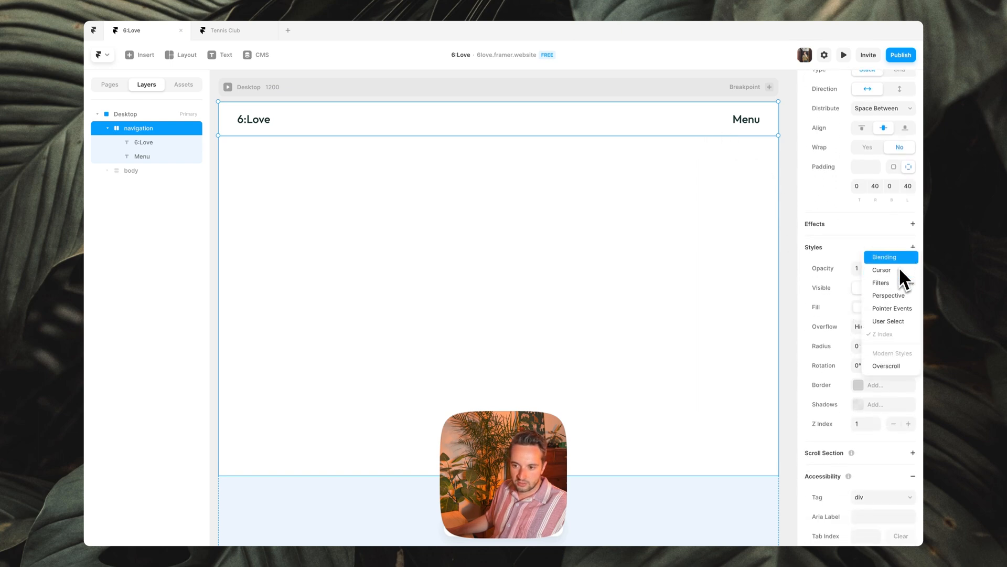
click(884, 257)
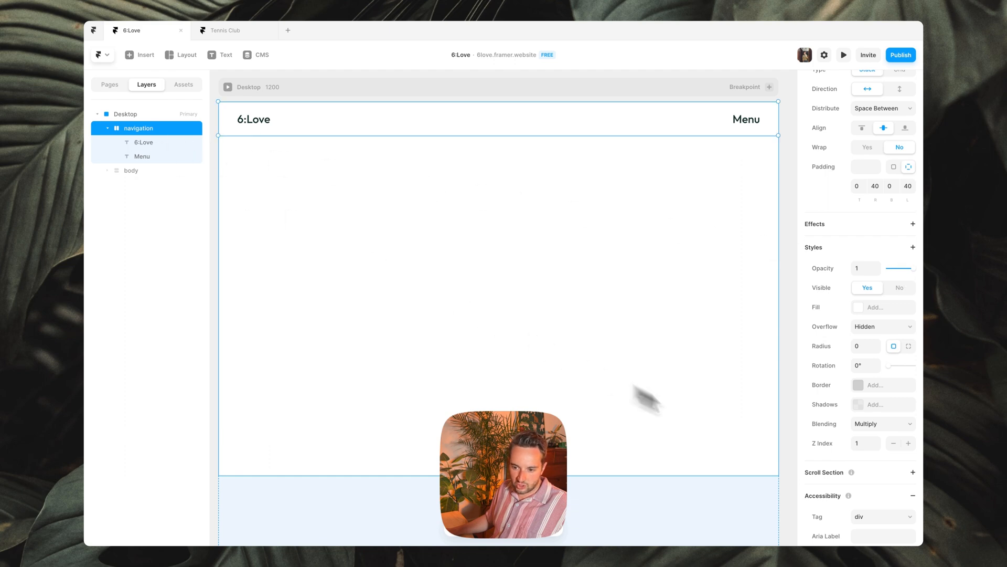
click(880, 423)
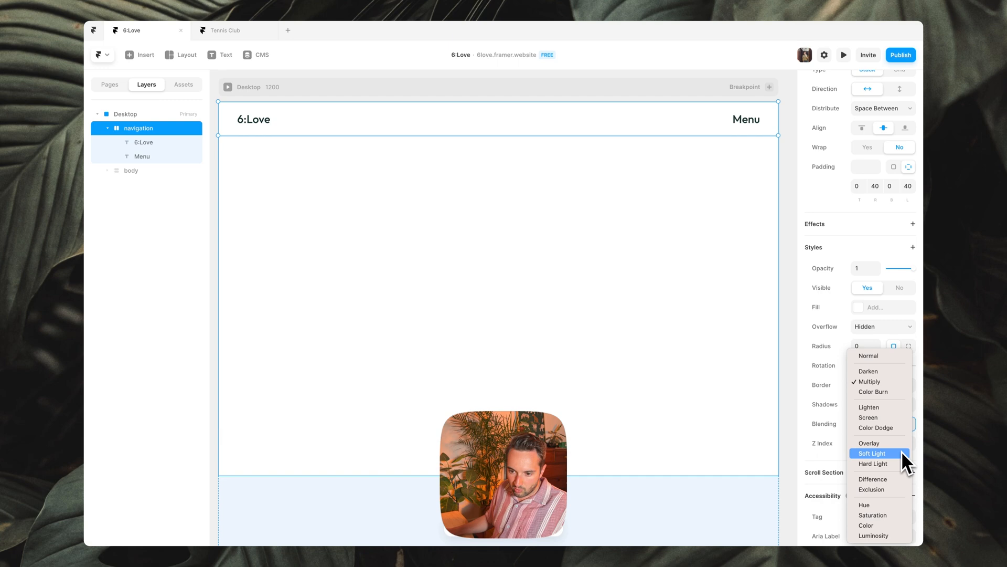
click(873, 479)
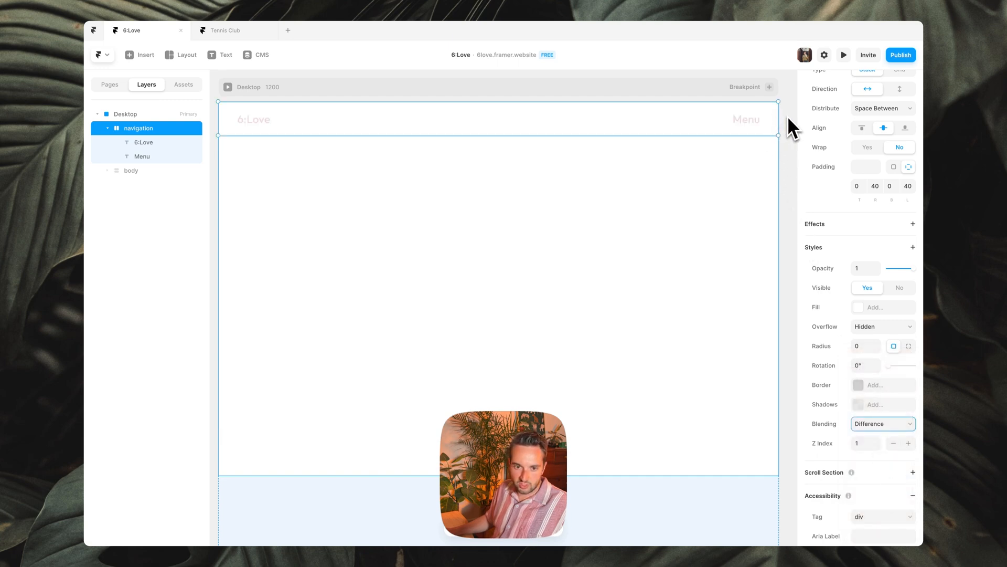
Edit the p3 (Nav) text style colour to Light (#FFFFFF) for 6:Love and Menu
click(253, 119)
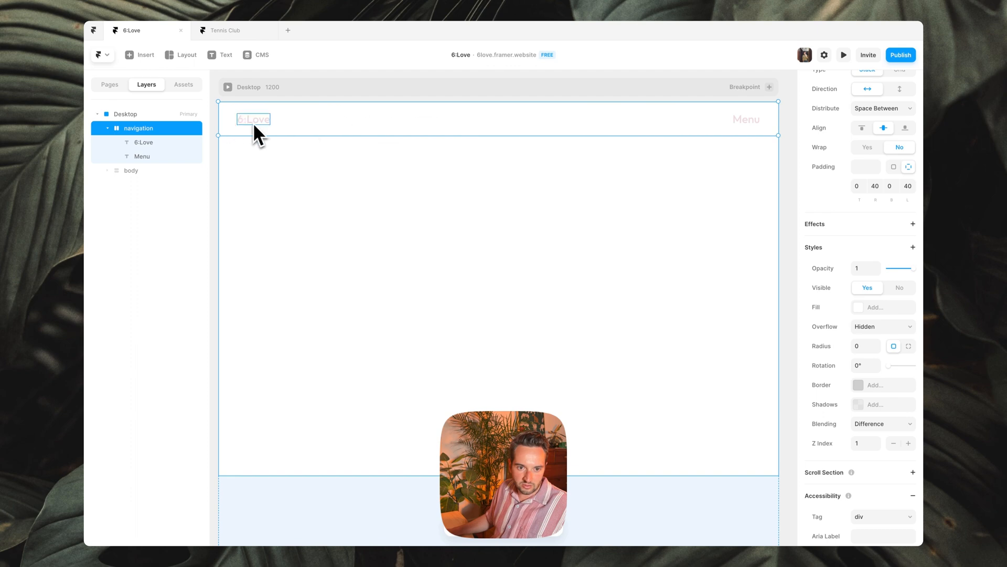
click(746, 119)
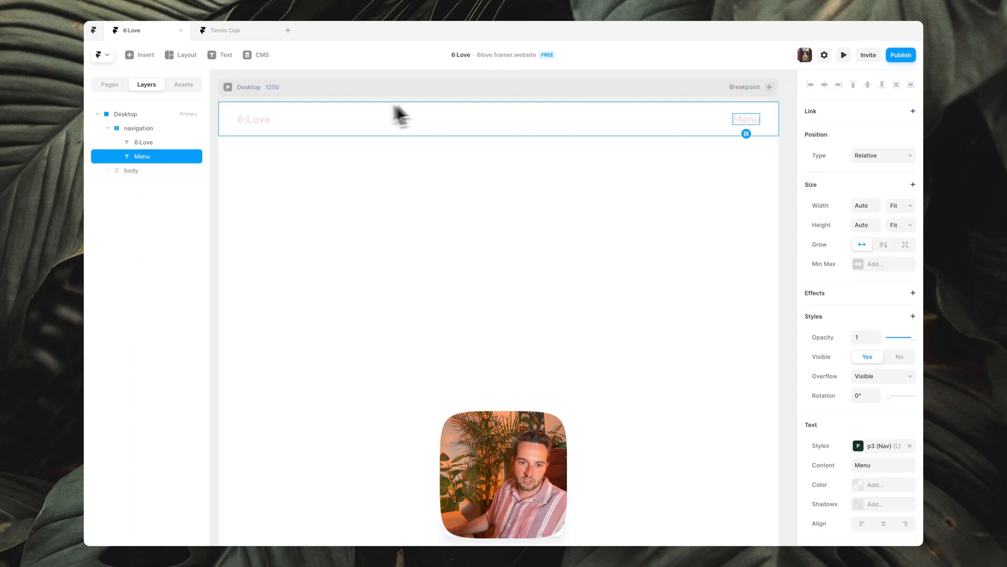
click(144, 141)
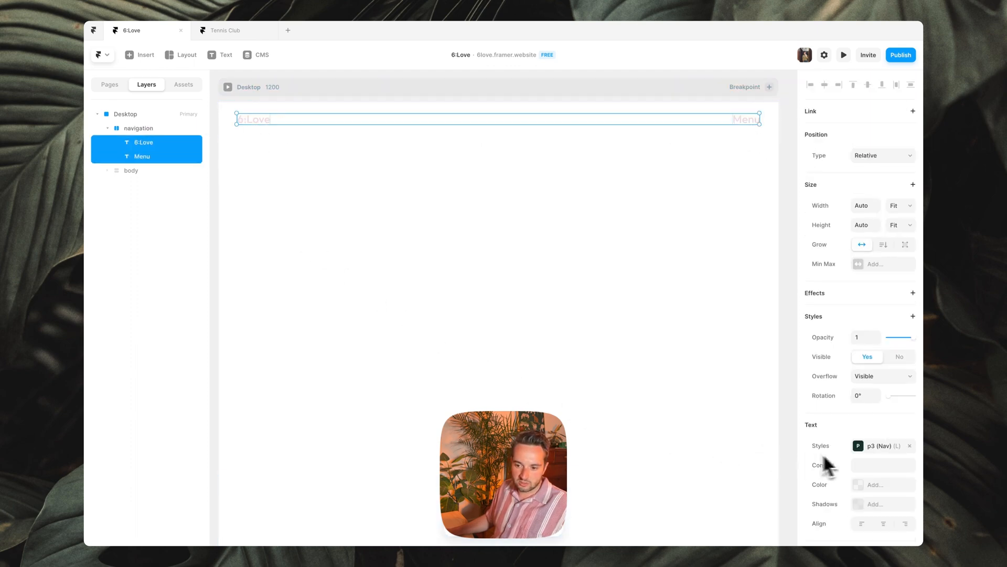
click(880, 445)
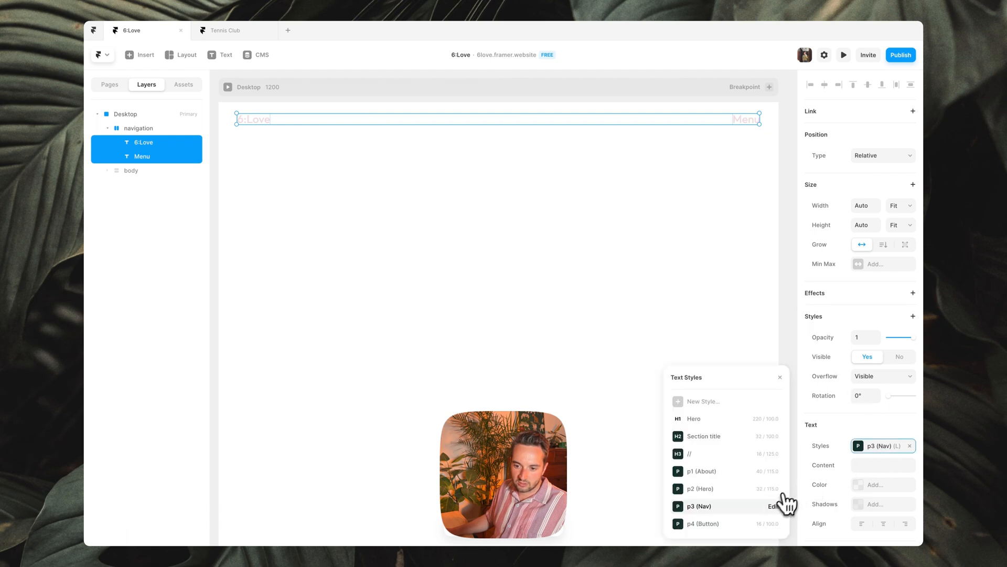
click(773, 505)
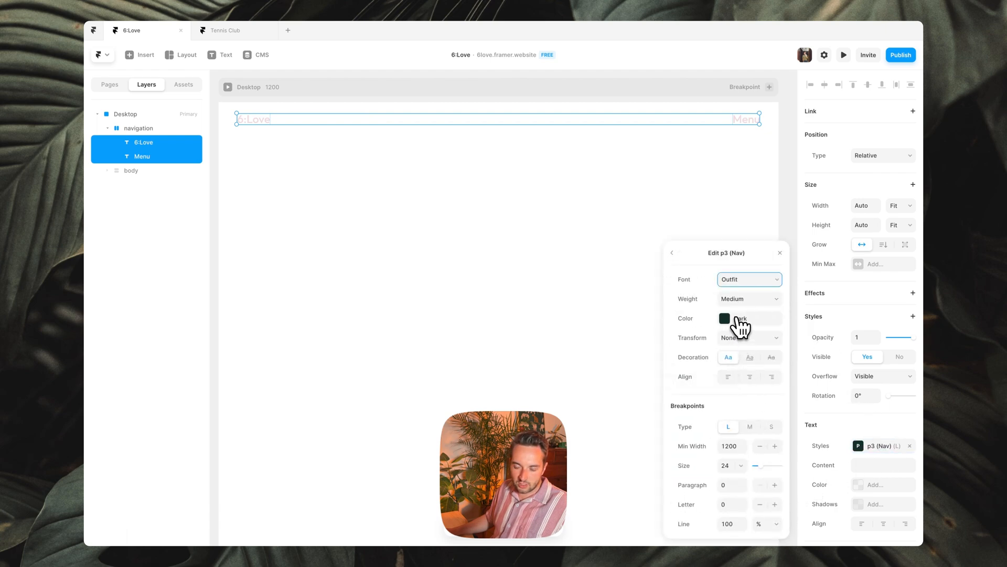
click(725, 318)
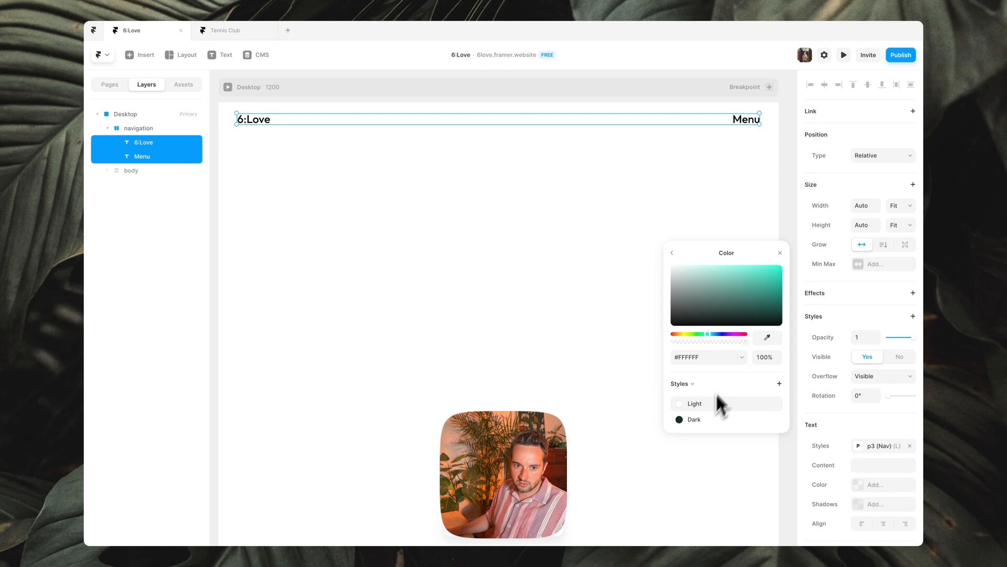
click(139, 128)
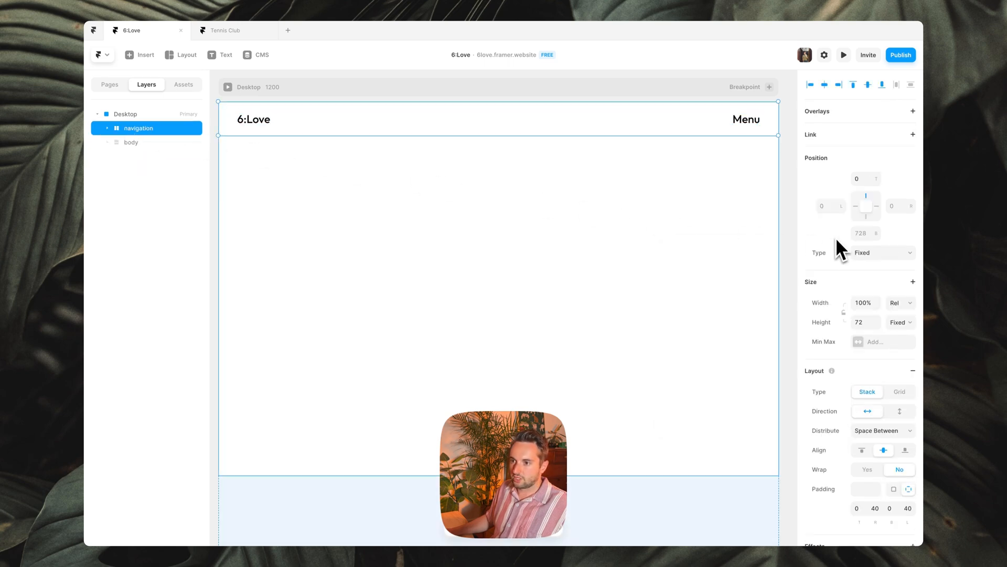
Raise the navigation bar's Z Index in Styles, then deselect the canvas
scroll(down, 3)
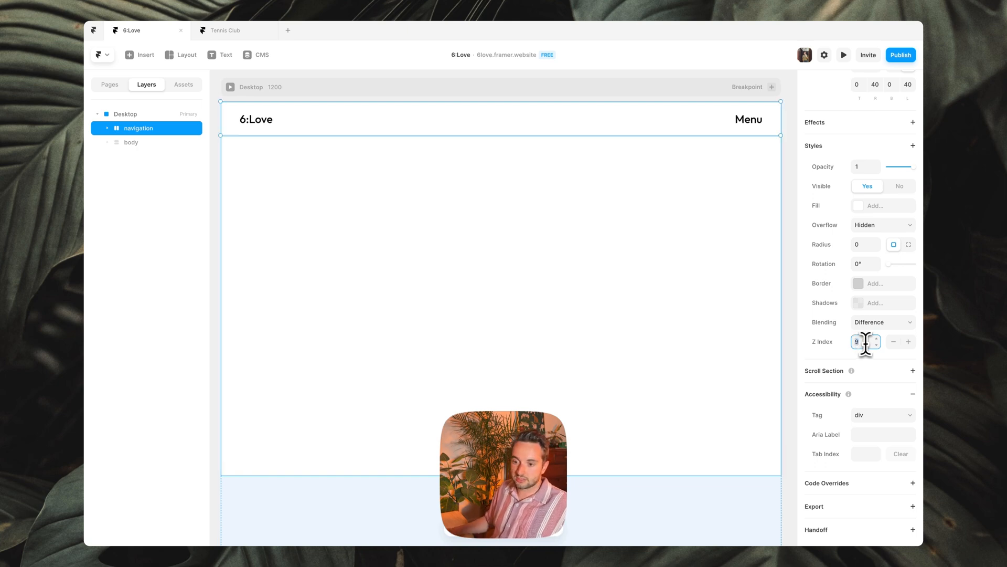
click(319, 202)
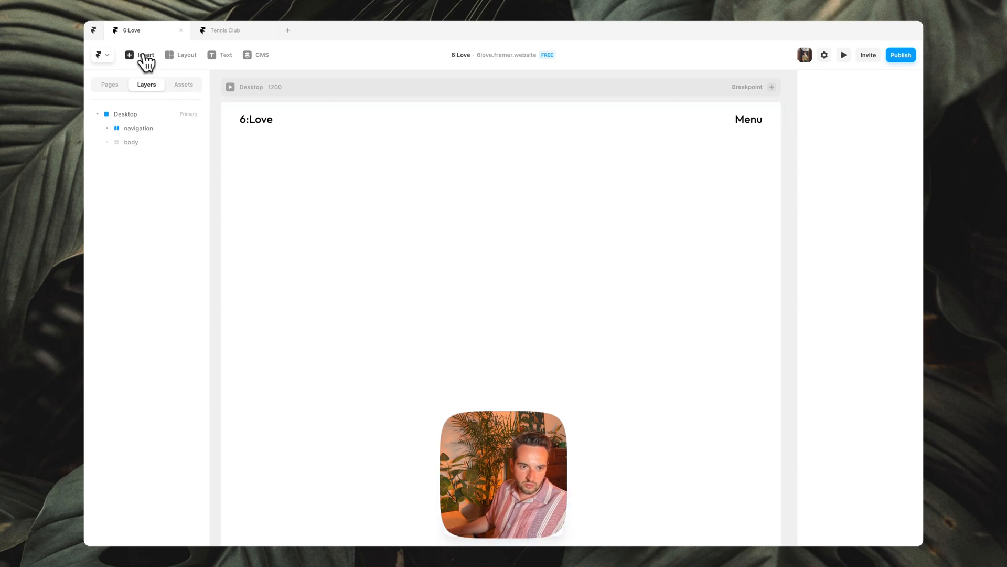
Insert a Video element onto the Desktop page
click(141, 55)
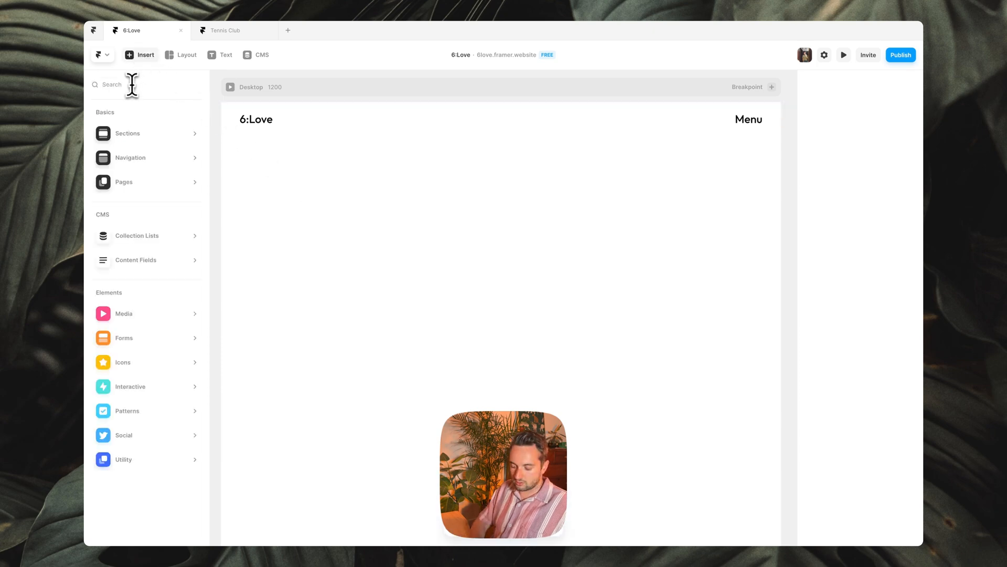
click(147, 84)
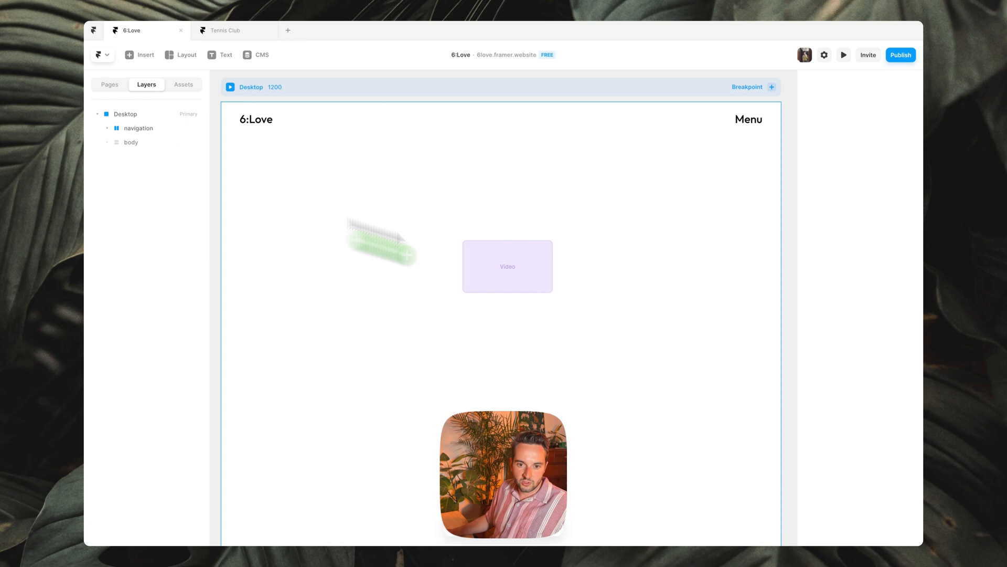
click(507, 265)
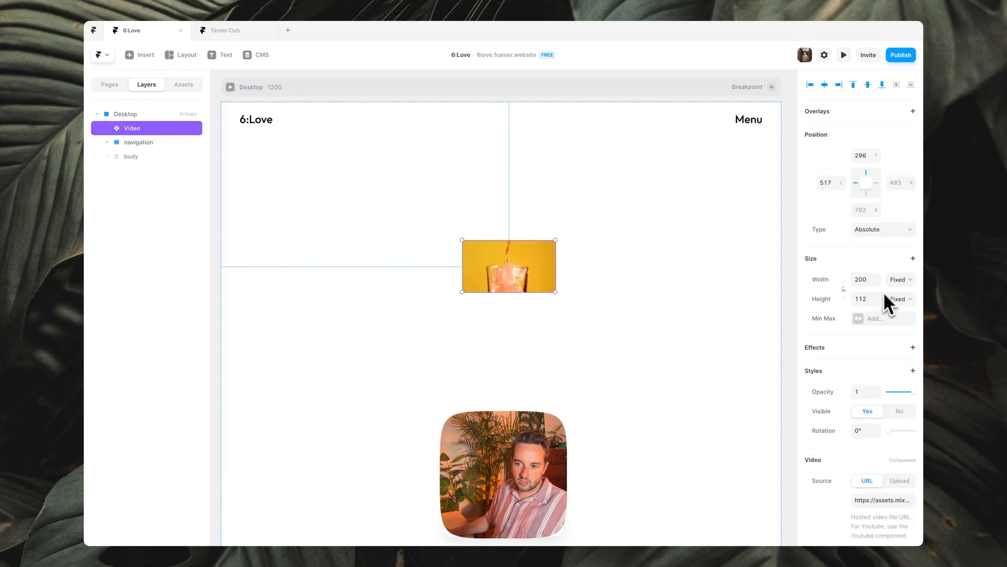
Make the video fixed, 100% relative width and 100vh tall as the hero video
click(883, 230)
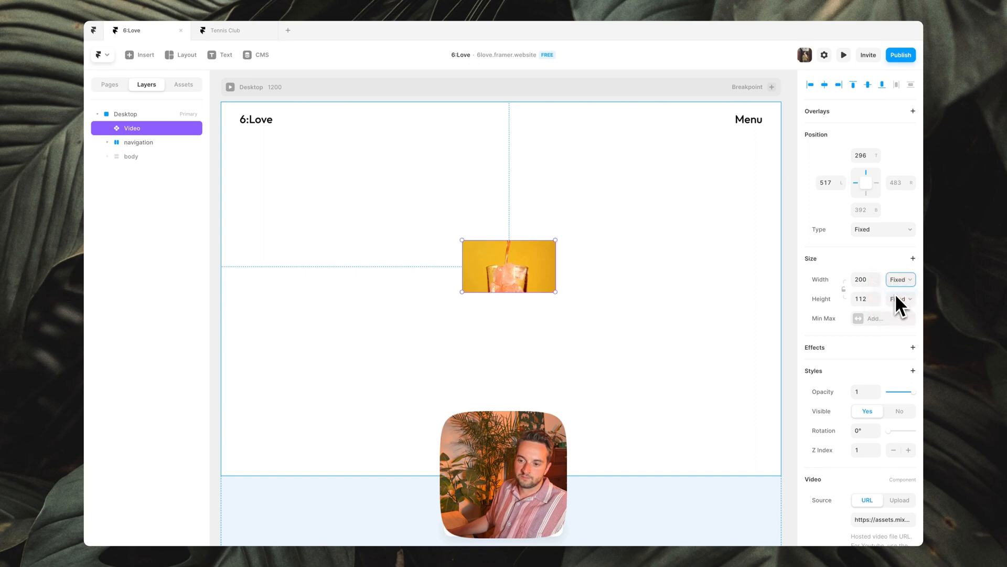
click(899, 279)
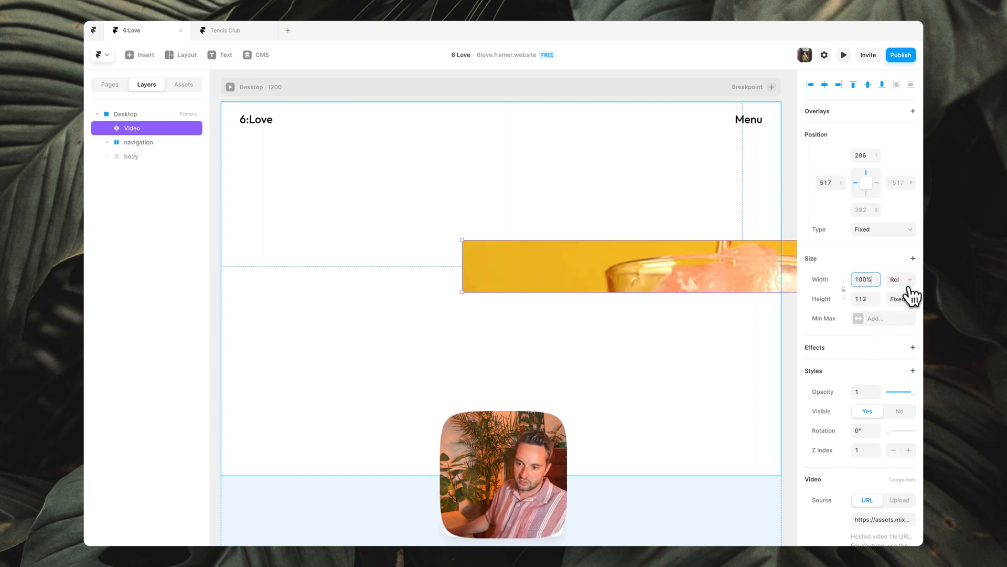
click(900, 298)
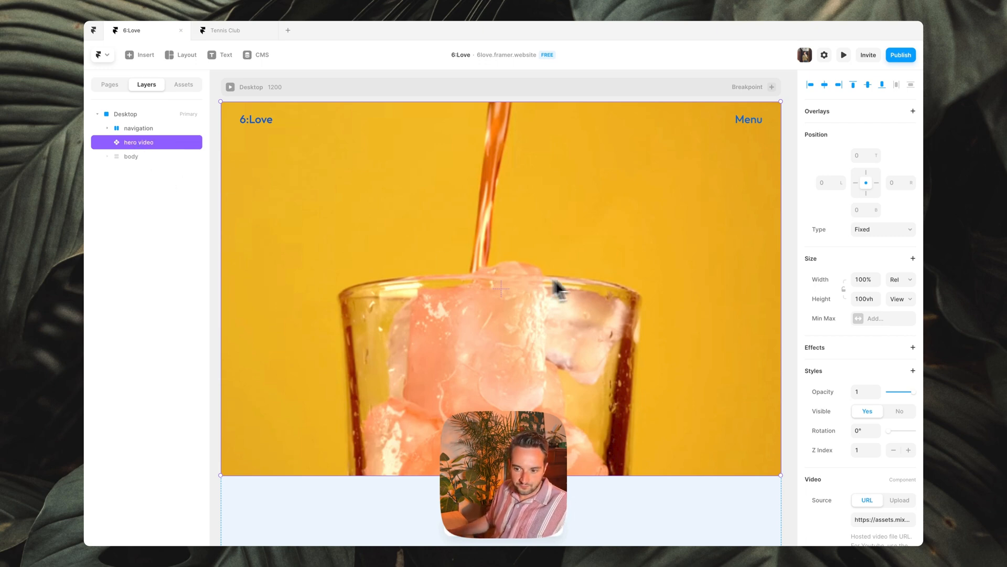
Upload hero.mp4 as the hero video's source
scroll(down, 3)
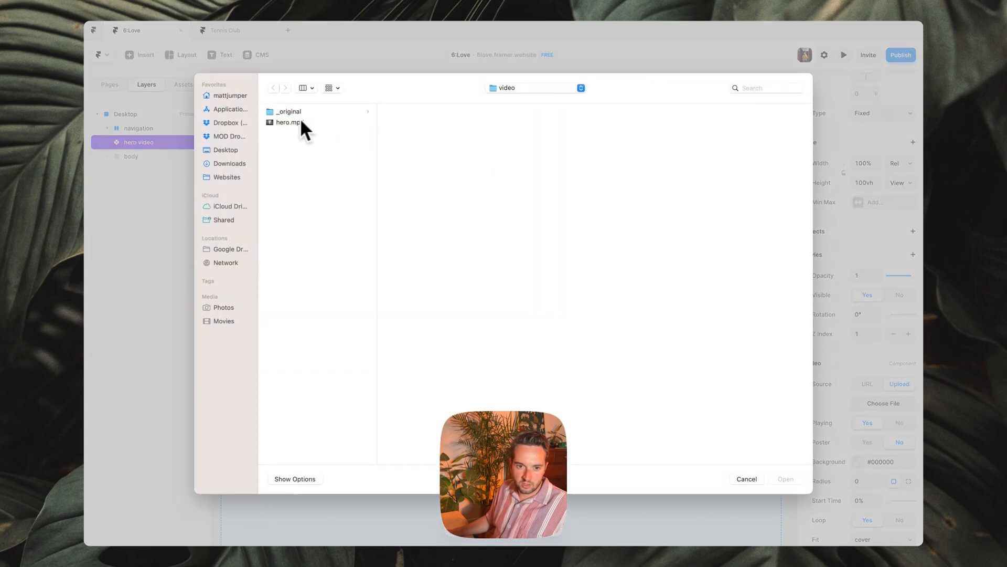
double_click(288, 123)
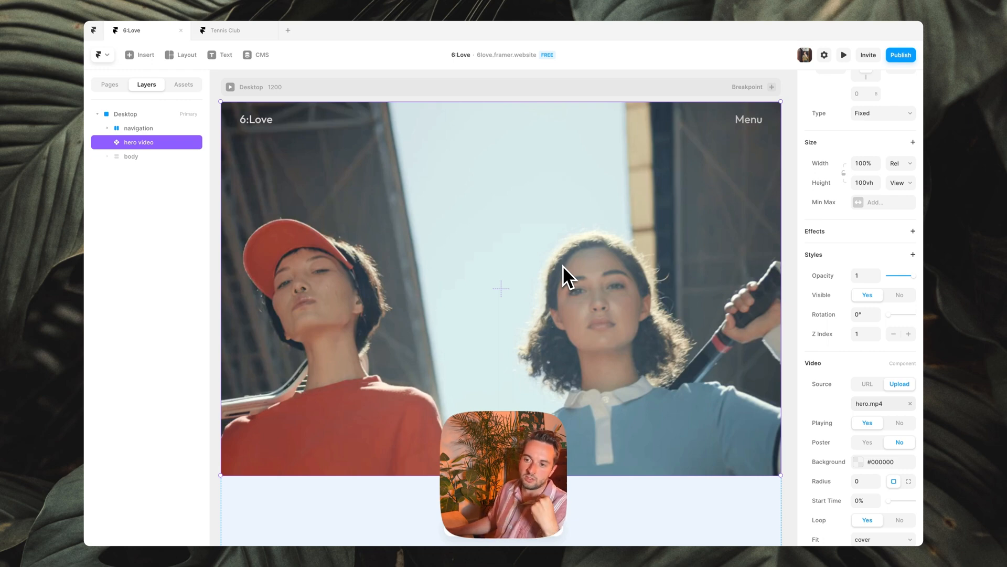
mouse_move(602, 263)
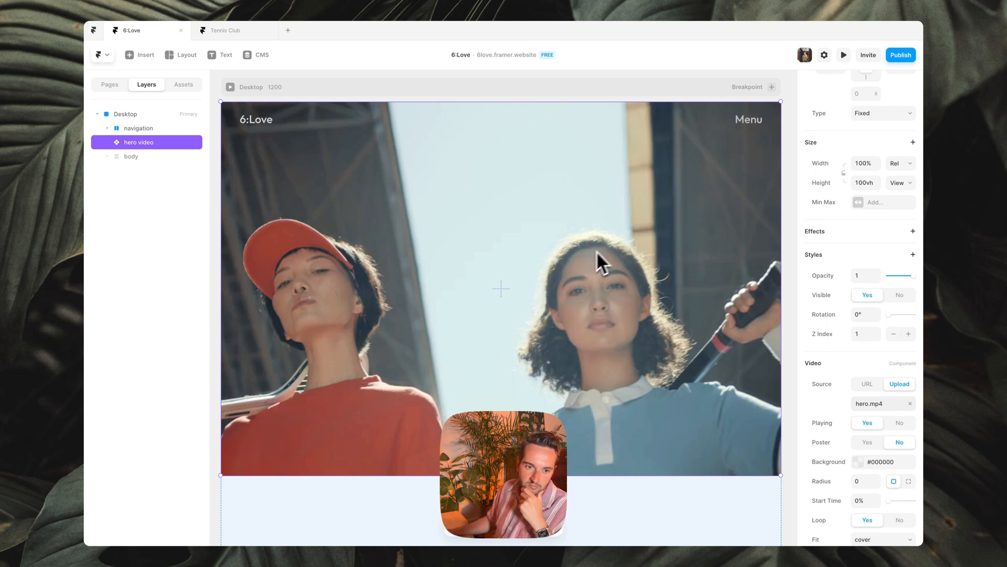
Deselect the hero video and select the Columns stack holding the headline
click(890, 396)
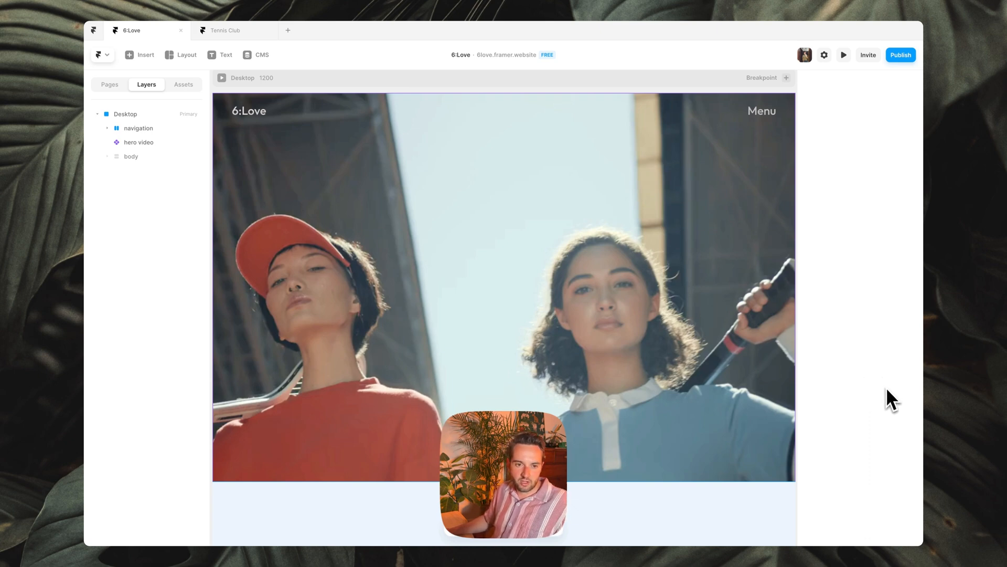
mouse_move(526, 231)
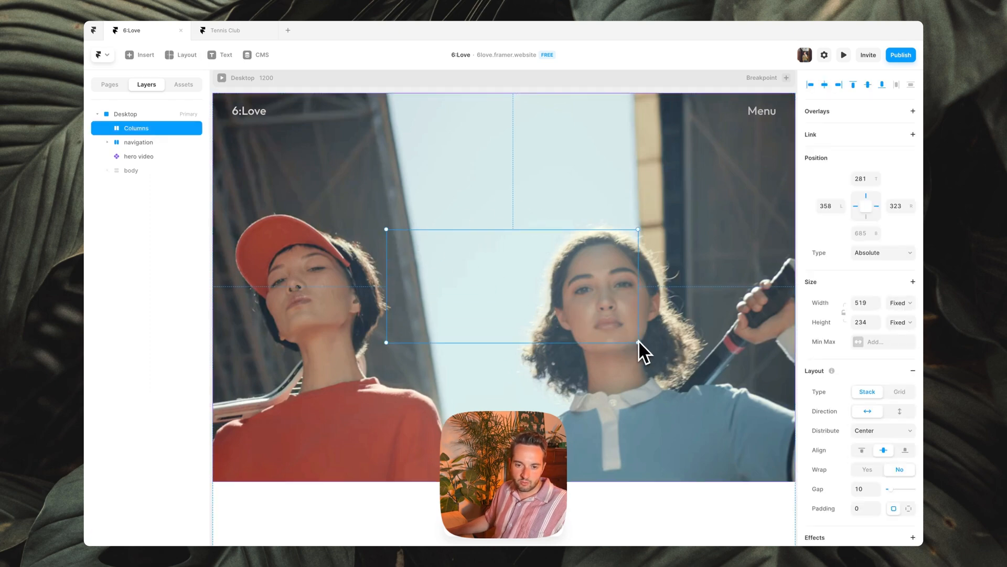
mouse_move(466, 255)
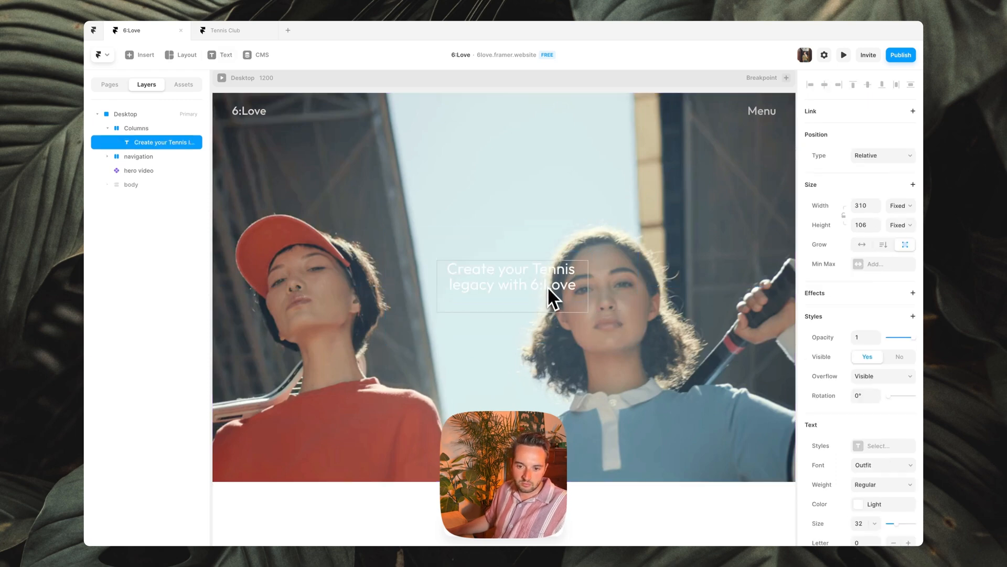
mouse_move(245, 139)
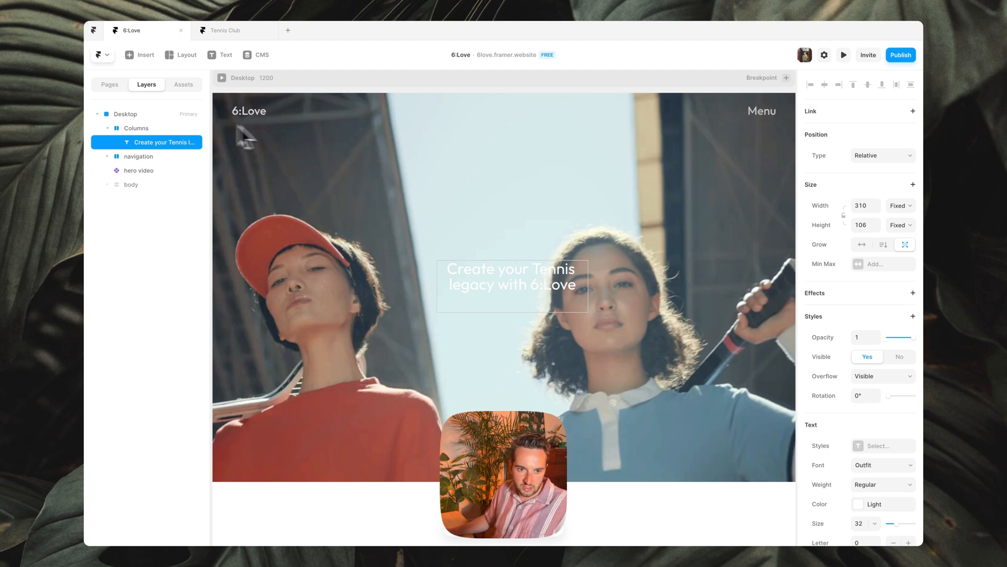
click(137, 128)
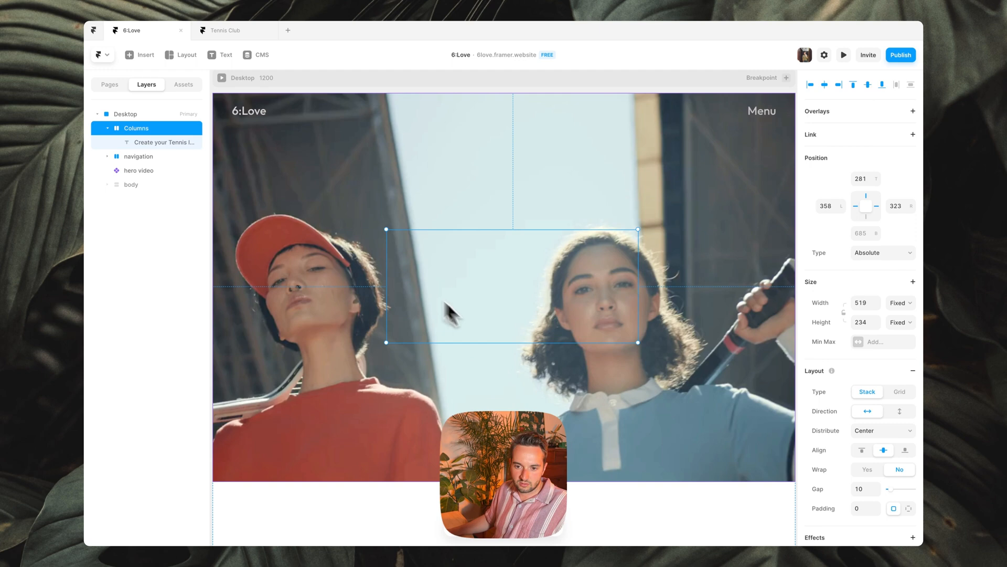
Add a Z Index style of 3 to the Columns stack
scroll(down, 3)
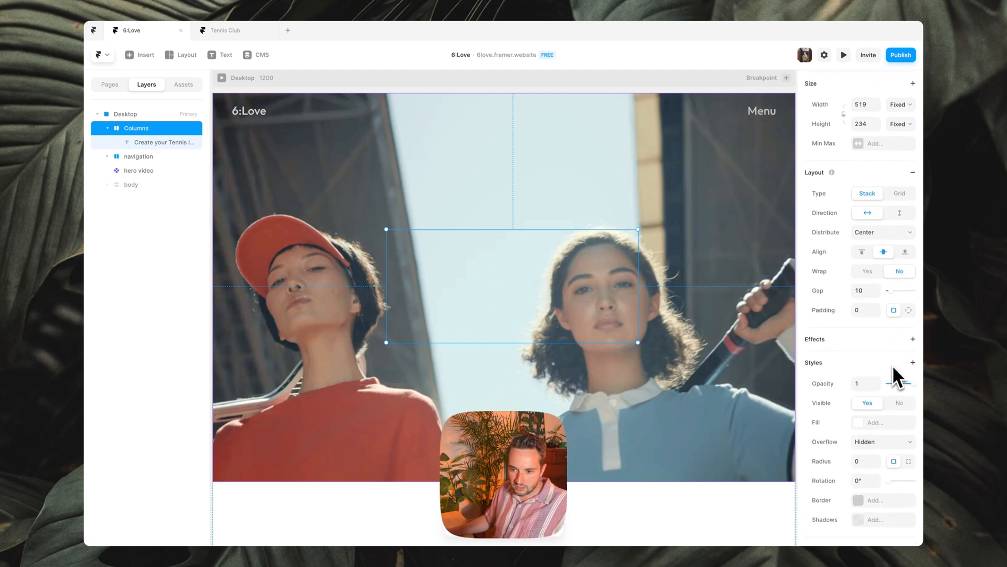
click(912, 362)
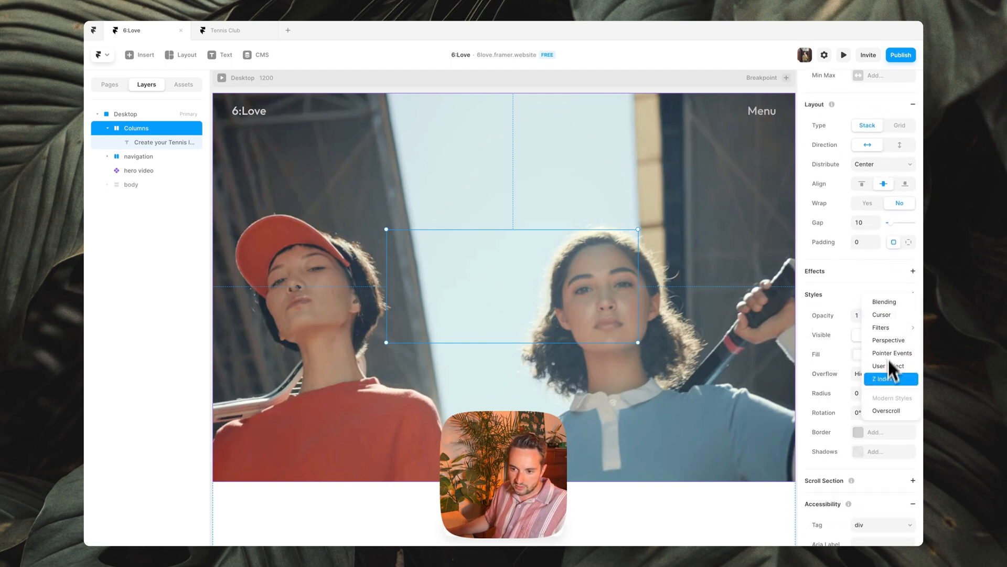
click(888, 379)
text(3)
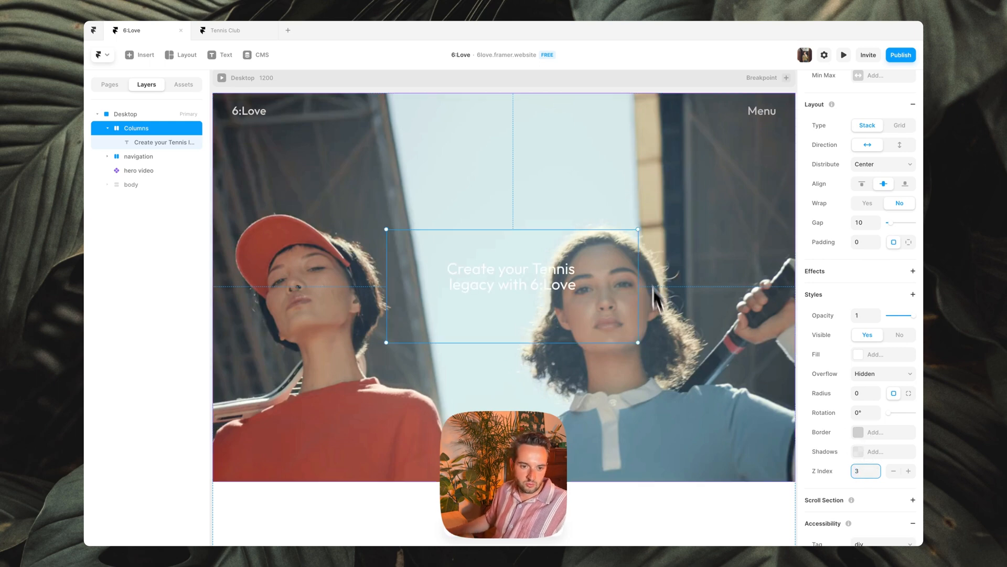
mouse_move(366, 202)
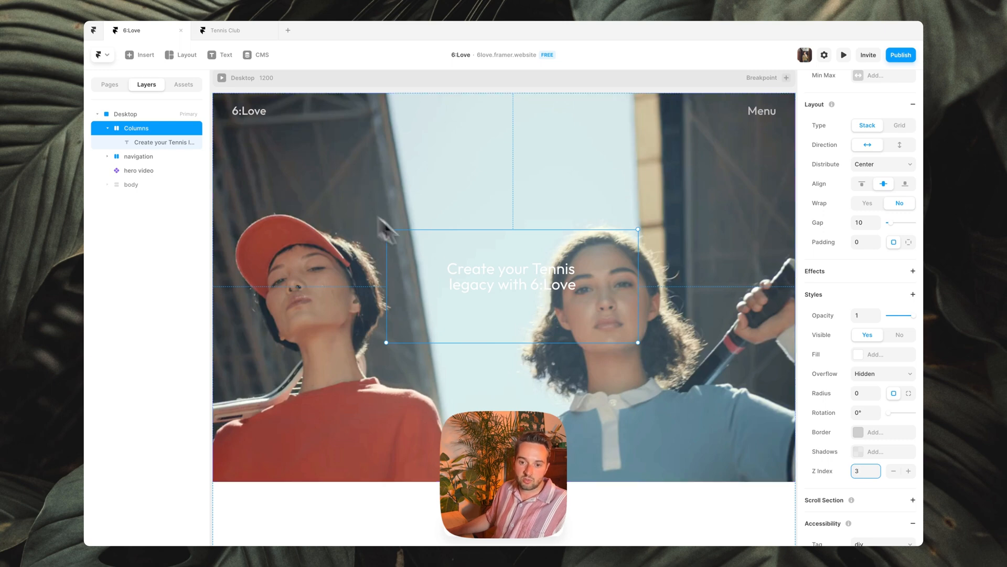
mouse_move(514, 276)
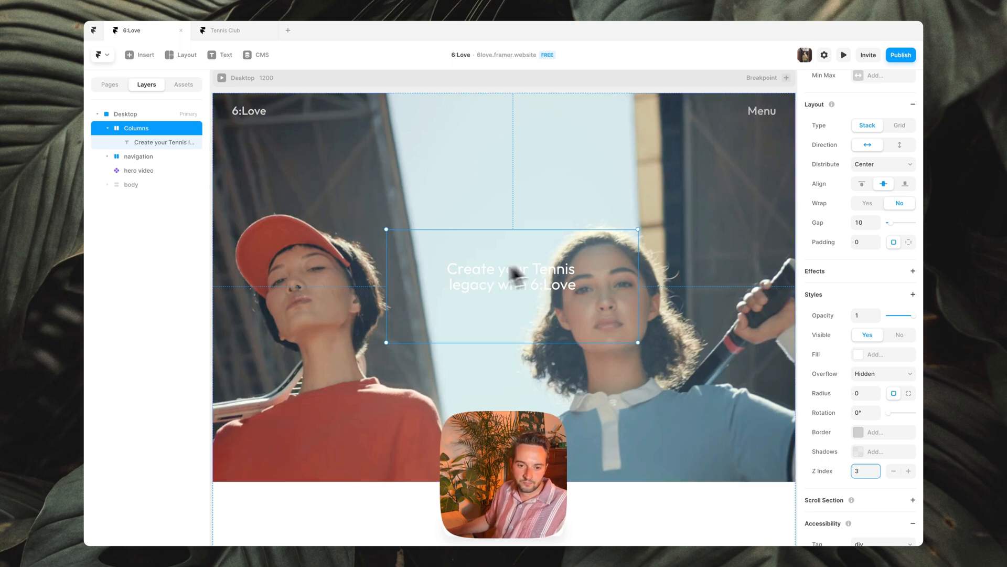
mouse_move(497, 305)
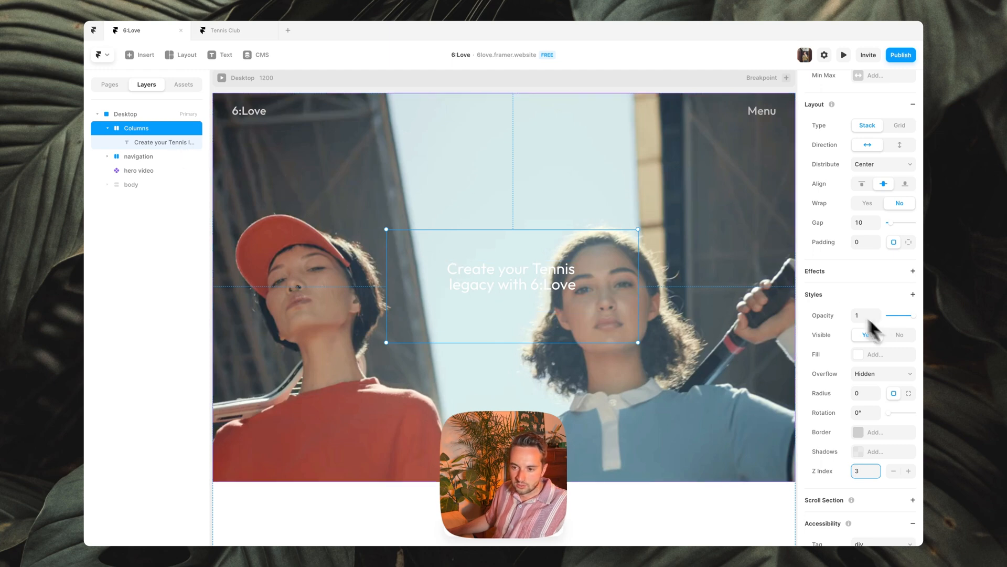
Make the hero text container fixed, 100% relative width and 100vh tall
scroll(up, 3)
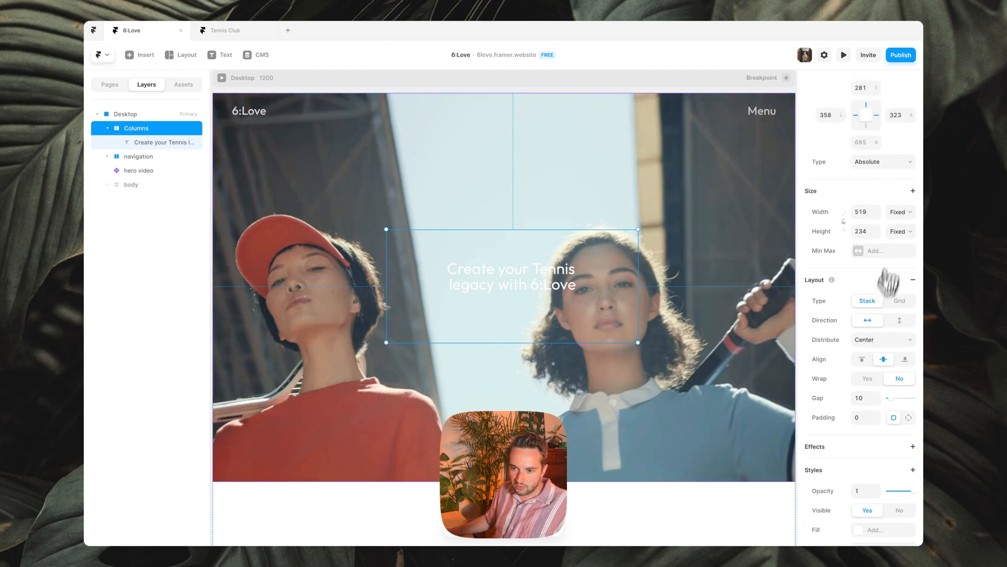
click(883, 162)
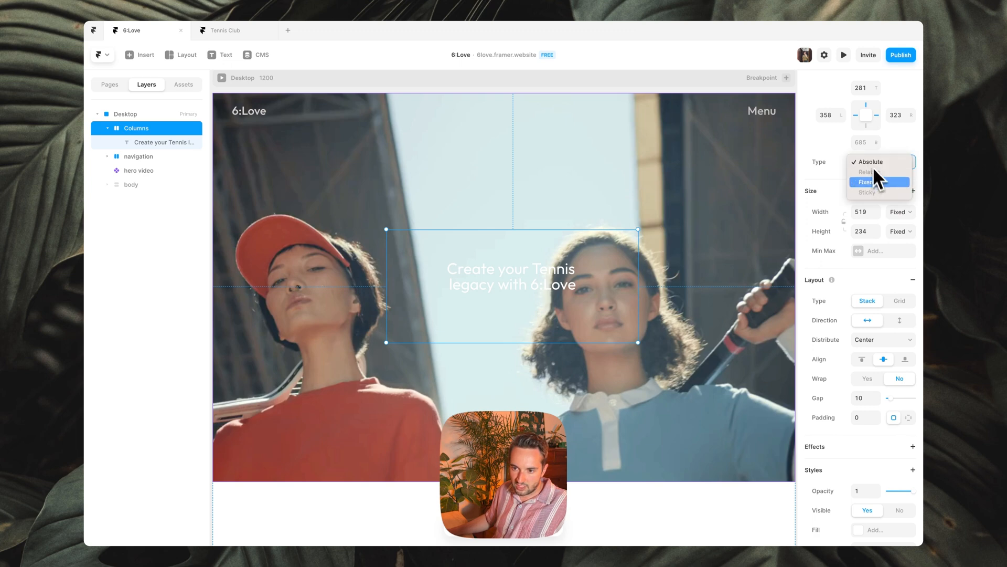
click(868, 182)
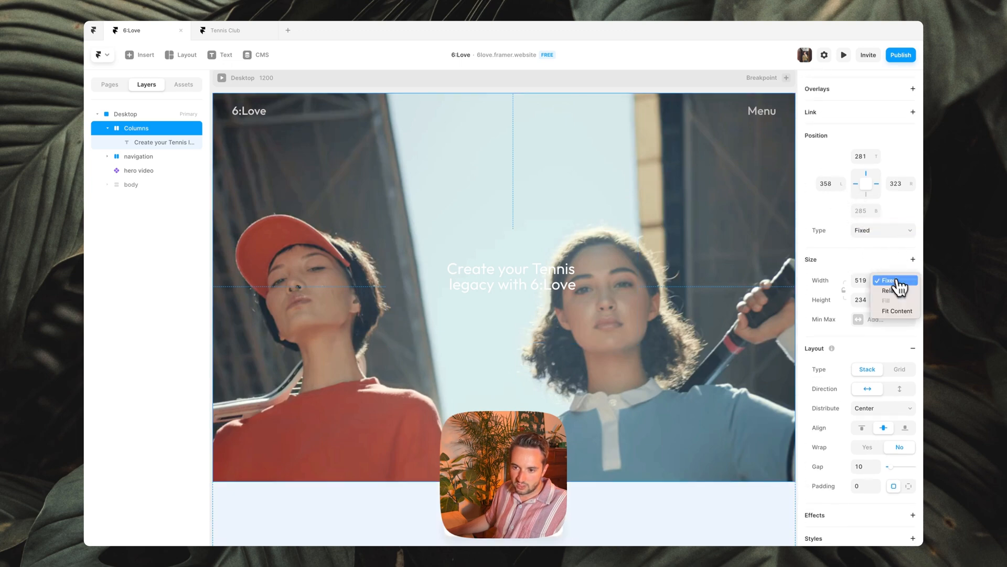
click(889, 290)
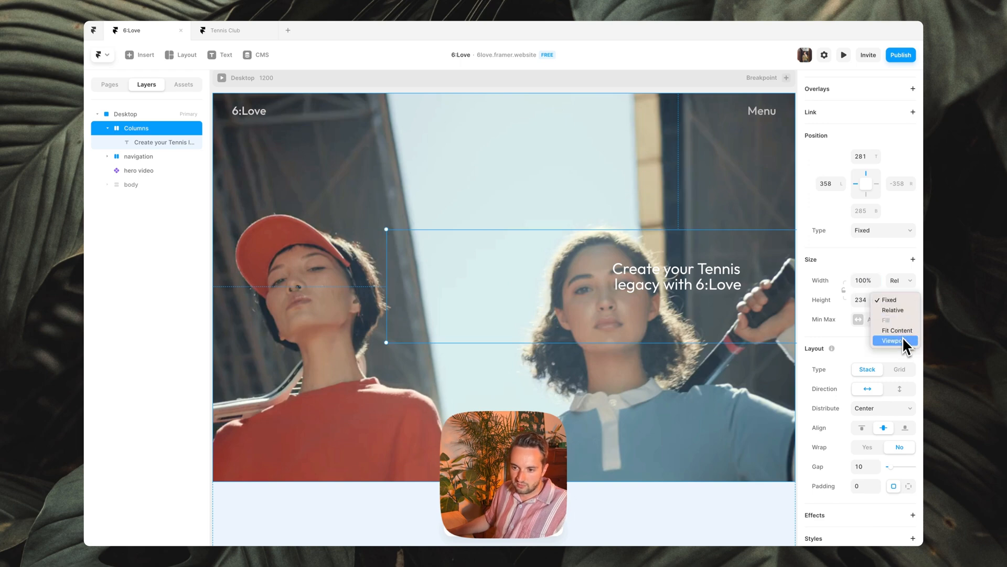
click(892, 340)
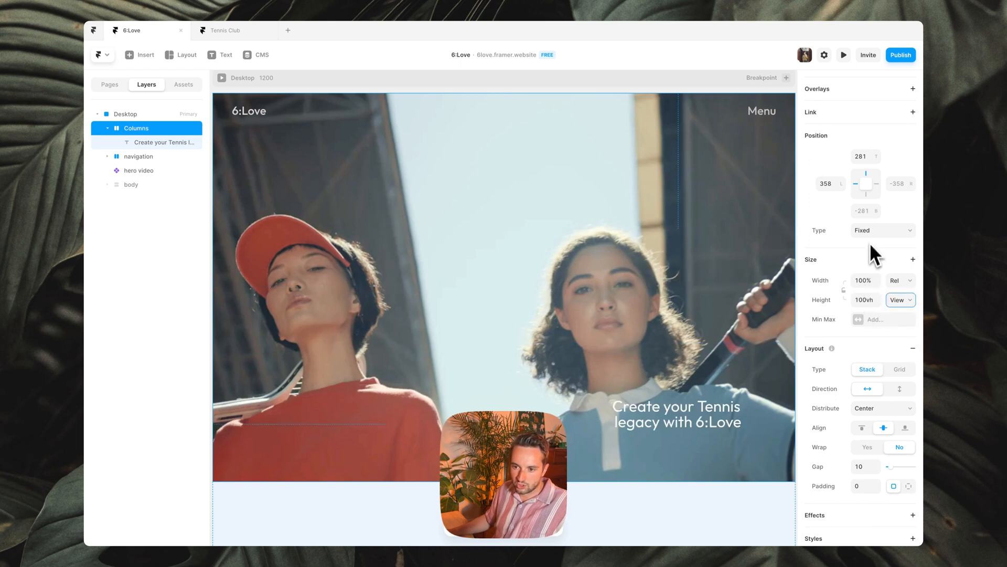
Centre the container on the page and stack its content vertically with gap 16
click(823, 84)
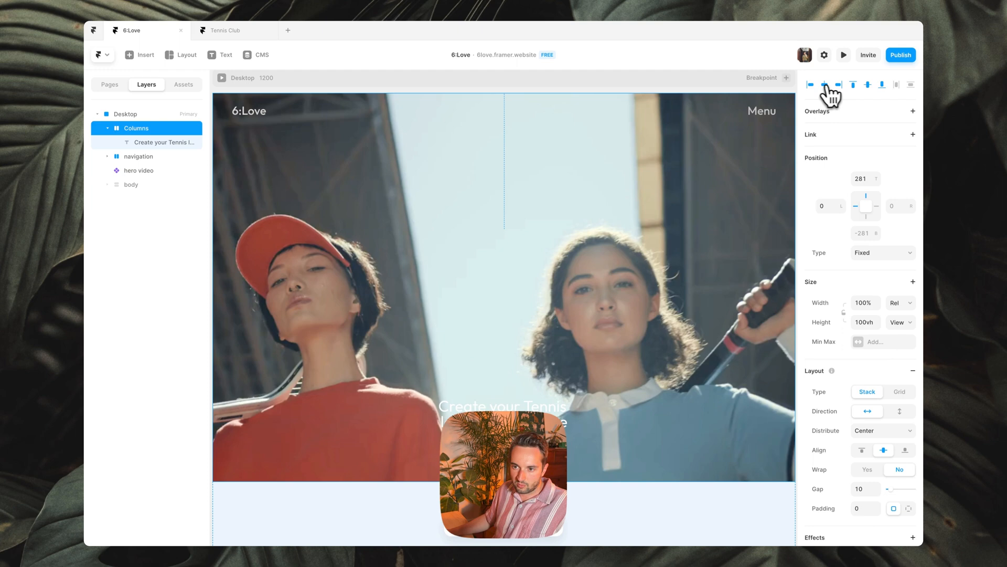
click(851, 84)
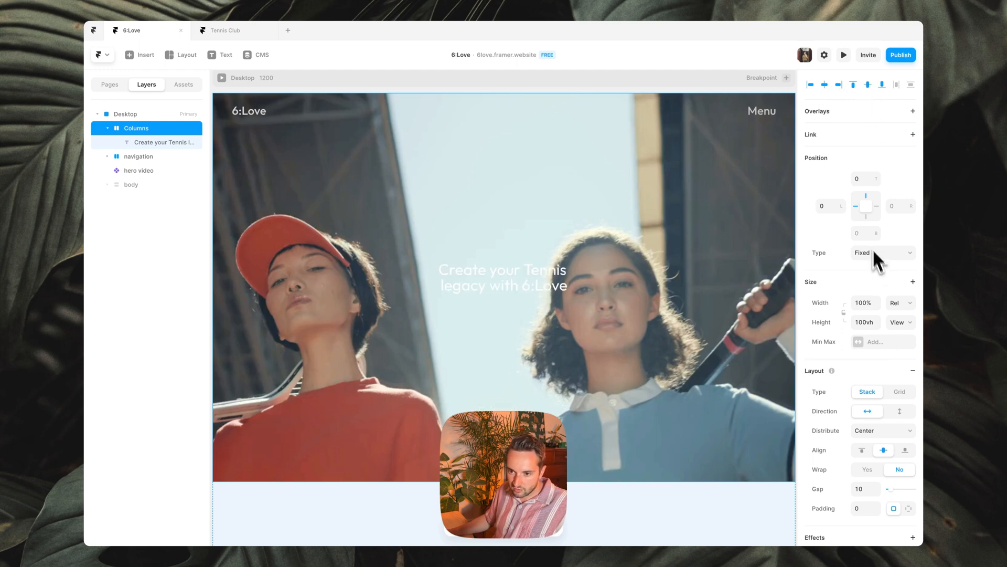
scroll(down, 3)
text(16)
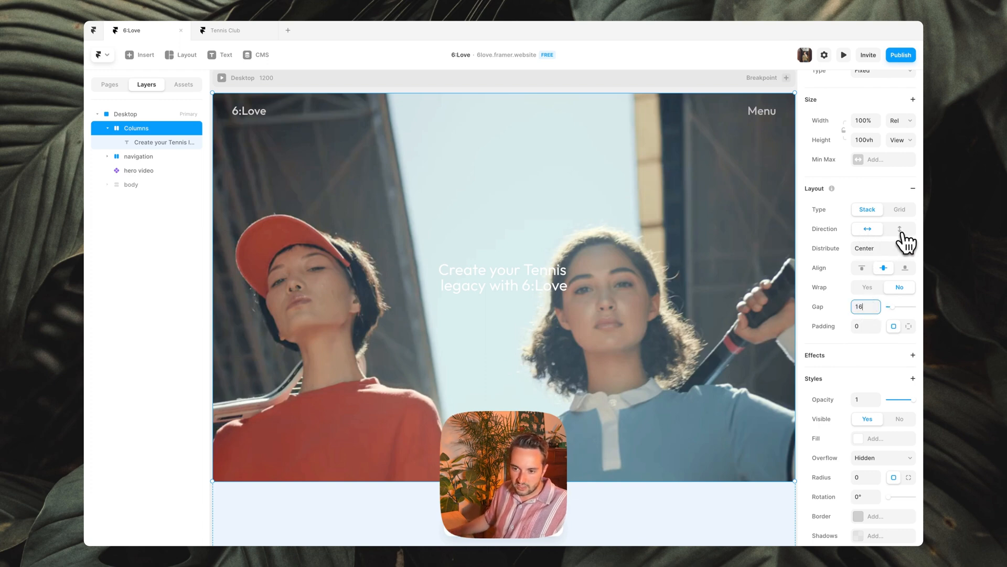
click(900, 228)
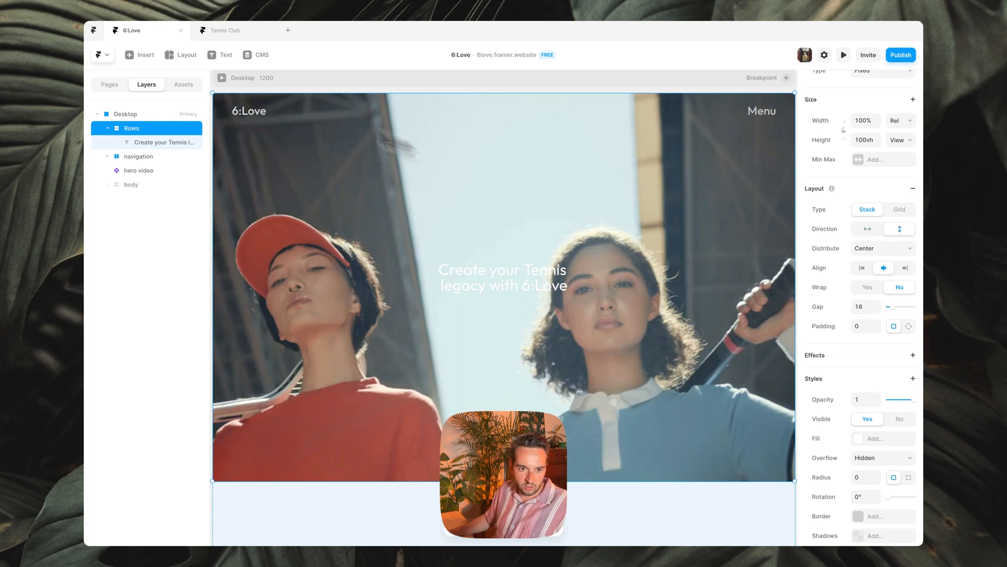
Add the Shop new arrivals button component below the headline from Assets
click(182, 84)
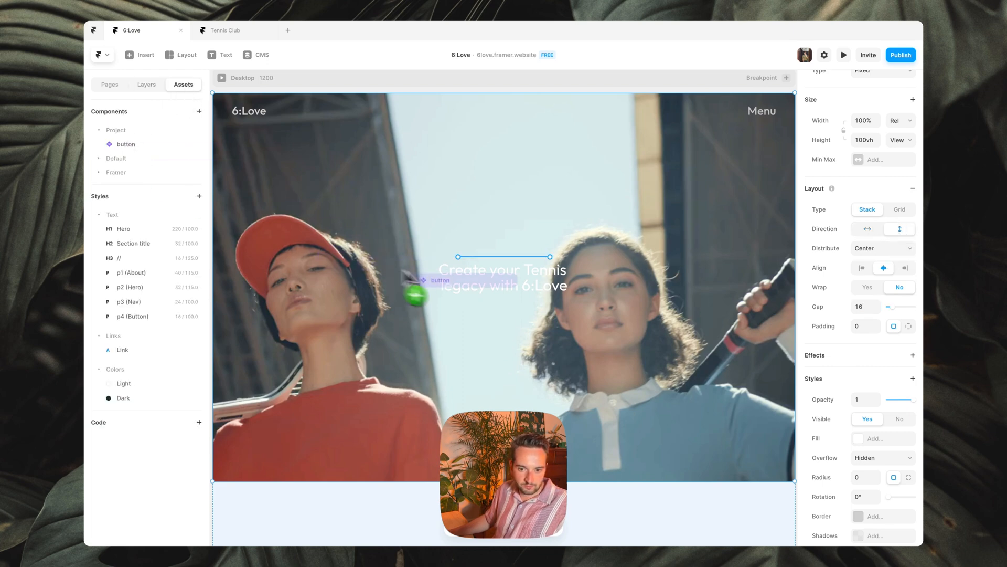
click(504, 317)
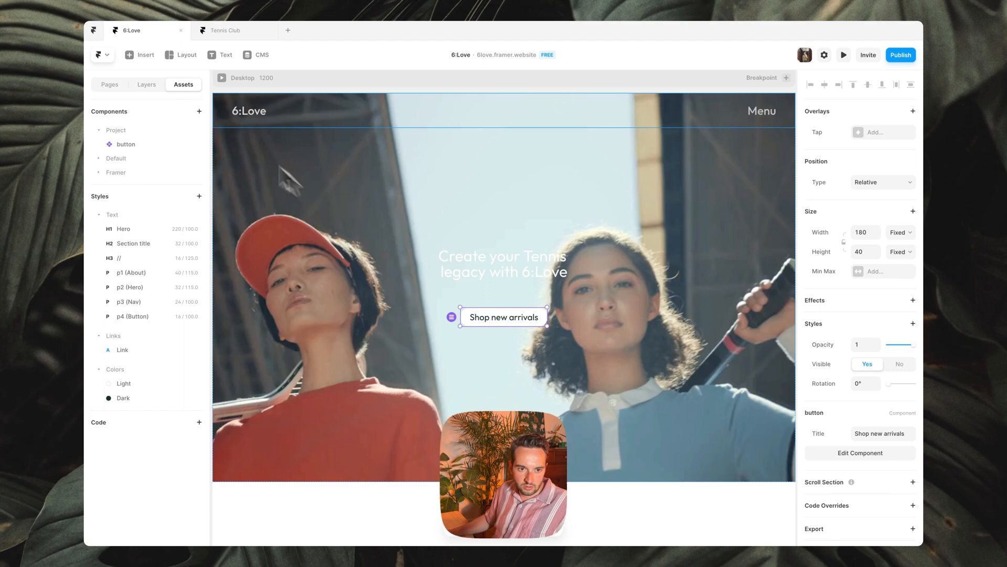
click(146, 84)
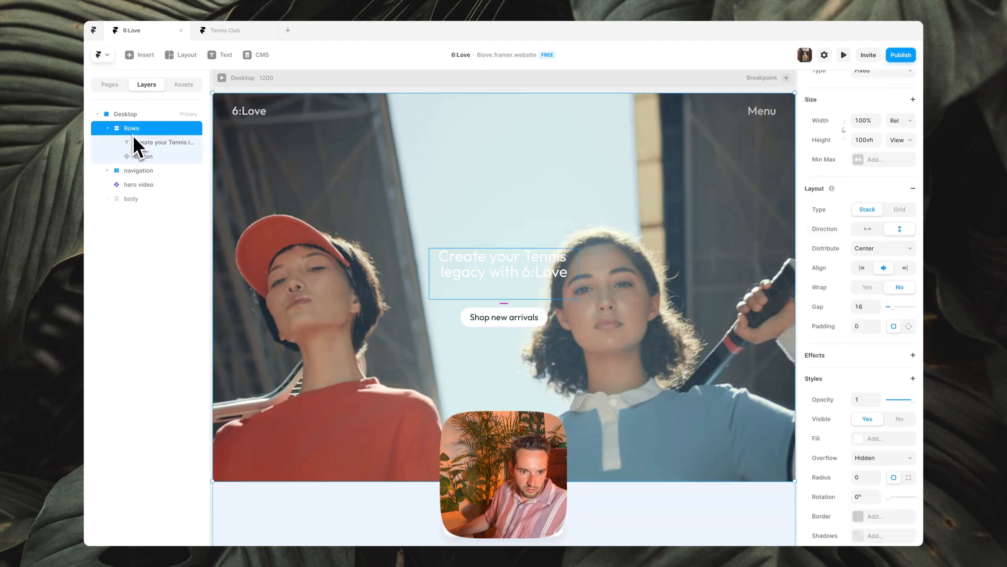
Set the headline text to Fill width and rename the container to hero content
click(164, 142)
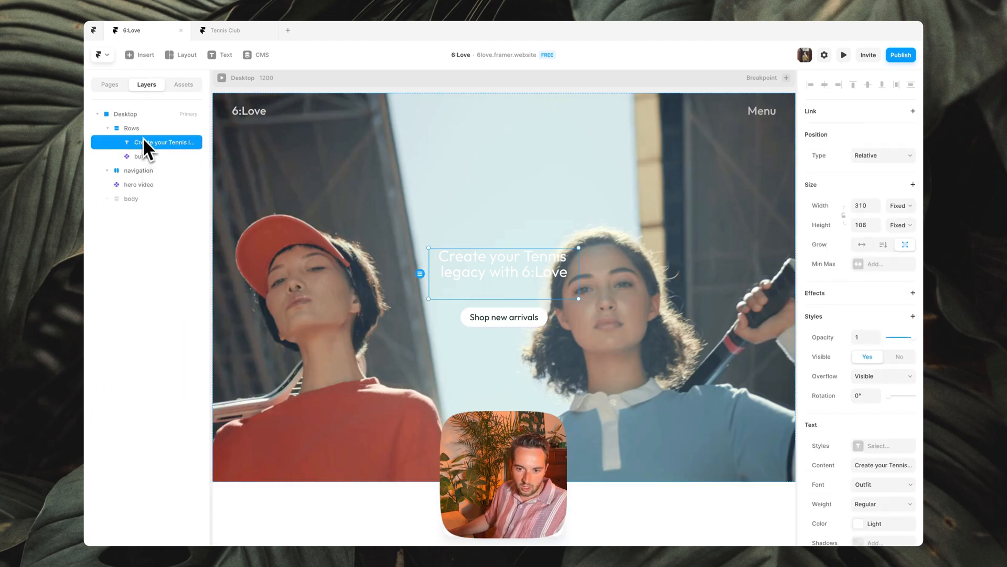
mouse_move(892, 324)
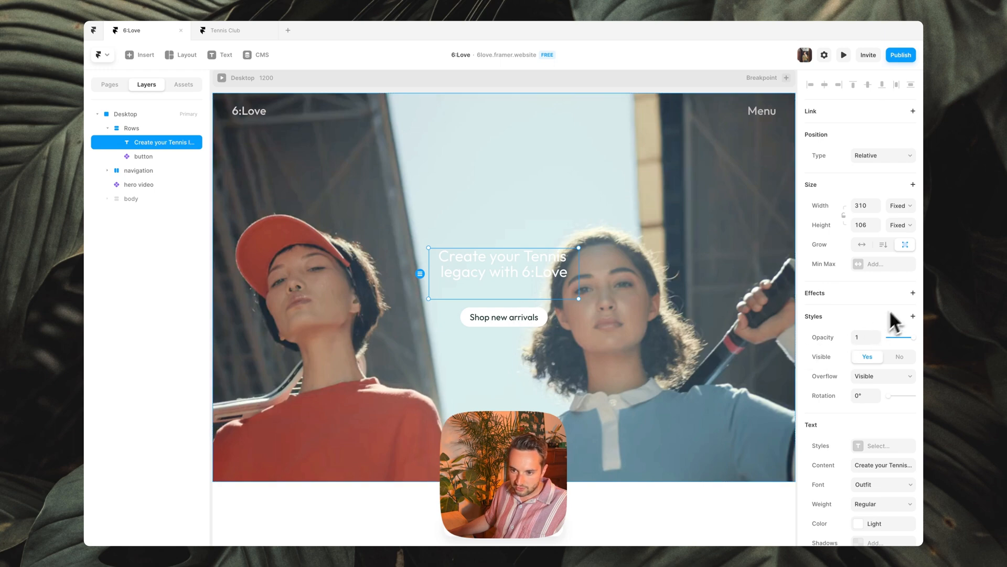
click(899, 205)
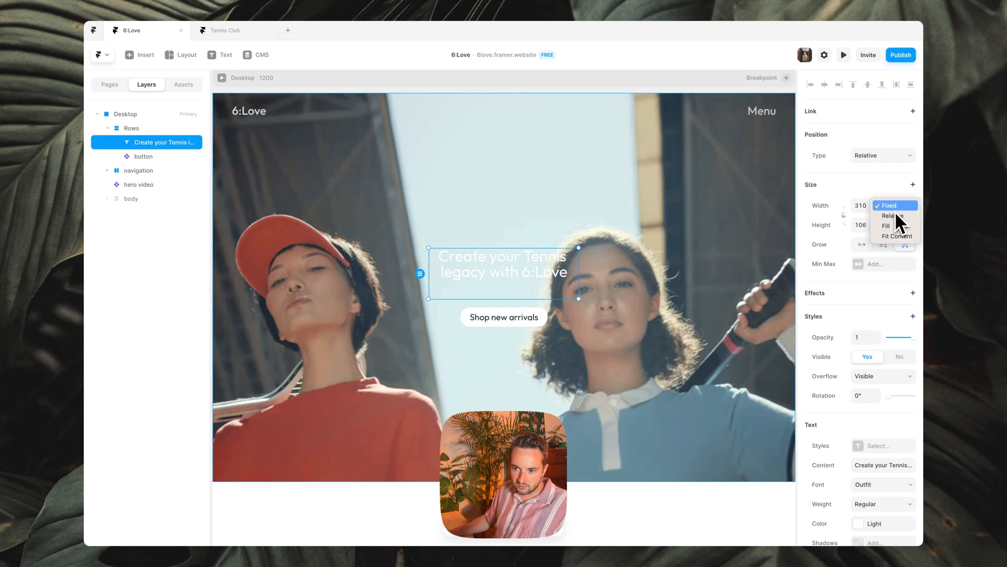
click(887, 225)
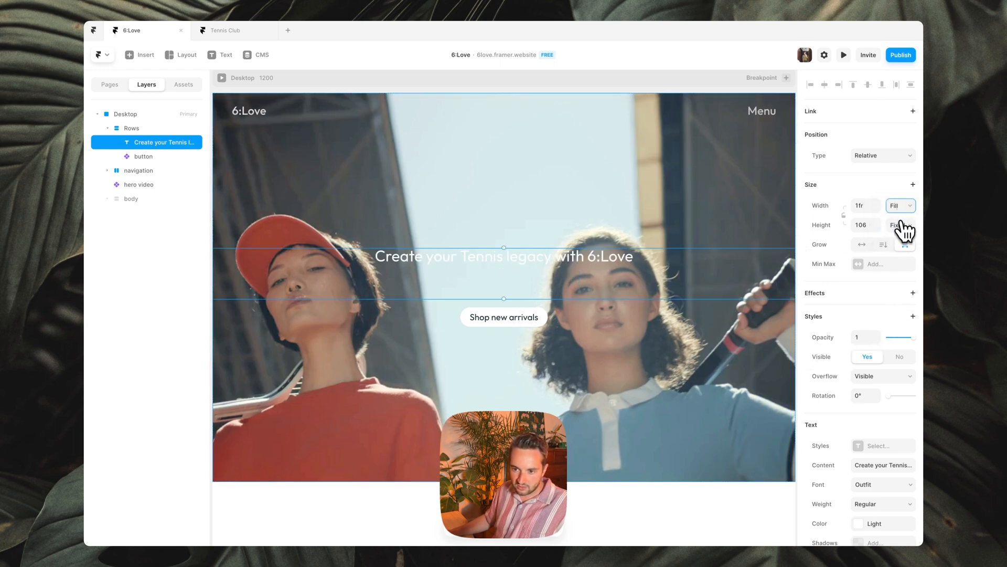
click(900, 224)
text(hero content)
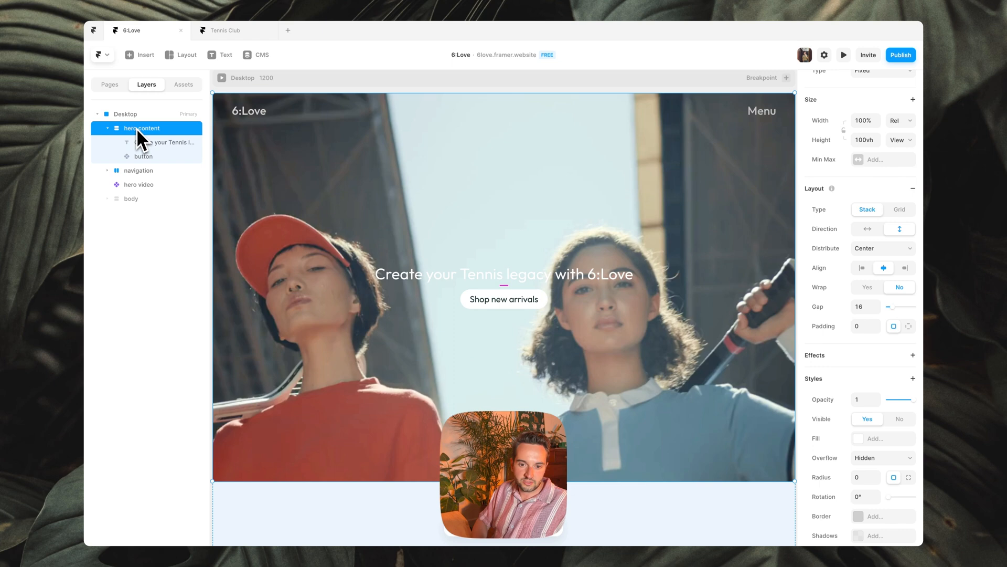
Give hero content a padding of 24 and select the Desktop breakpoint frame
scroll(down, 3)
text(24)
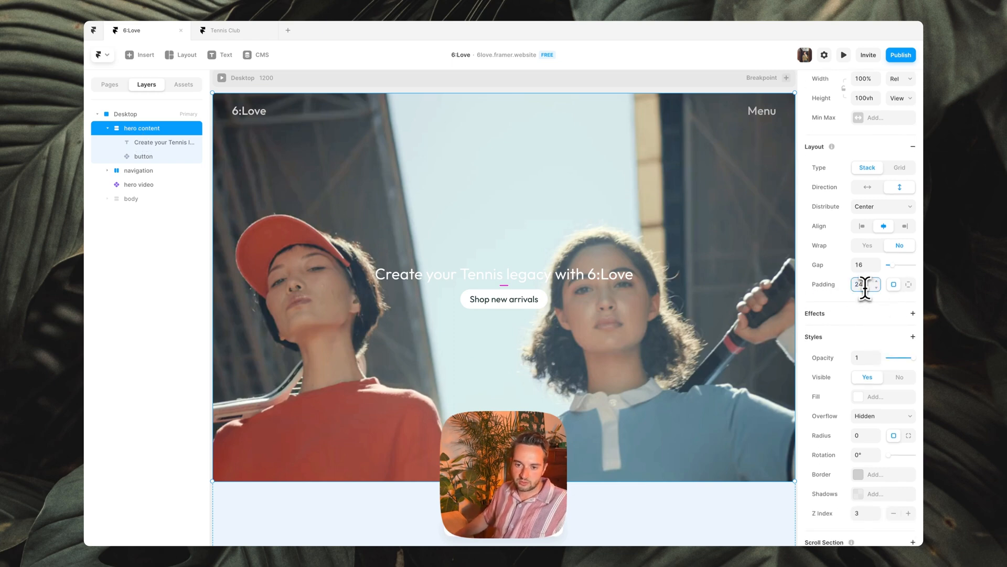
mouse_move(689, 296)
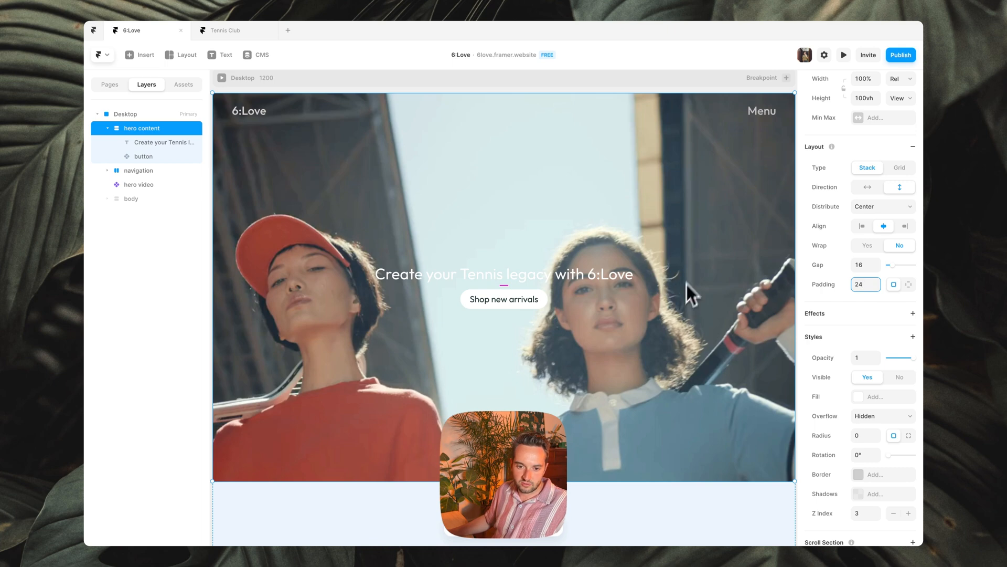
mouse_move(647, 286)
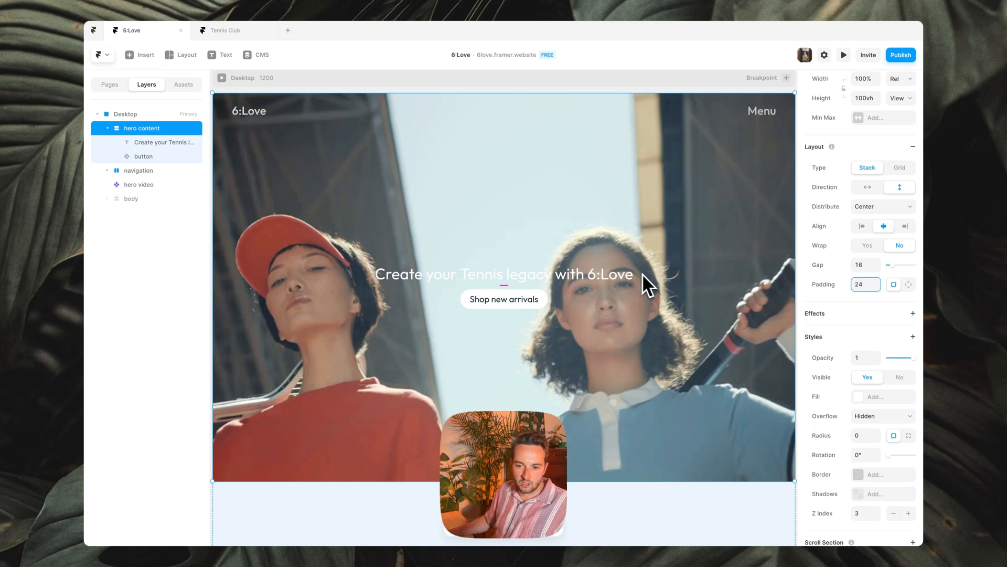
click(108, 128)
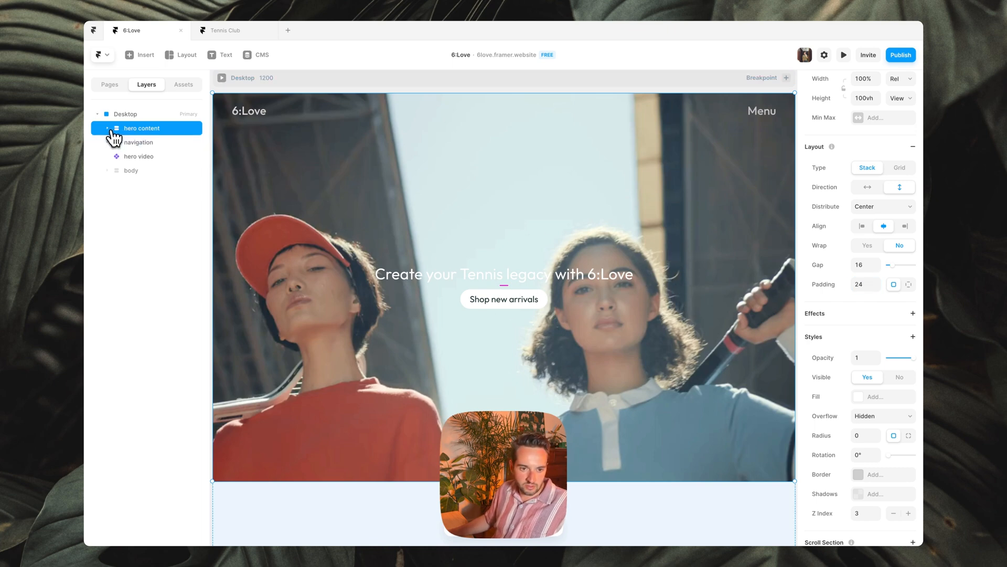
click(843, 55)
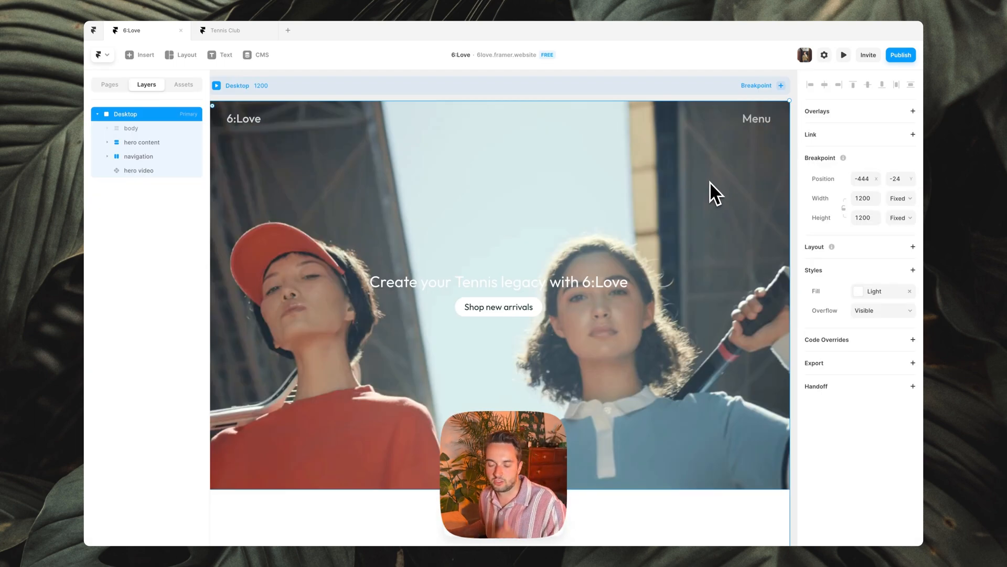
mouse_move(742, 106)
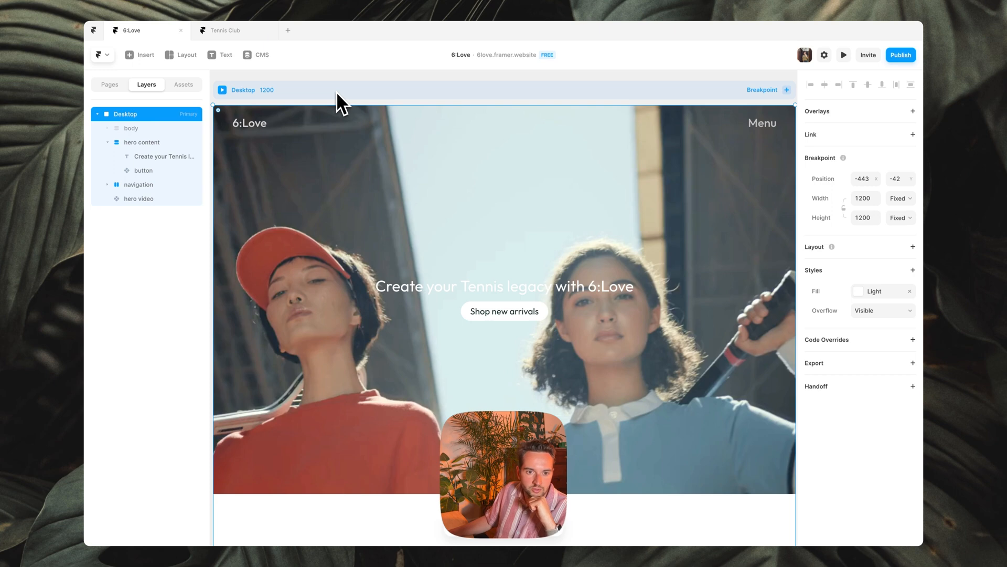
Set the Desktop frame's height to Fit Content as a vertical stack
click(899, 217)
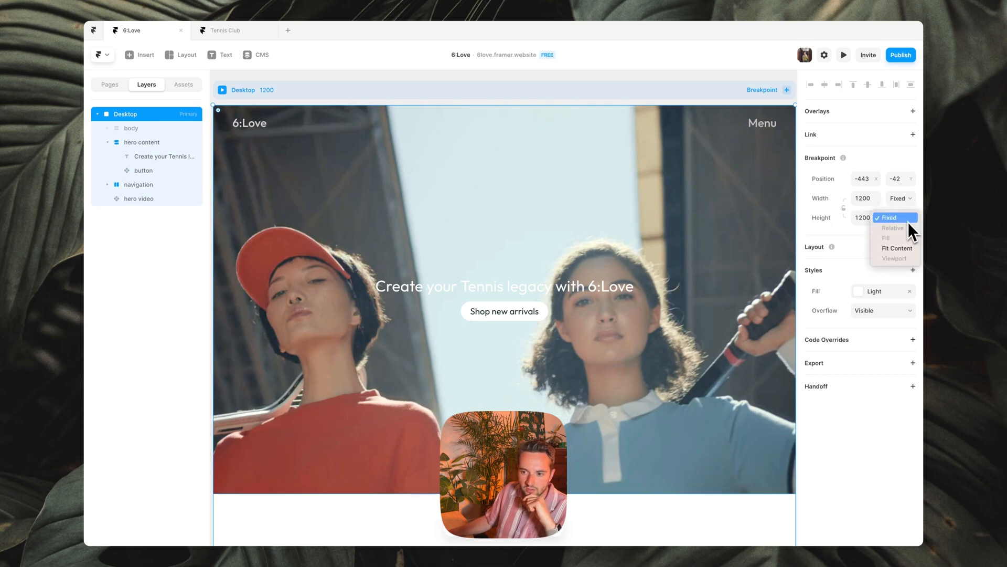
click(897, 247)
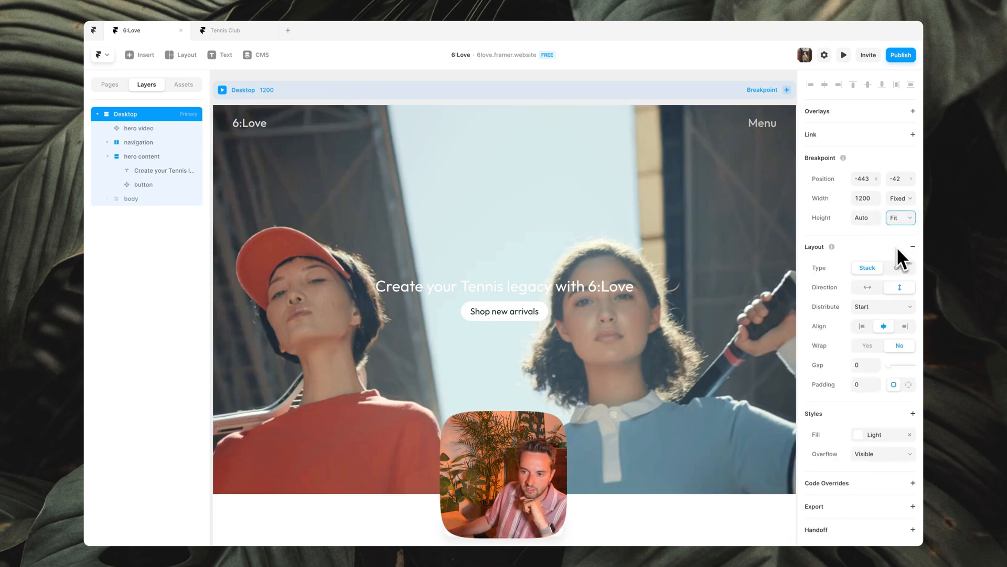
click(110, 156)
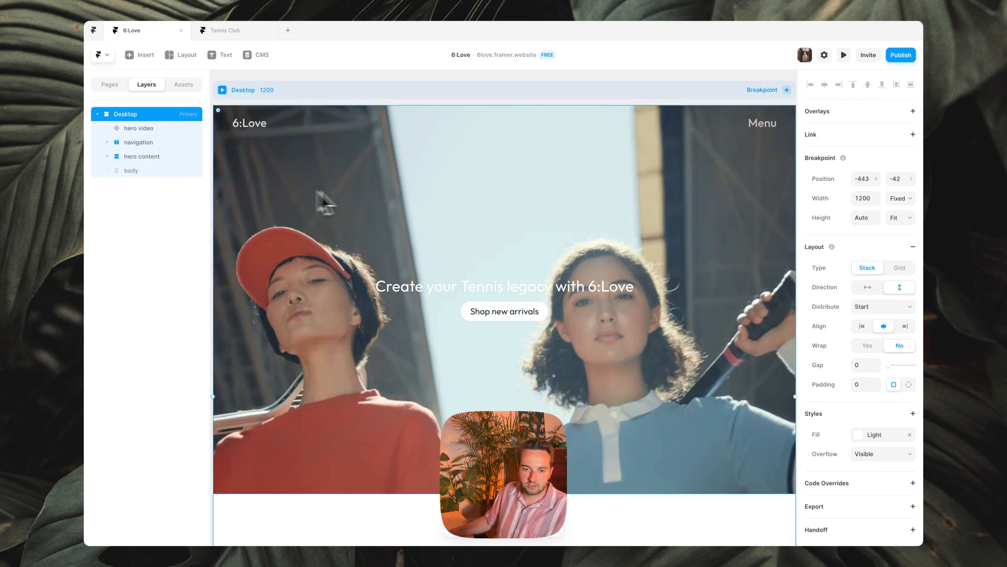
mouse_move(321, 207)
text(big type)
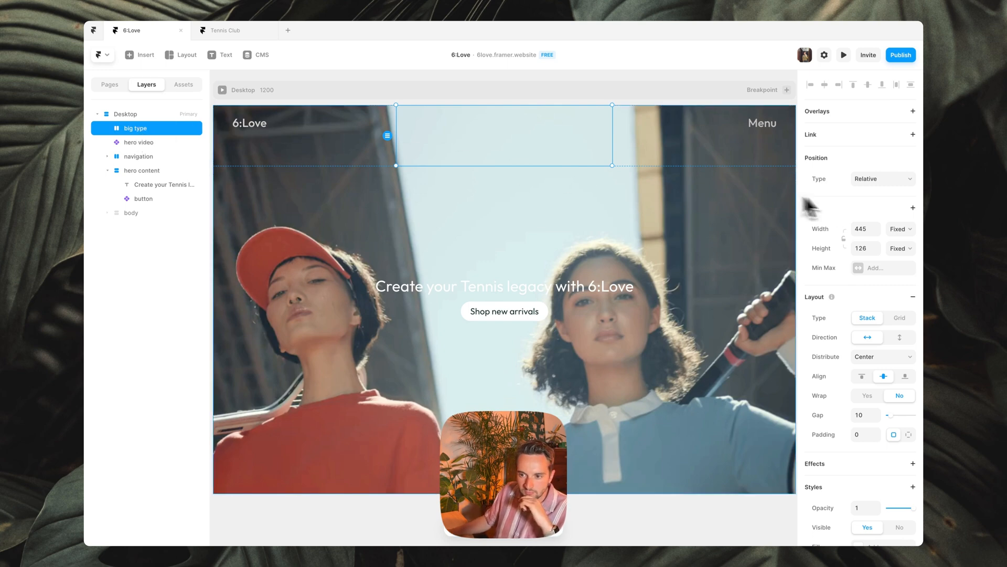
Make the big type stack Fill width, Viewport 100vh tall, with Gap 0
click(897, 228)
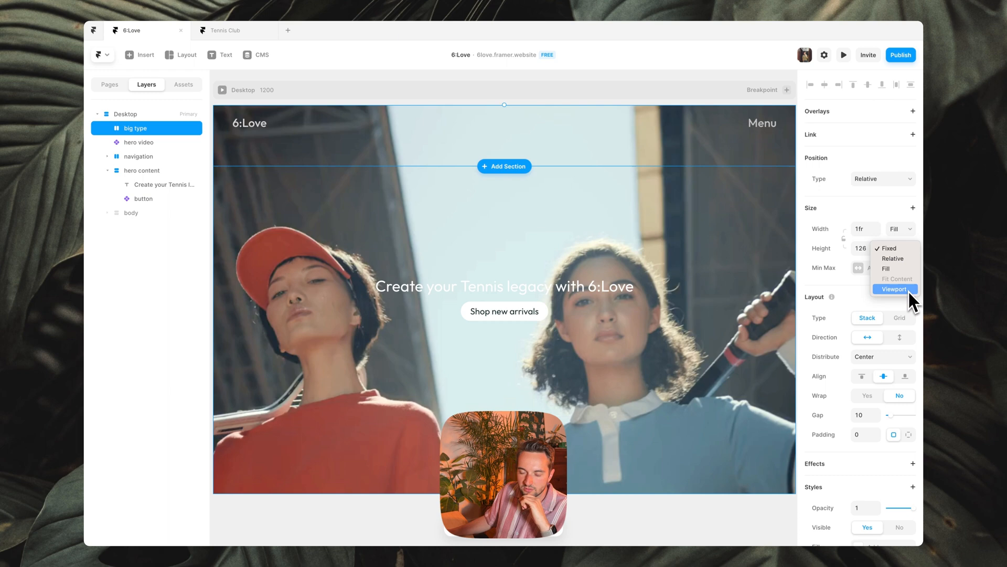
click(894, 289)
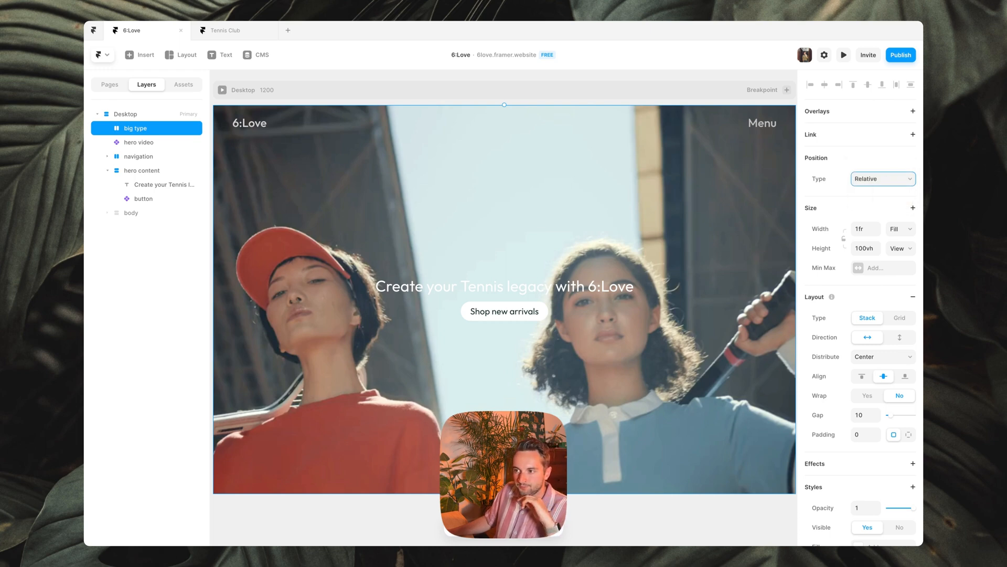
scroll(down, 3)
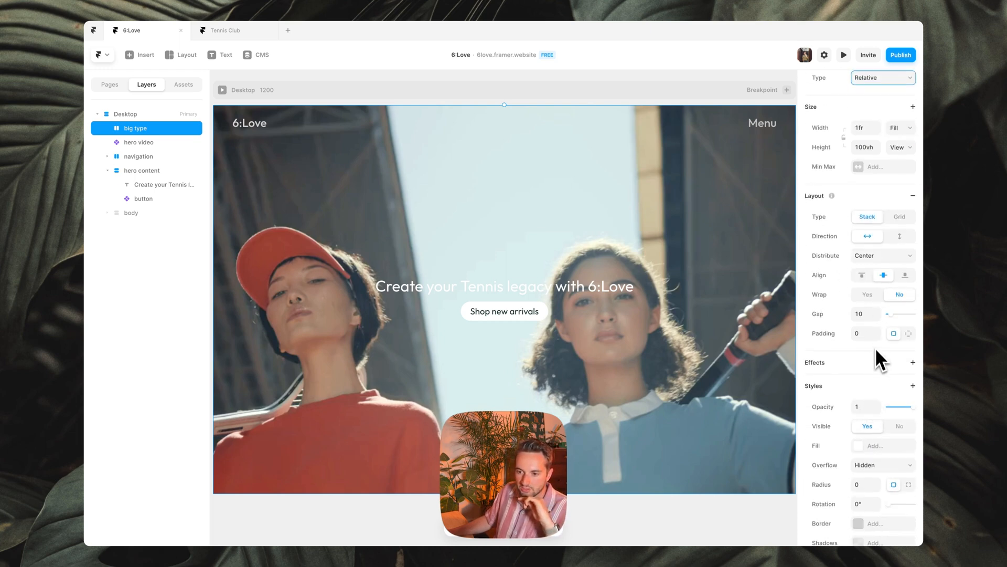
scroll(down, 3)
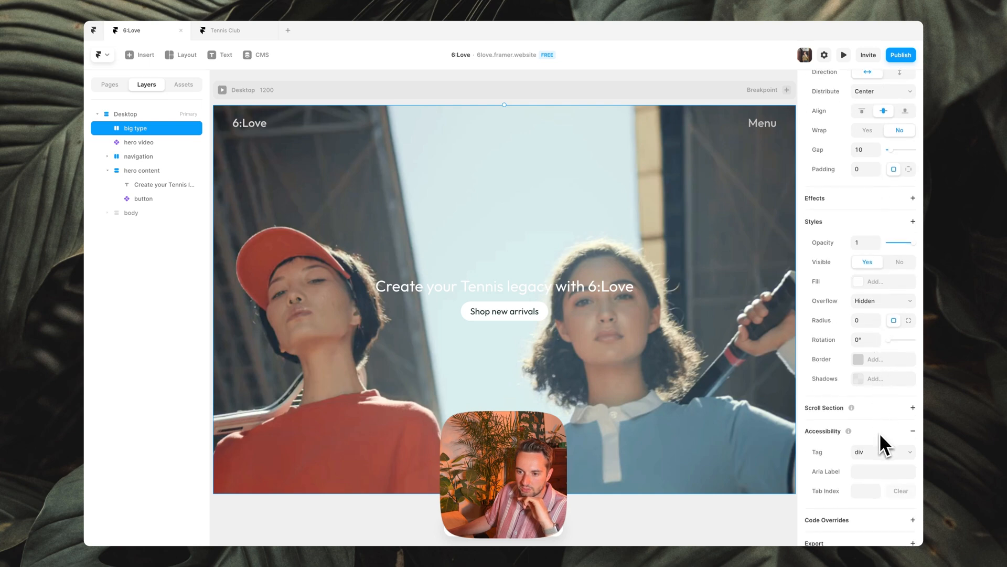
scroll(up, 3)
text(0)
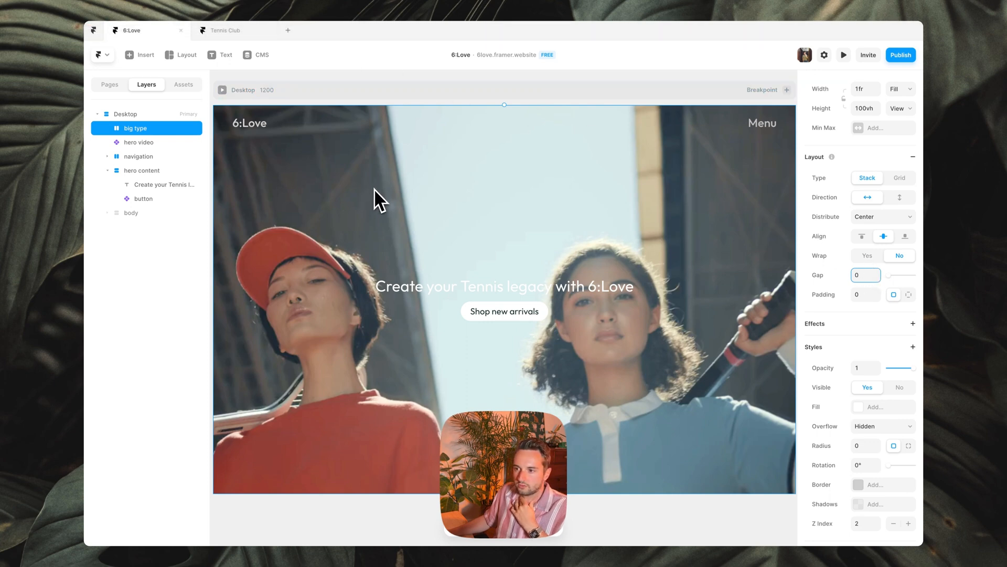
click(141, 170)
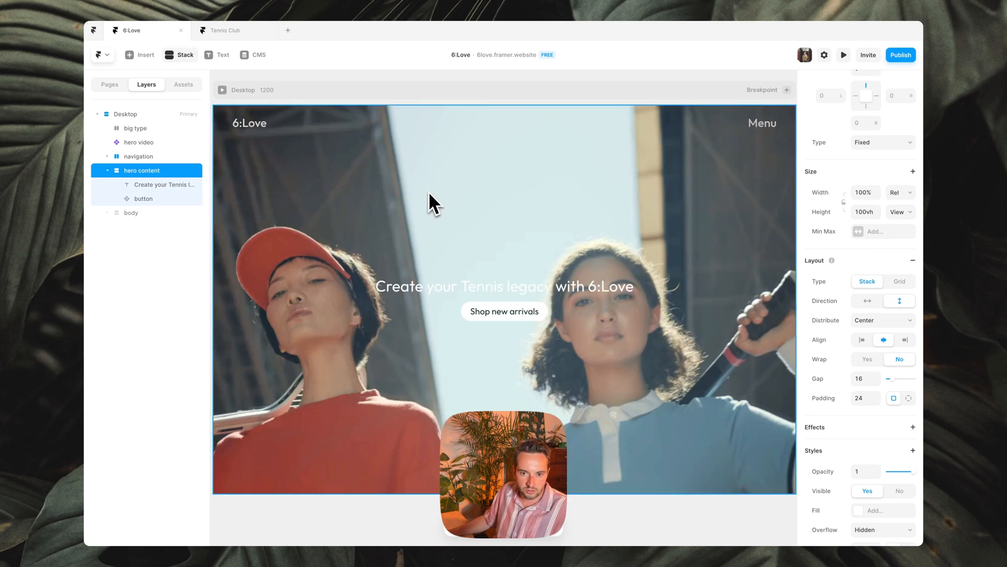
Set the text stack to Fill width and height with Gap 0 and Padding 40
click(147, 184)
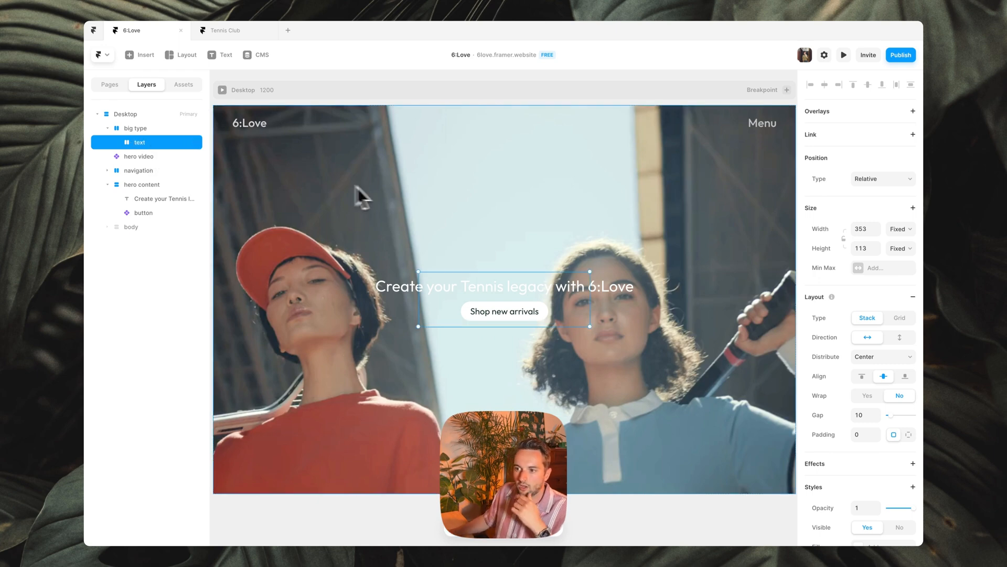
mouse_move(748, 187)
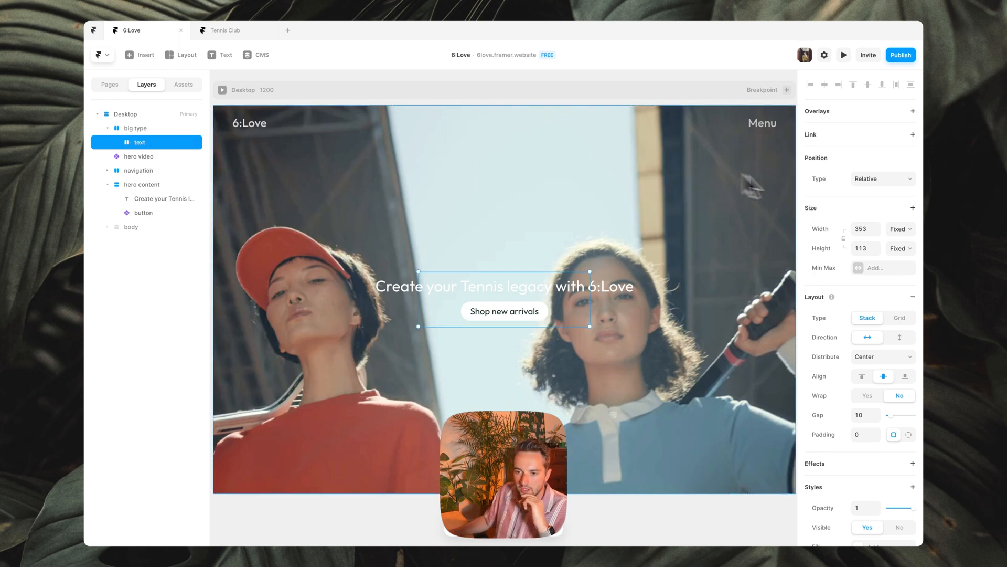
click(900, 228)
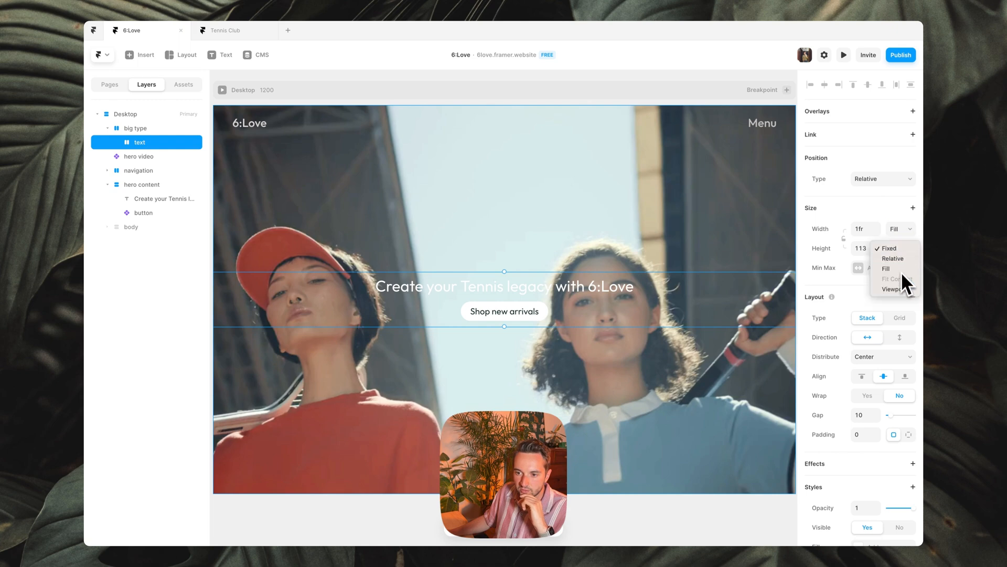
click(885, 269)
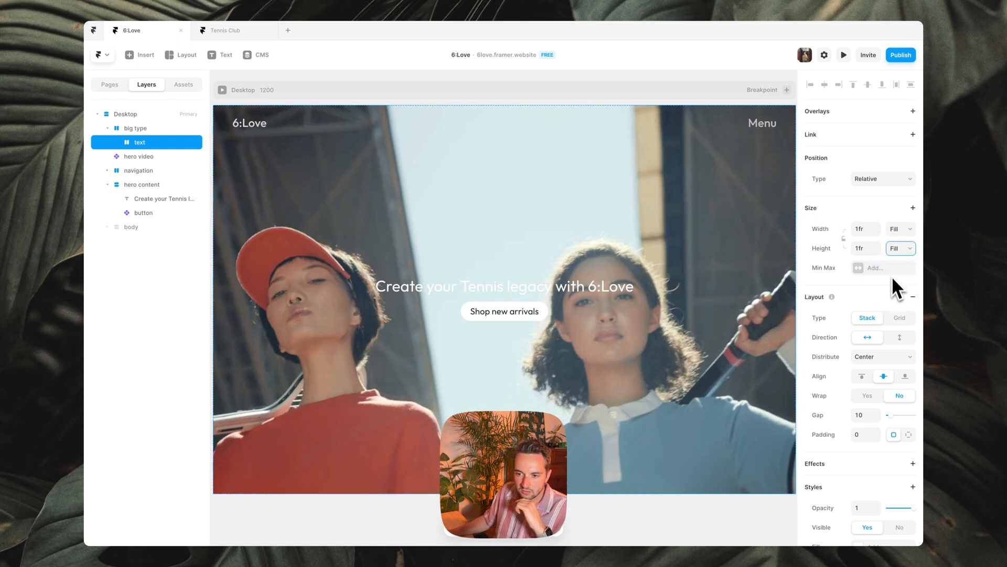
scroll(down, 3)
text(40)
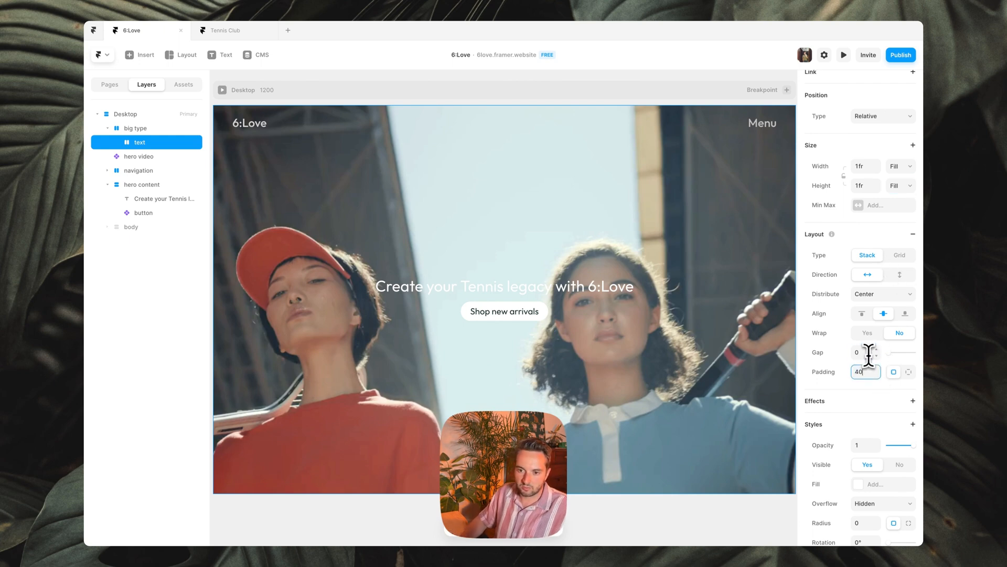
mouse_move(524, 218)
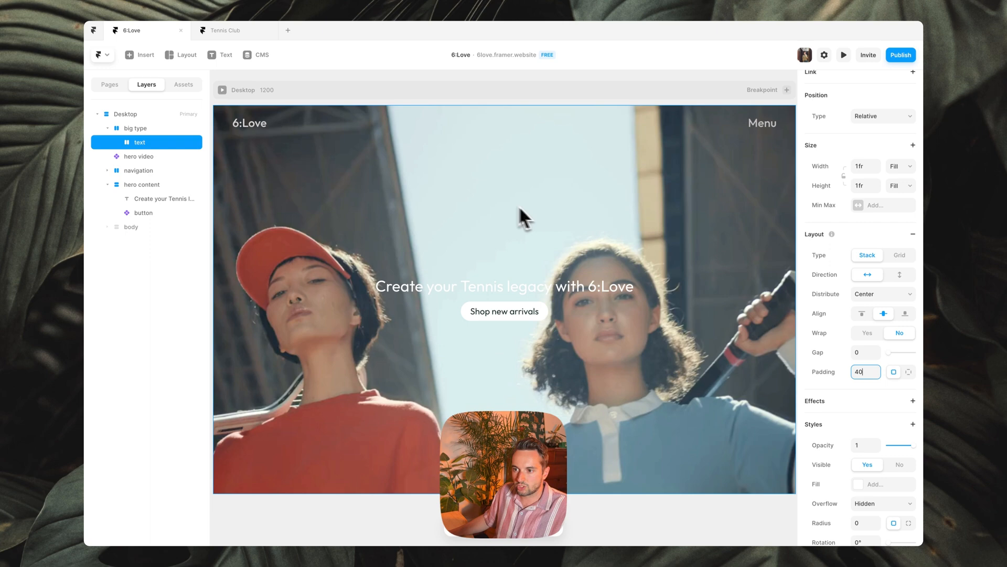
mouse_move(524, 219)
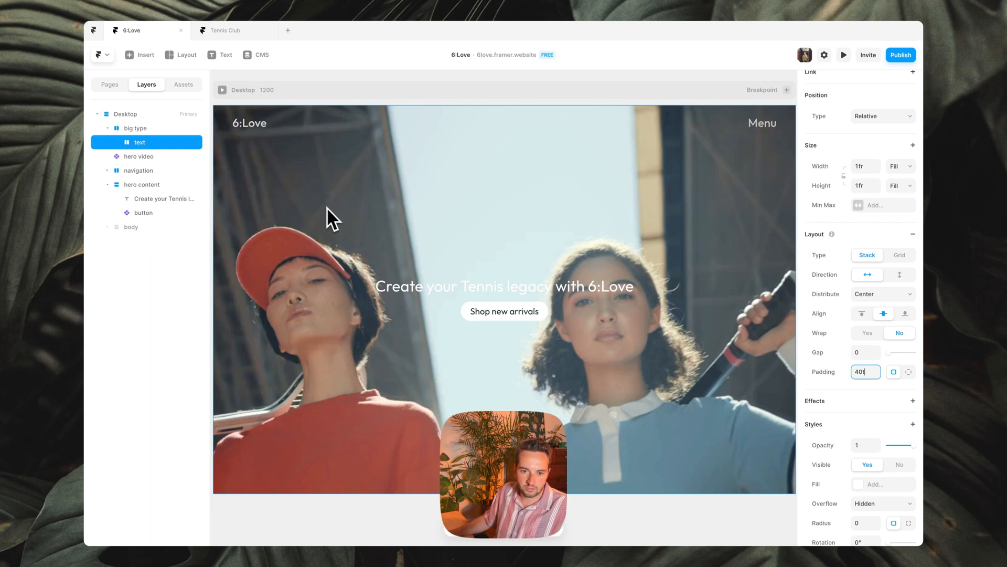
click(142, 185)
text(Tennis)
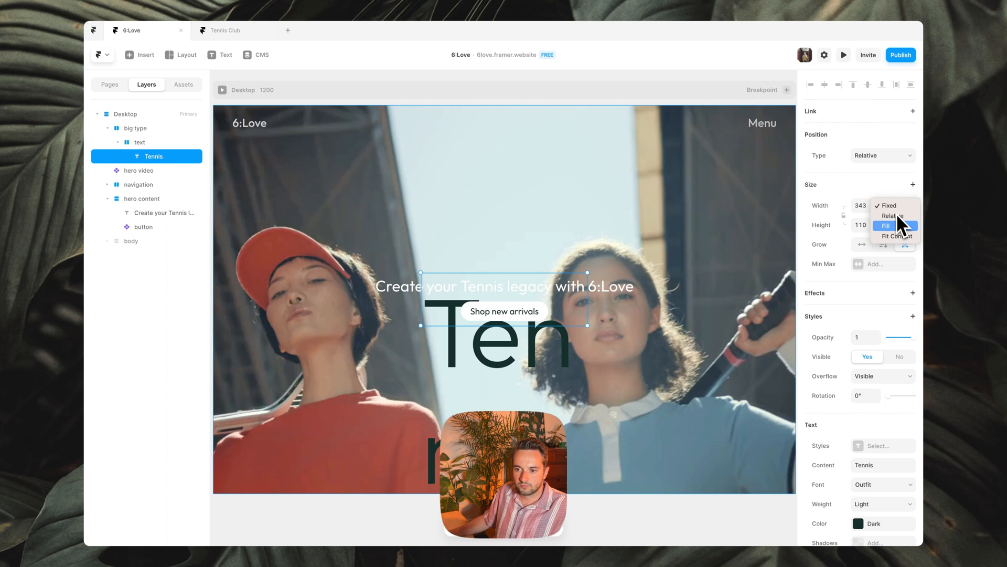
Set the Tennis text to Fill width, Fit height and the Hero text style, then duplicate it
click(889, 226)
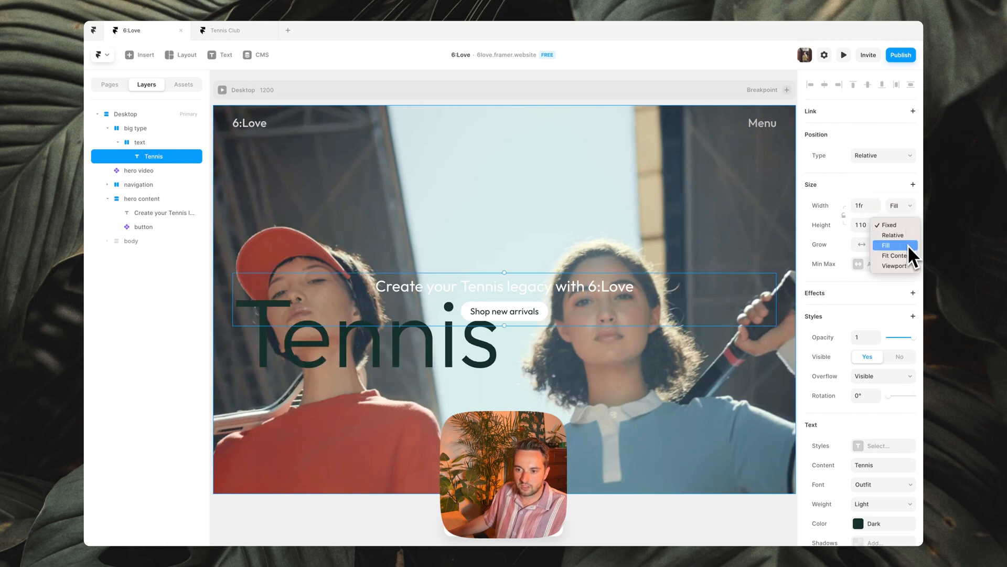
click(894, 255)
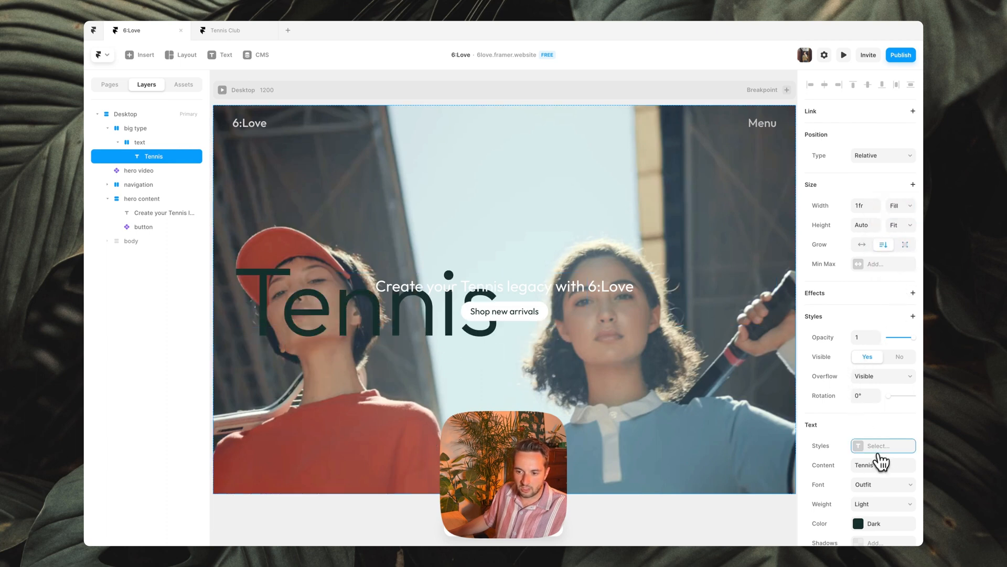
click(882, 445)
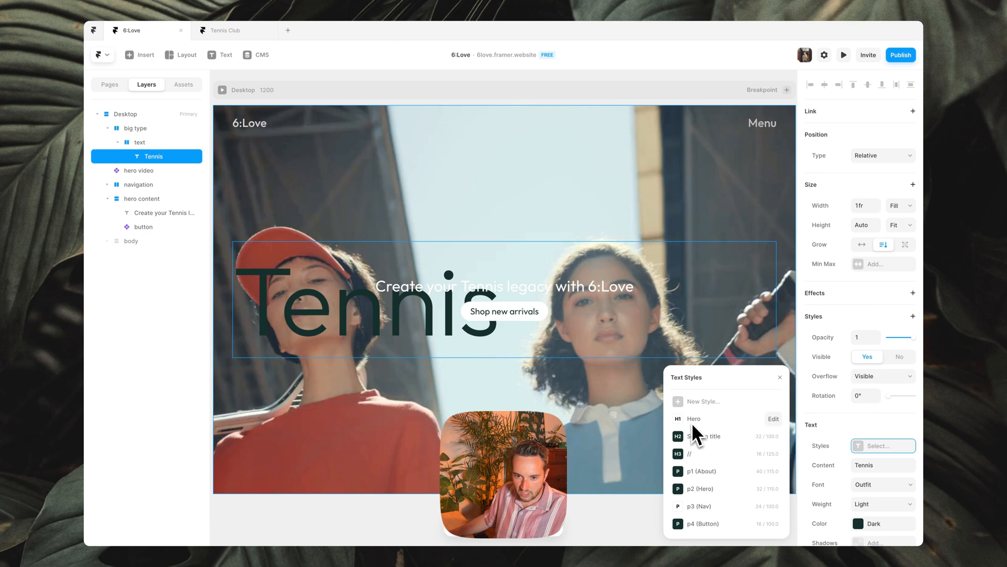
click(694, 419)
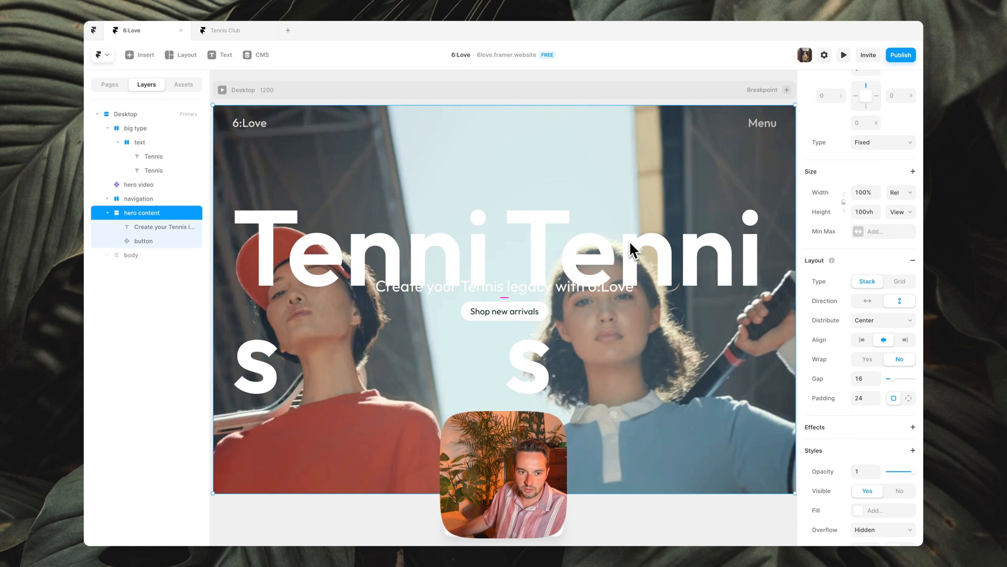
click(639, 248)
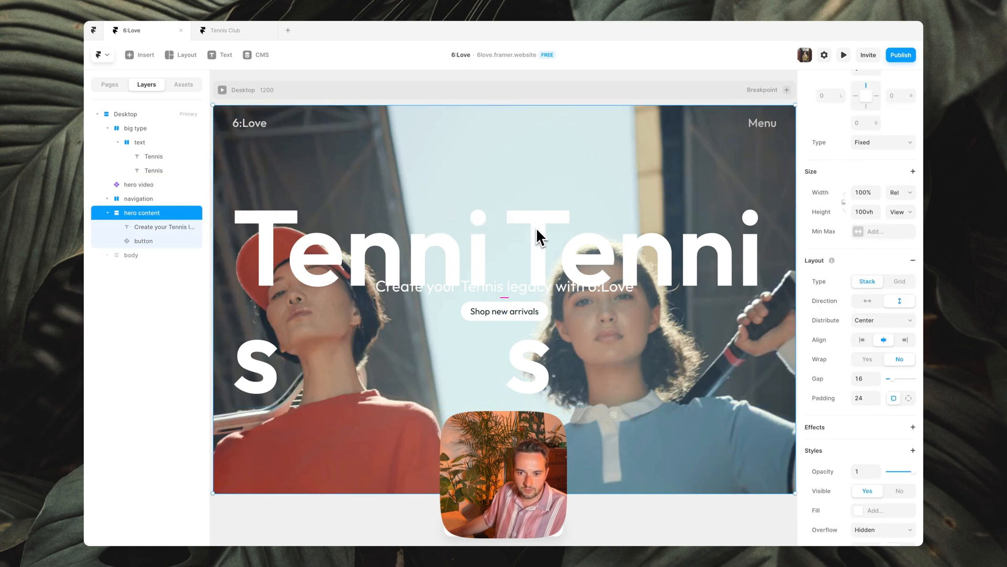
Raise big type's Z Index and rename the duplicated word to Club
click(140, 142)
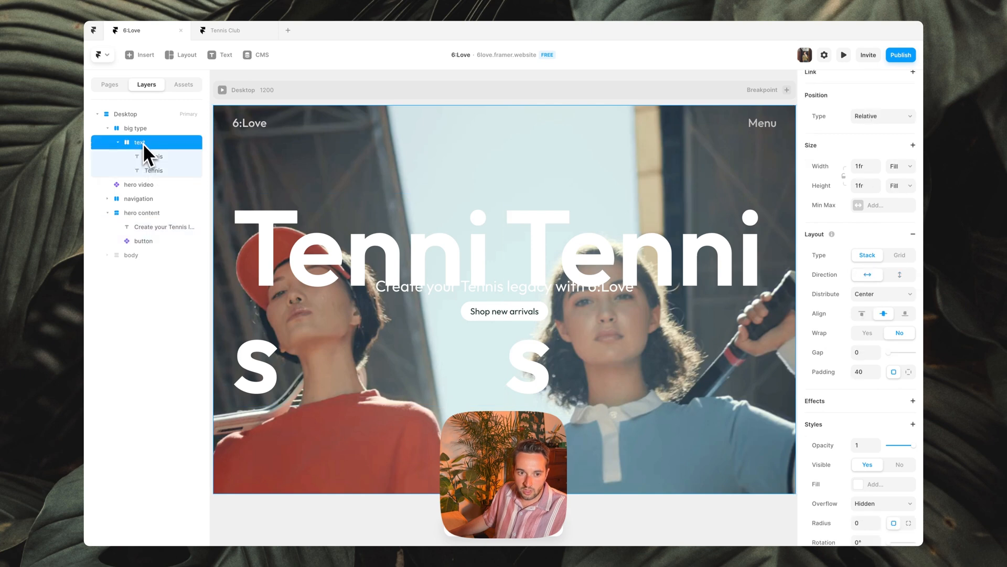
click(136, 128)
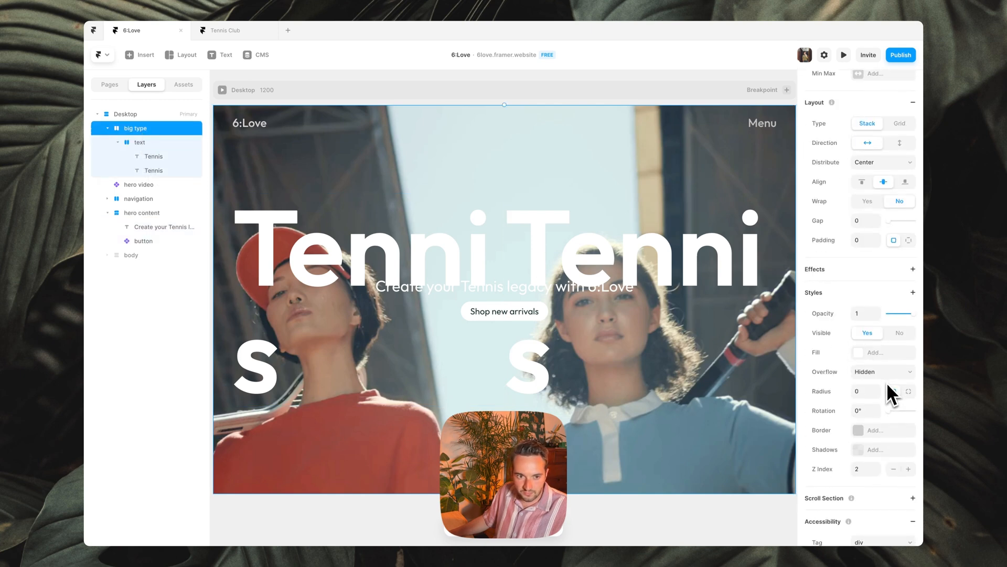
click(865, 468)
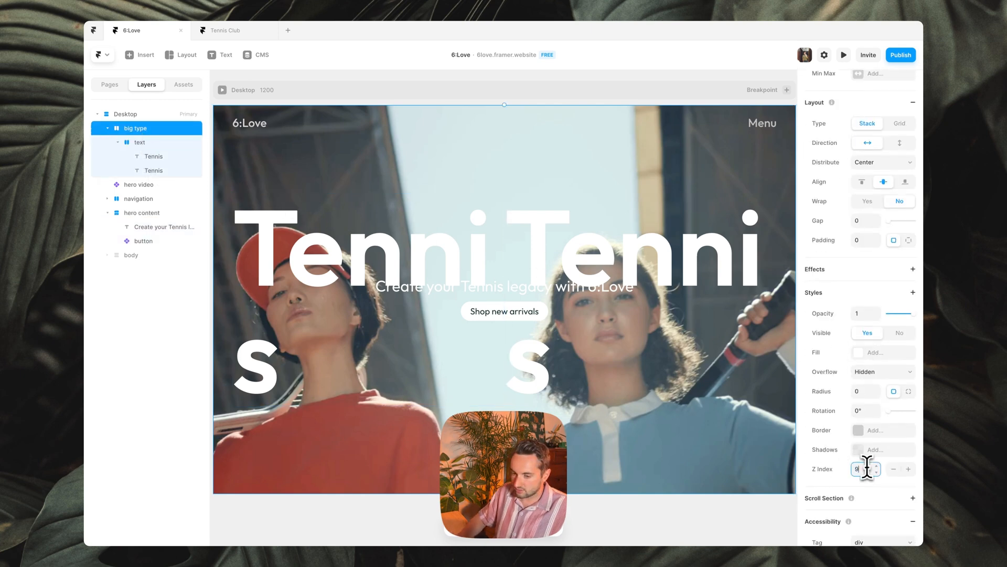
click(139, 142)
text(Club)
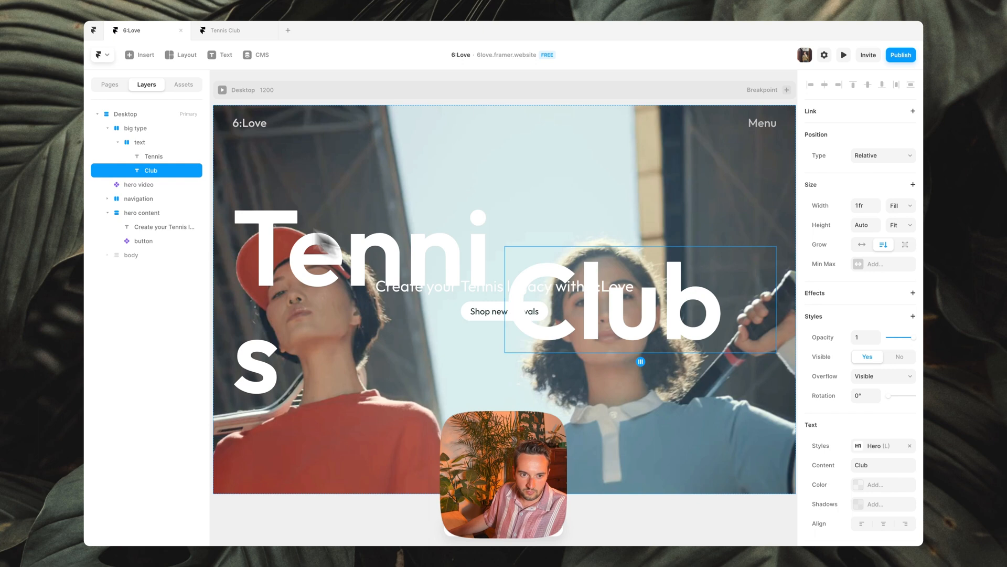
click(138, 142)
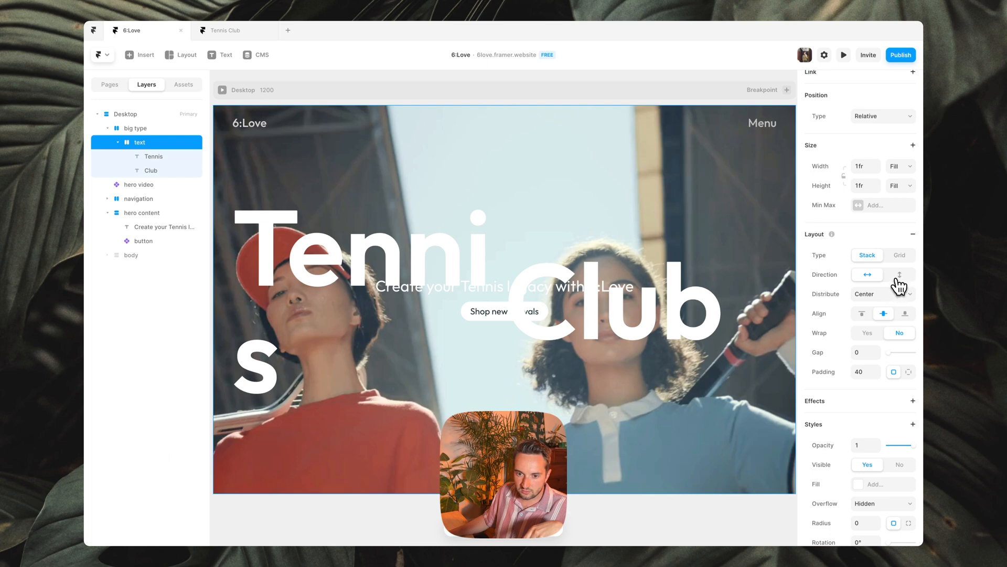
Stack the words vertically with Space Between and right-align Club
click(901, 274)
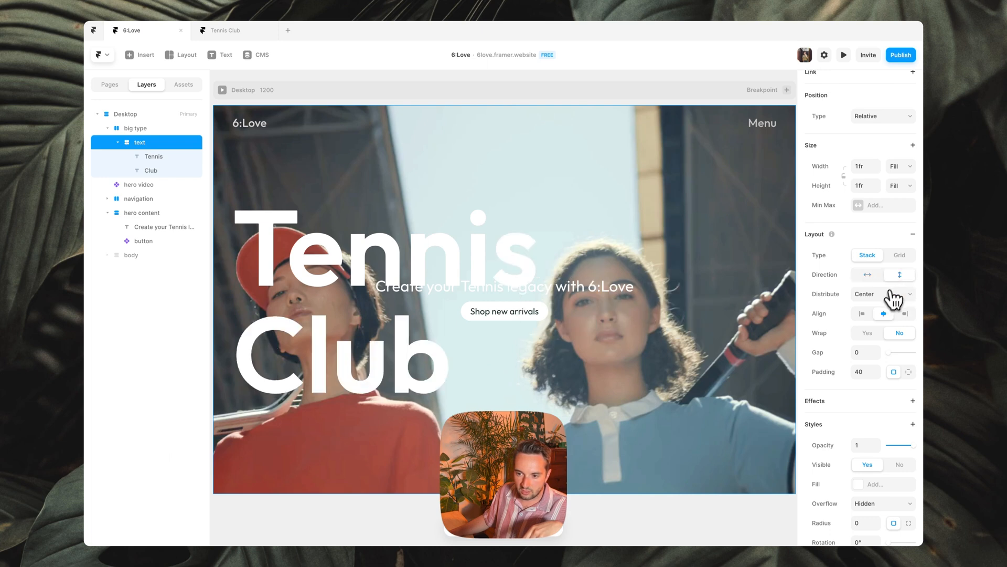
click(883, 294)
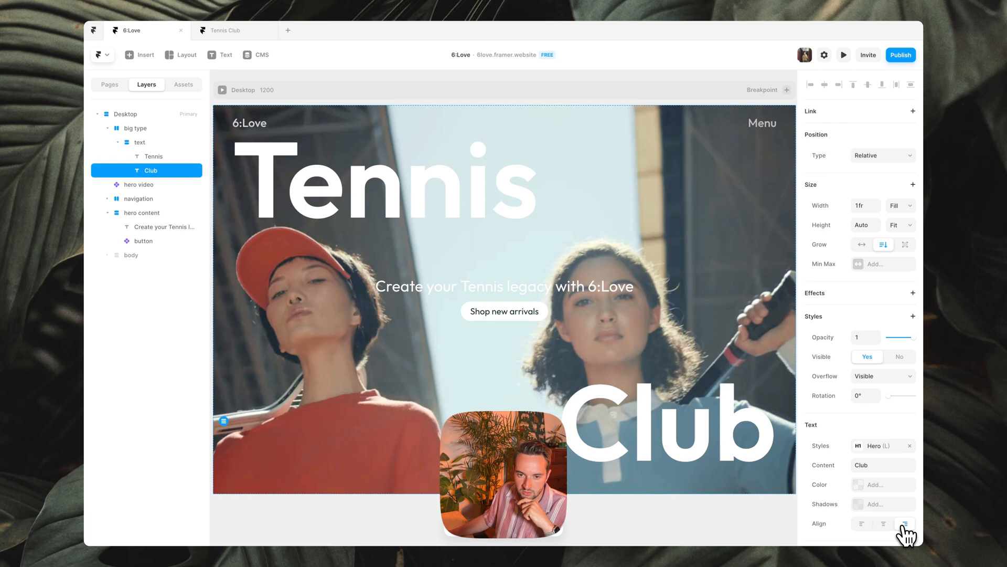
click(162, 227)
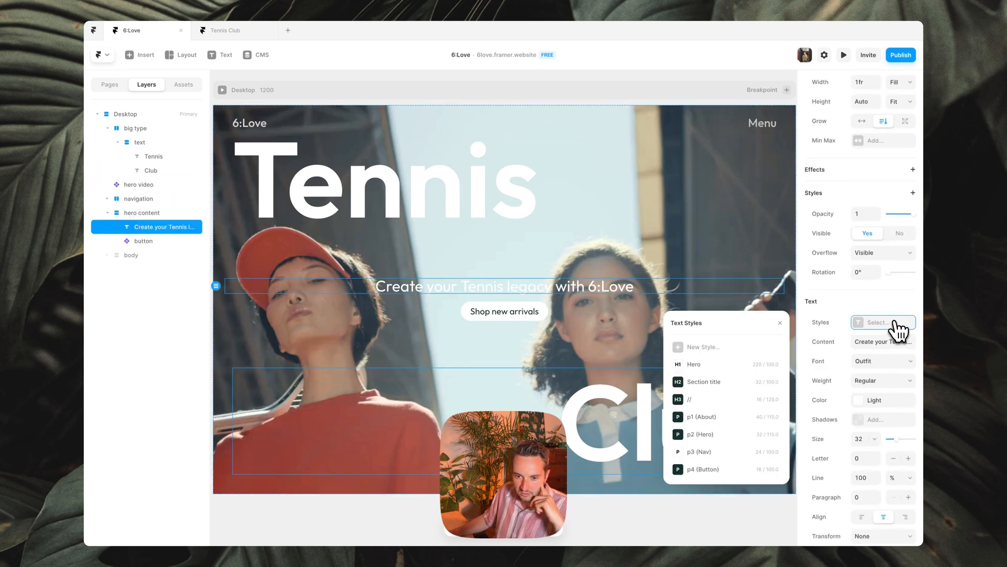
Apply the p2 (Hero) style to the tagline and set its colour to Light
click(698, 433)
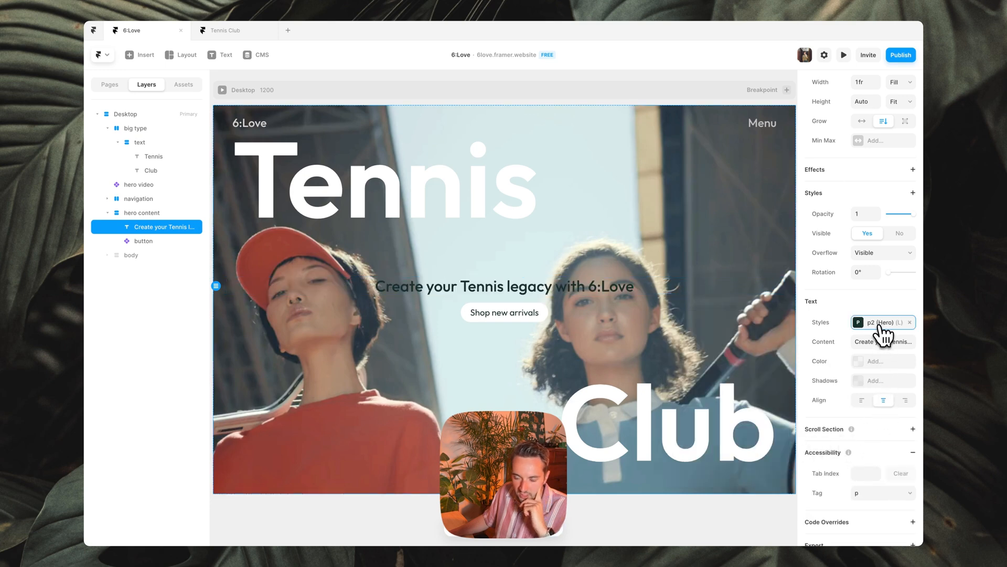
click(881, 322)
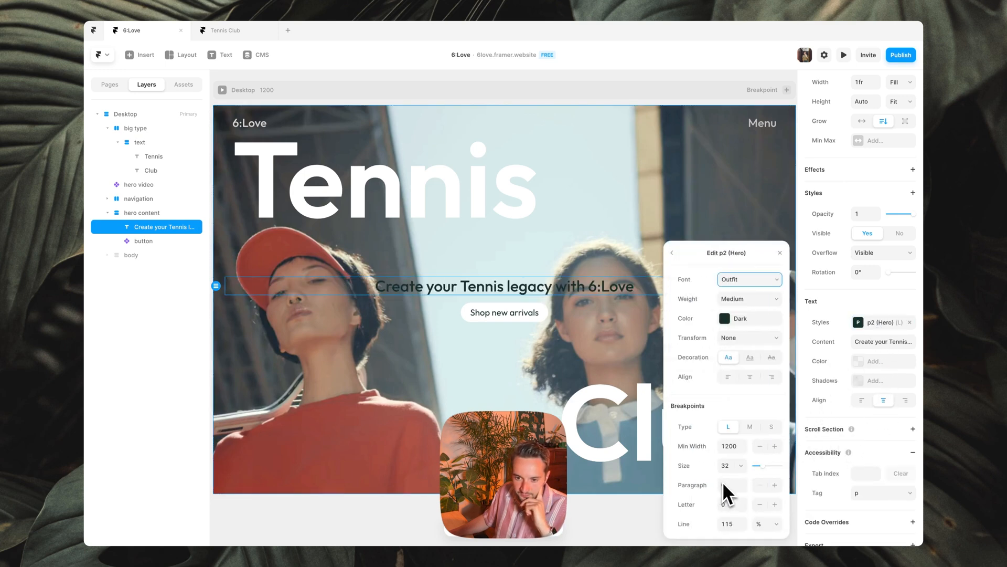
click(725, 318)
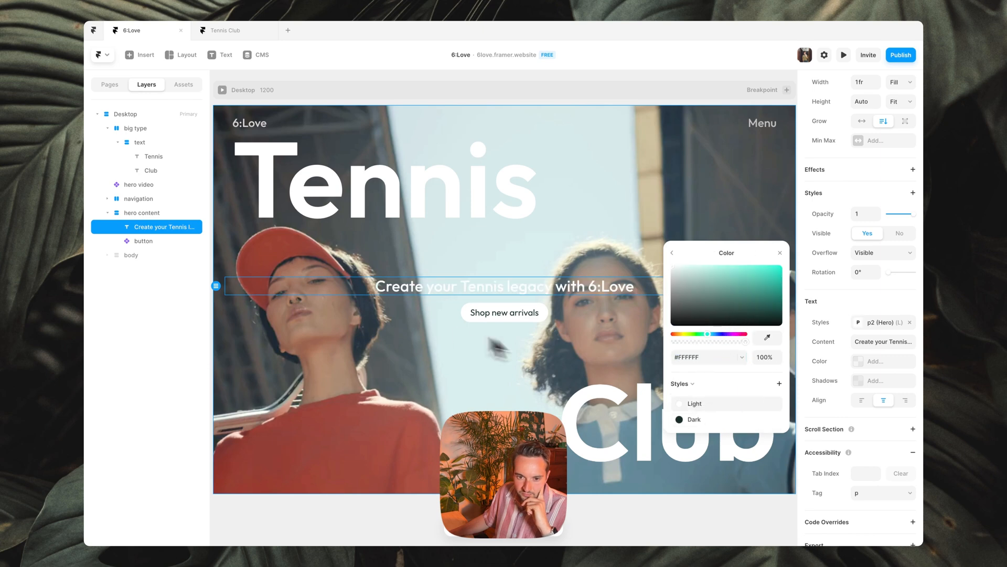
click(140, 141)
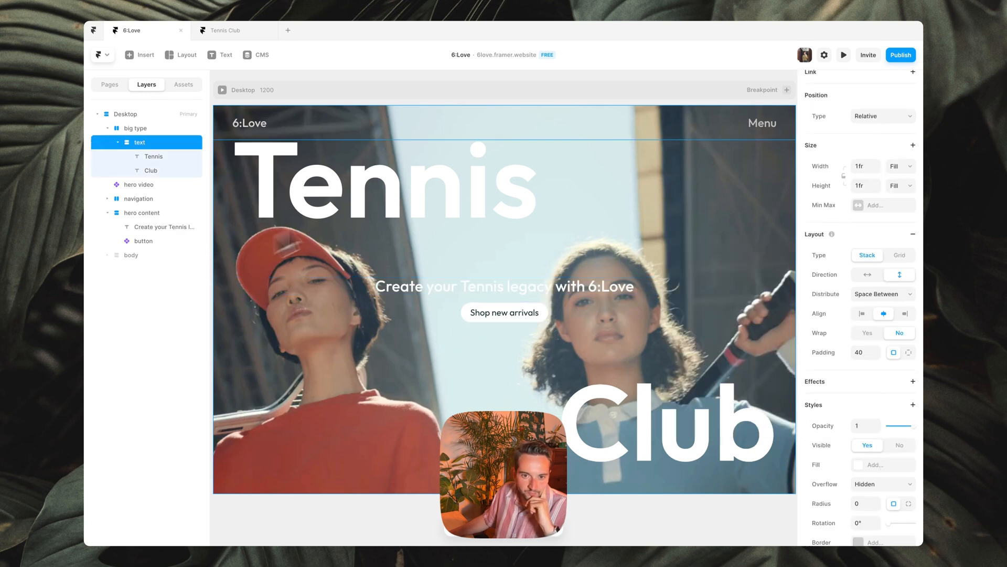
click(127, 113)
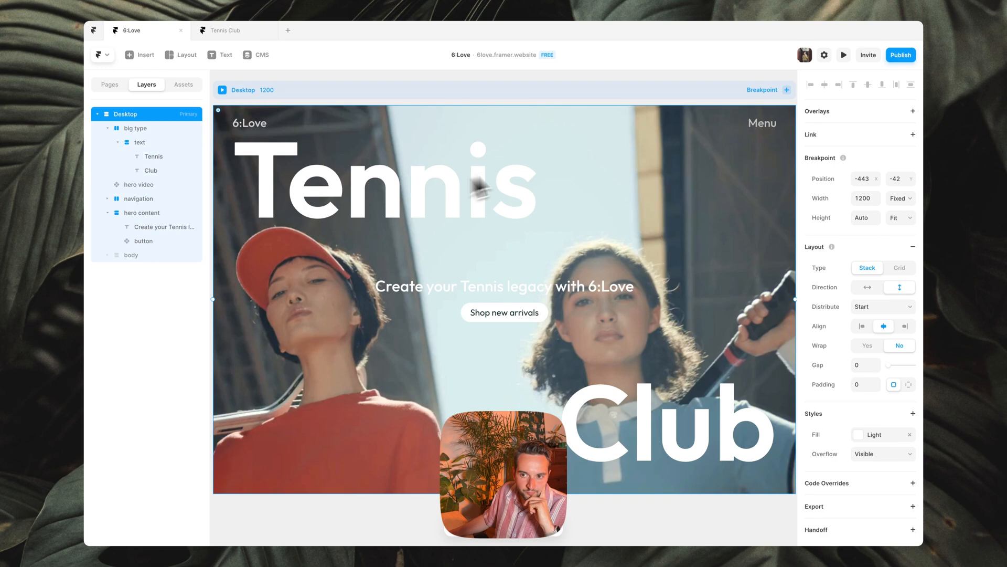
Collapse the Desktop layers, check the body section, and launch the page preview
click(844, 55)
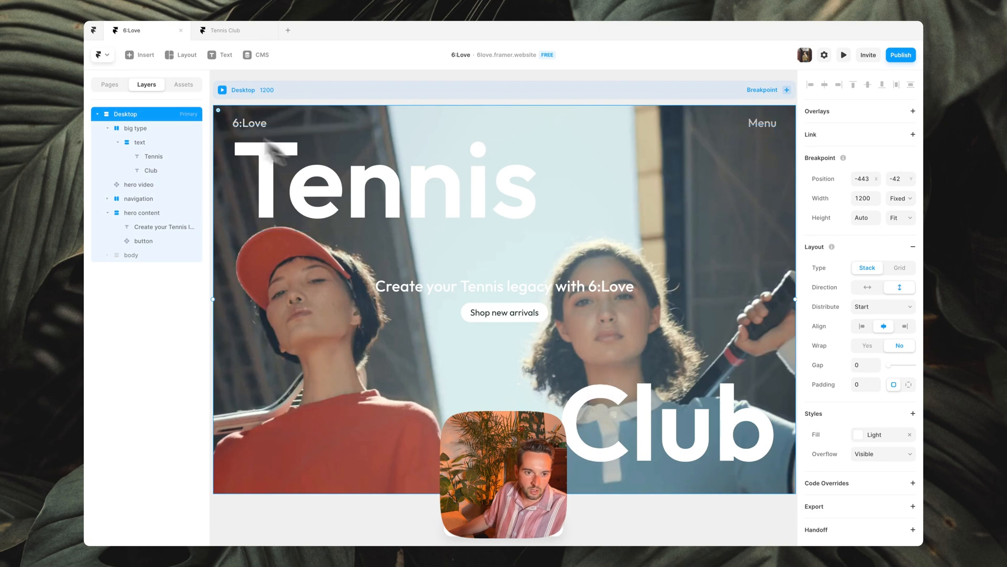
click(117, 128)
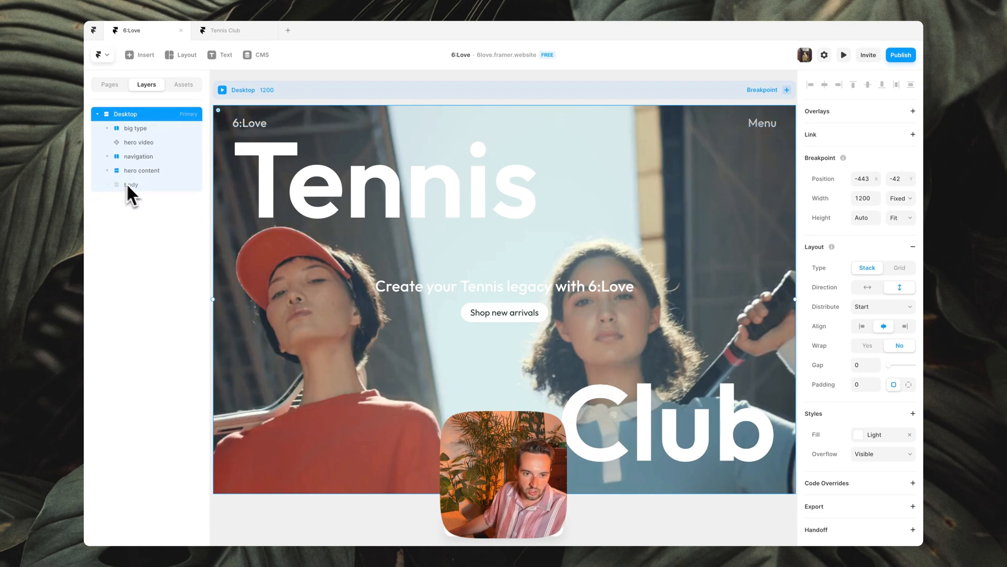
click(130, 185)
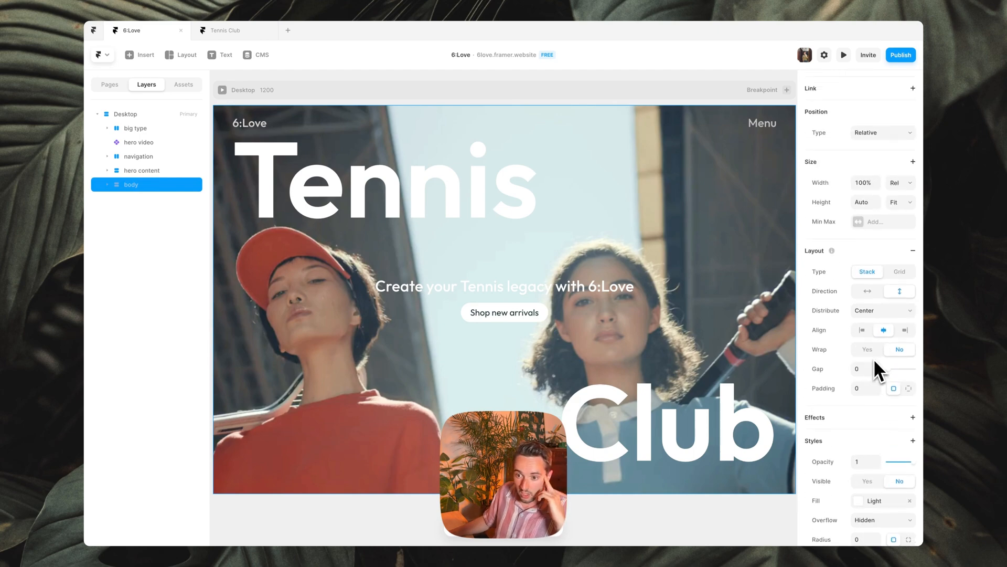
scroll(down, 3)
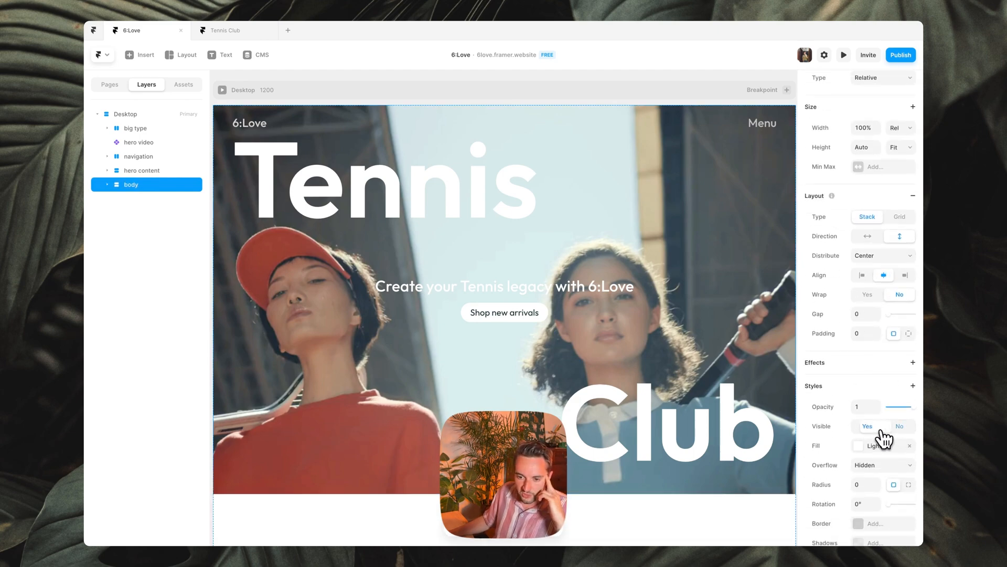
scroll(down, 3)
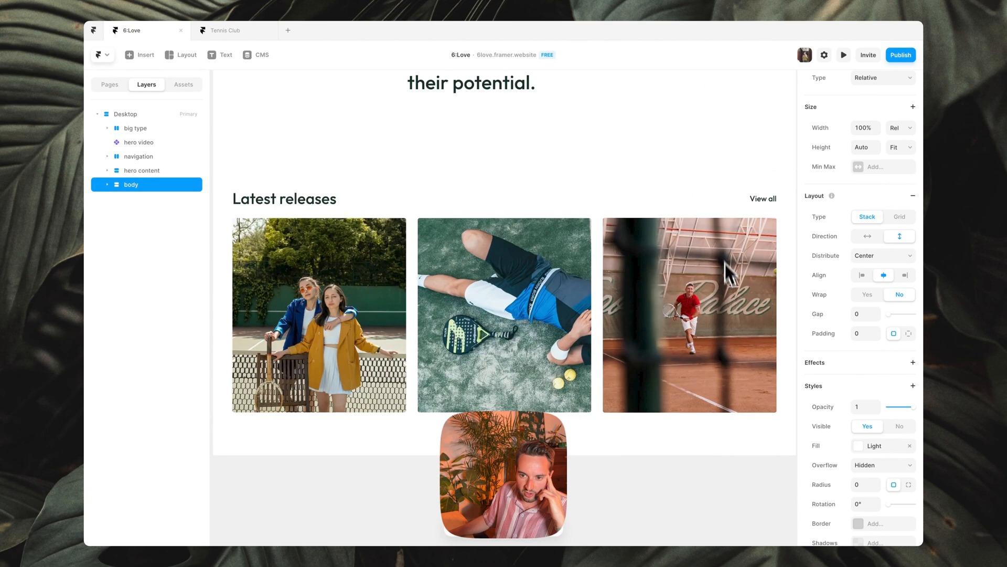
click(844, 54)
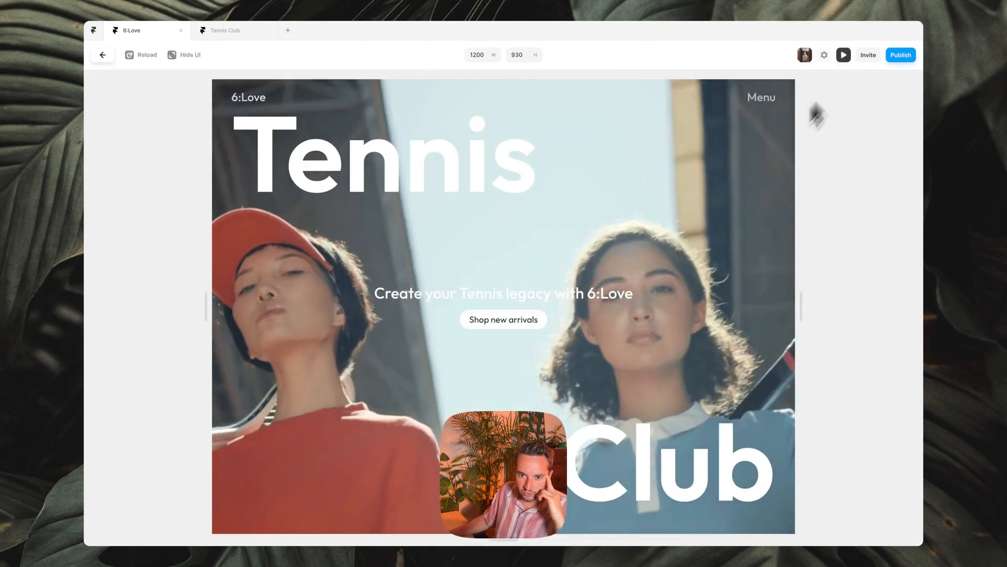
Scroll through the preview, return to the editor and start adding an effect to the hero words
scroll(down, 3)
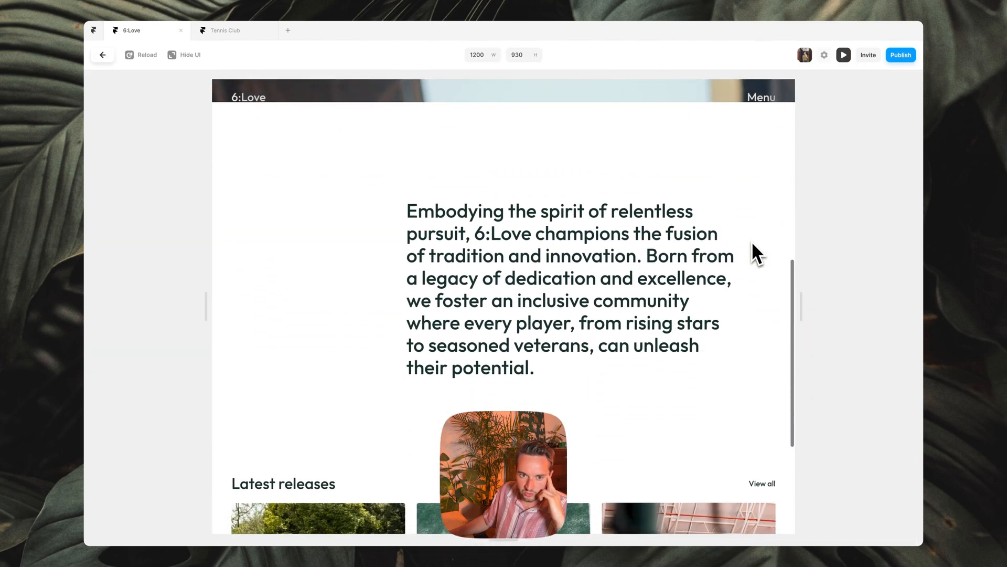
scroll(up, 3)
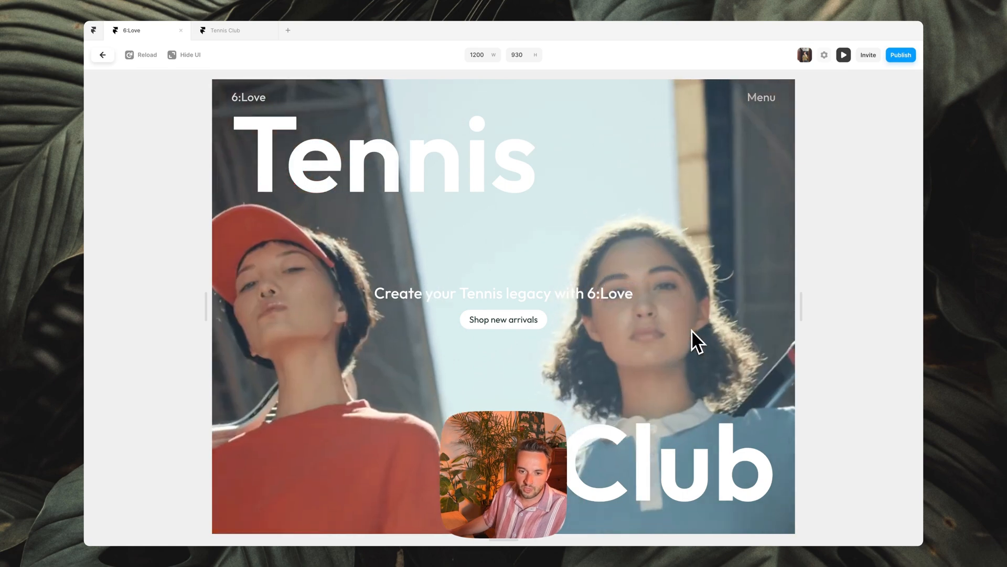
click(190, 55)
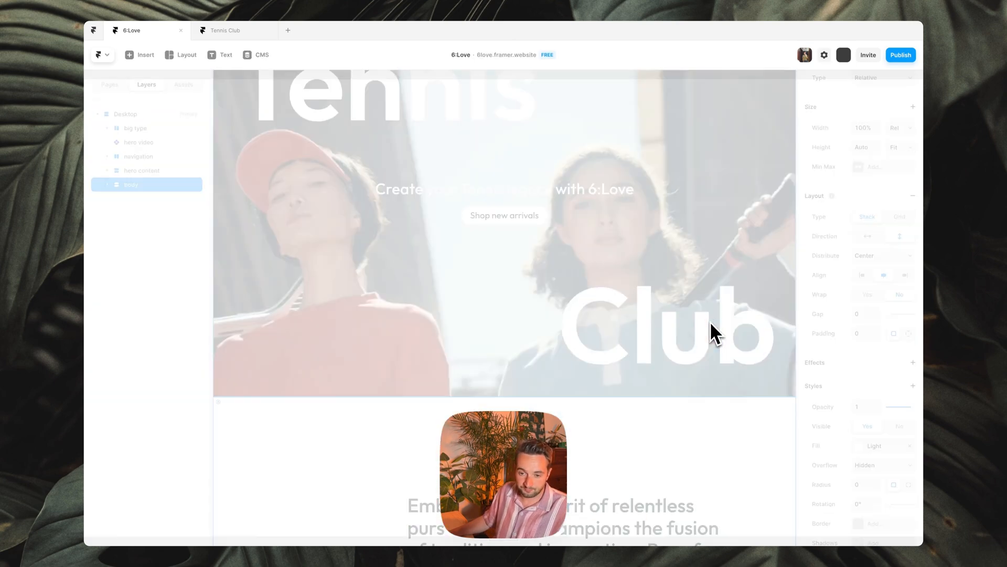
click(912, 292)
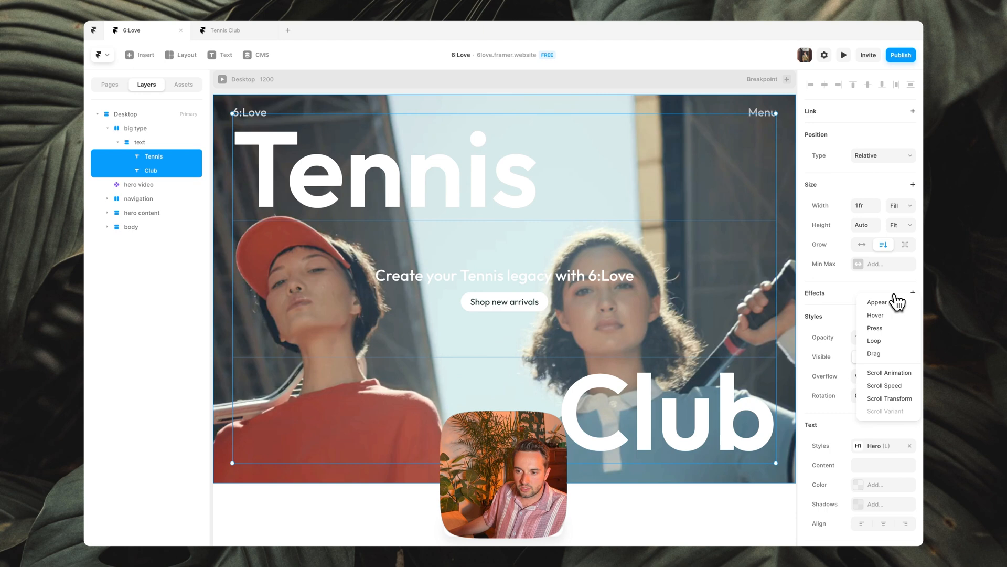
Add an Appear effect with Opacity 0, Offset Y 180, Spring transition Damping 64, and preview it
click(876, 302)
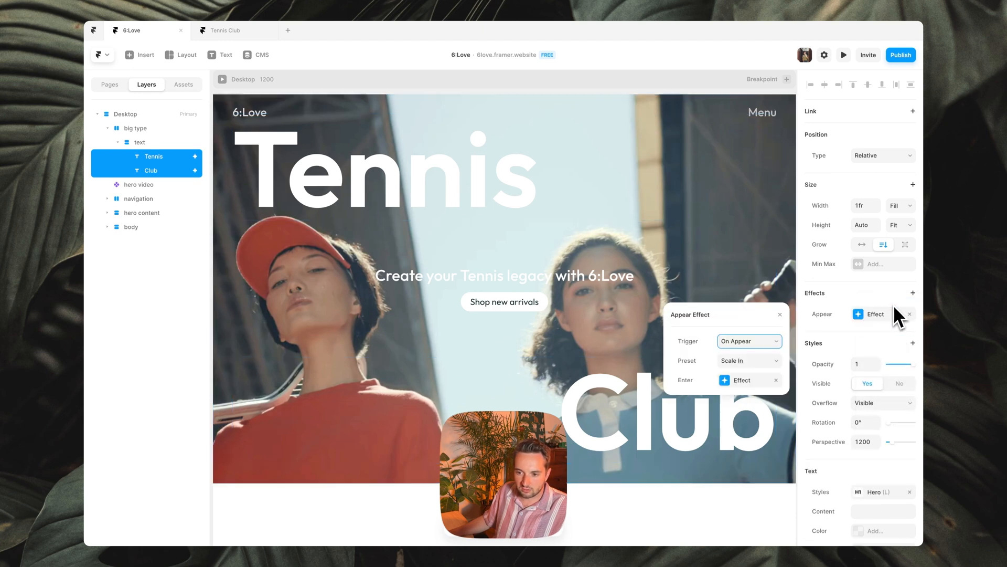
click(739, 380)
text(180)
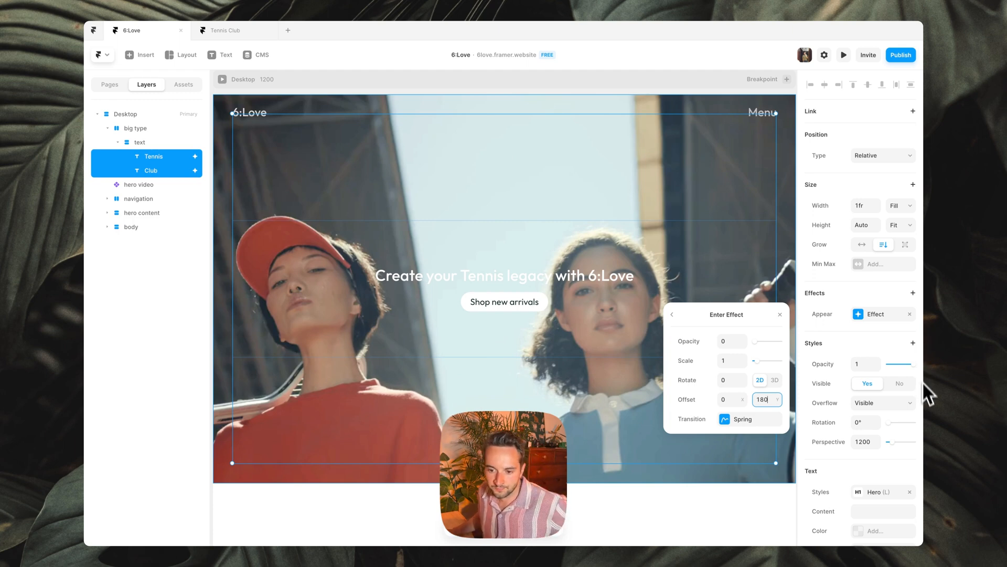
click(741, 419)
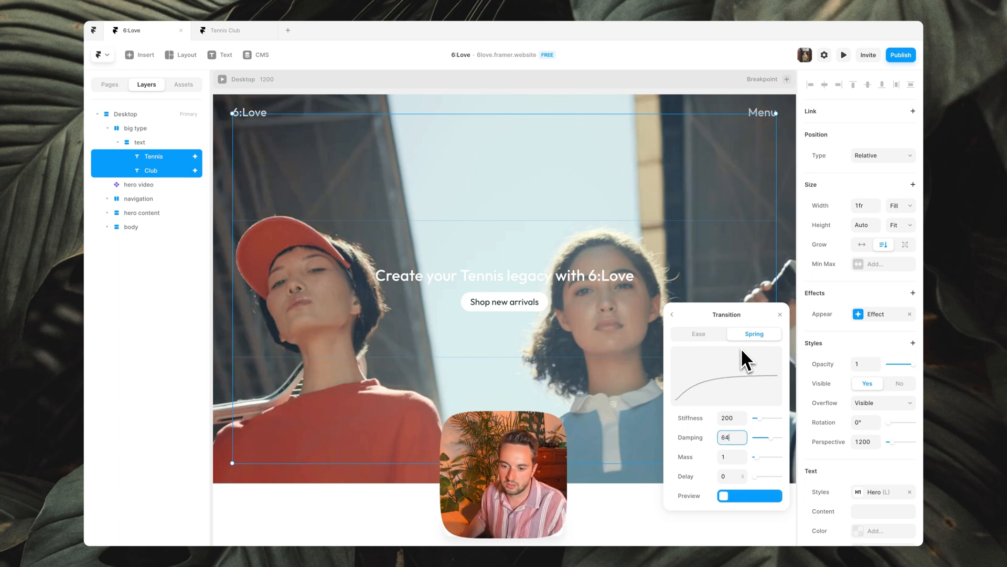
click(672, 314)
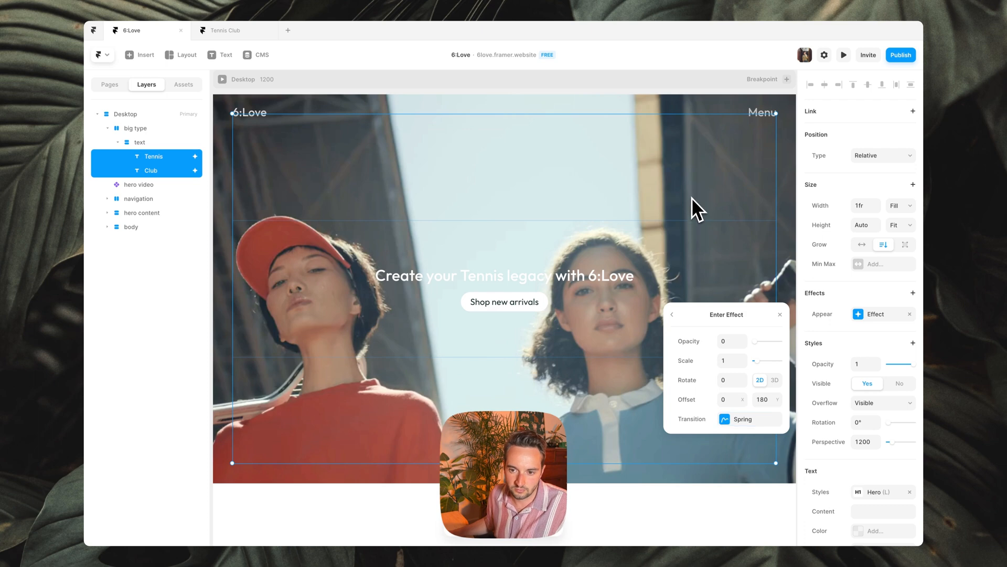
click(138, 142)
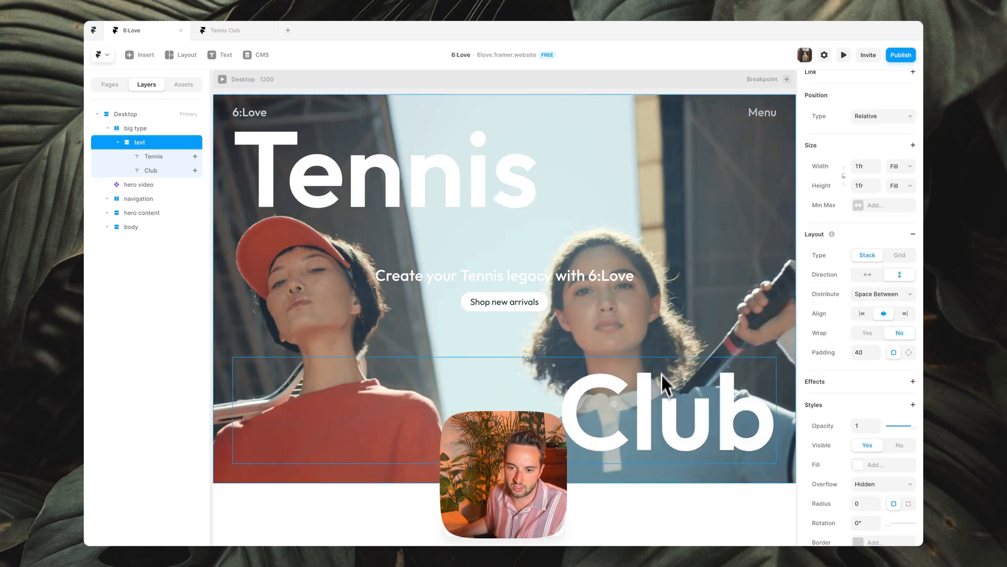
click(844, 55)
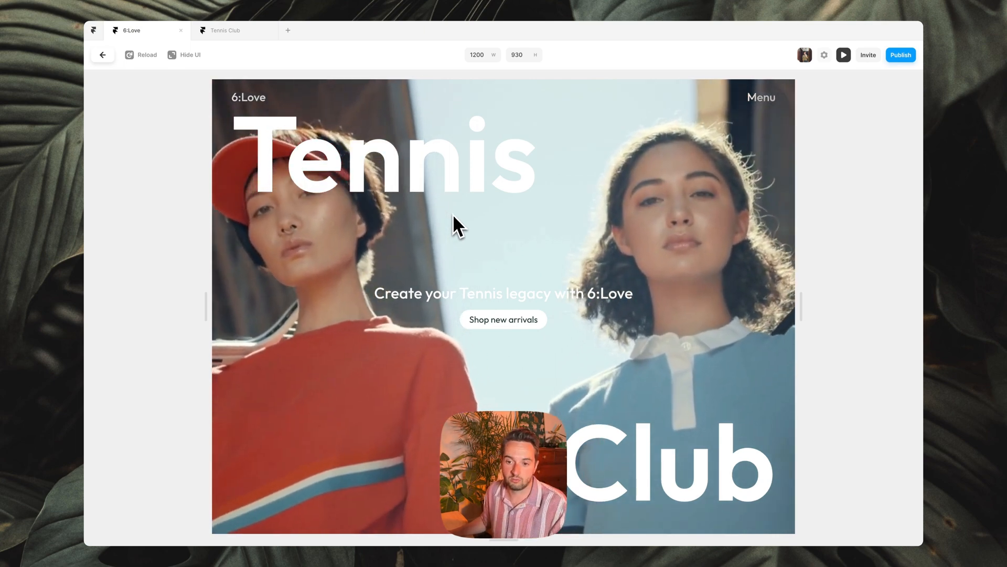
click(103, 54)
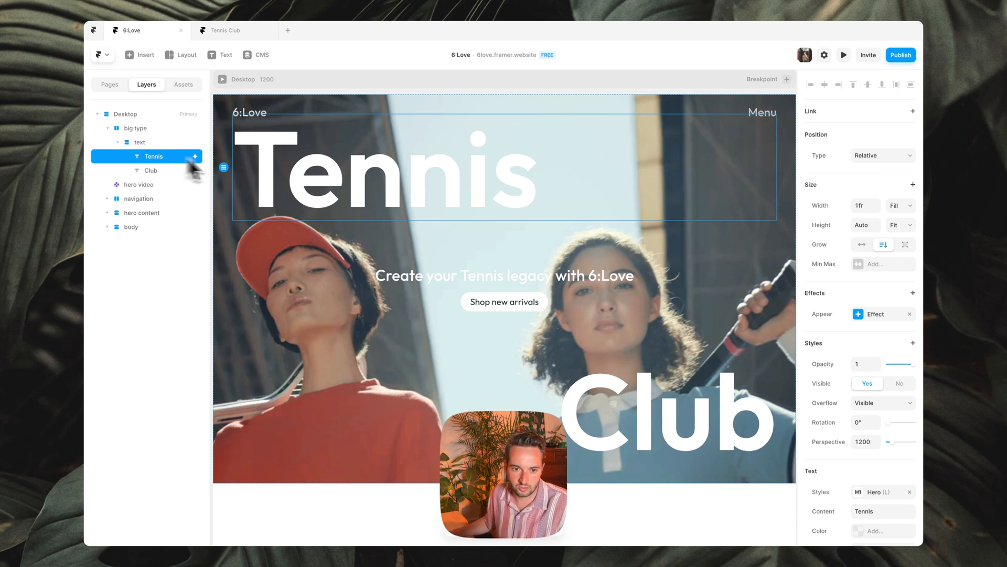
mouse_move(385, 154)
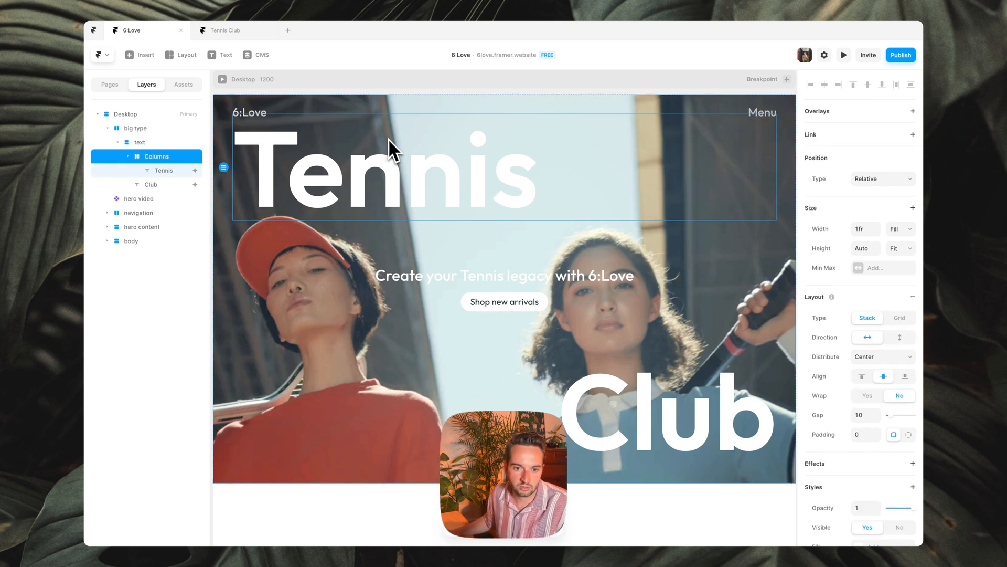
Wrap each word in its own stack named tennis and club with Gap 0
click(157, 185)
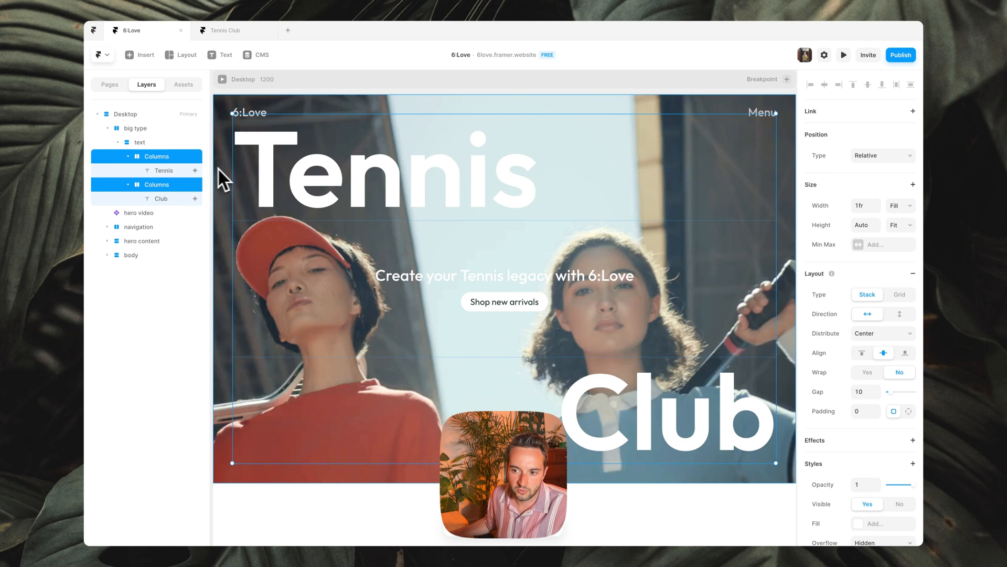
mouse_move(852, 371)
text(0)
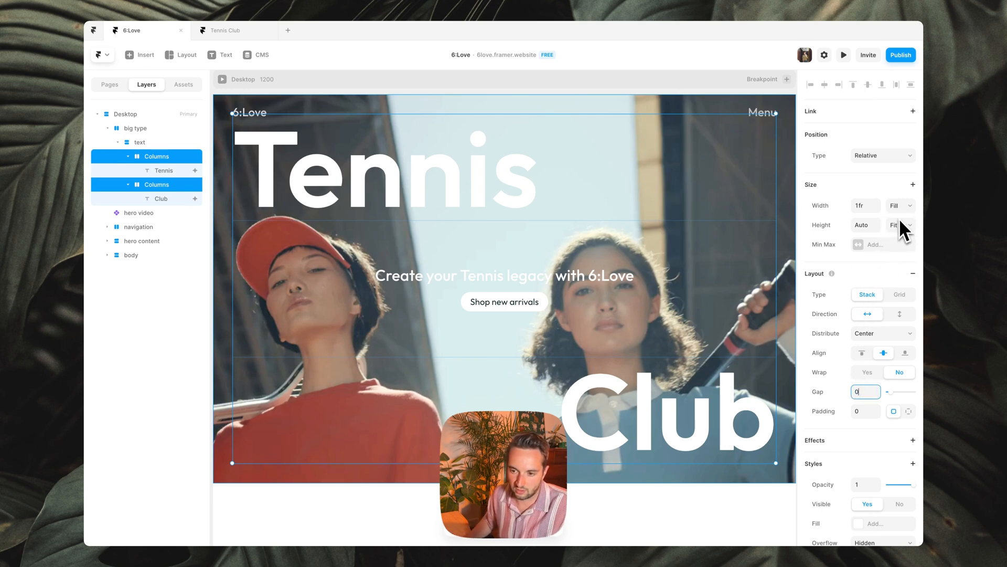
mouse_move(166, 173)
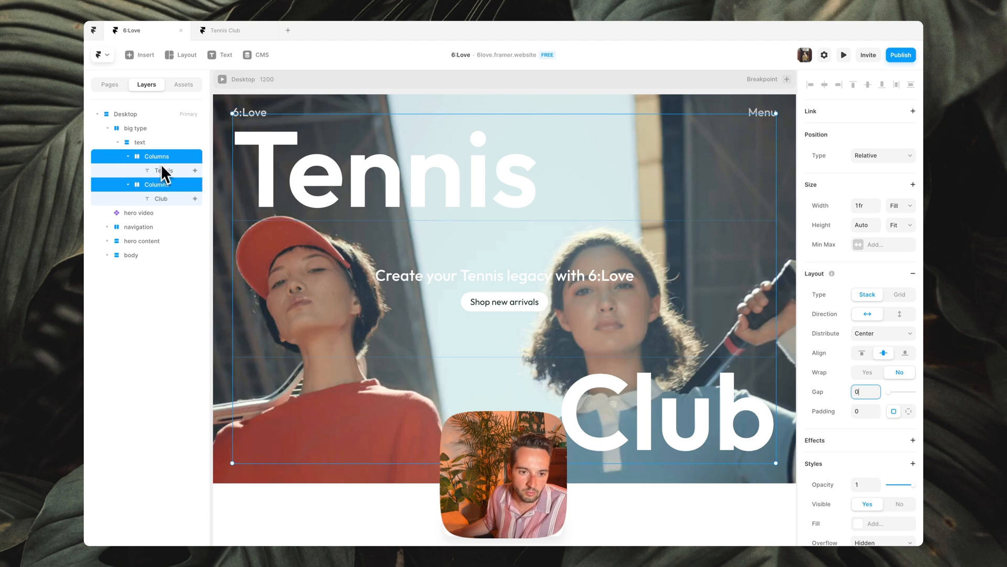
double_click(156, 156)
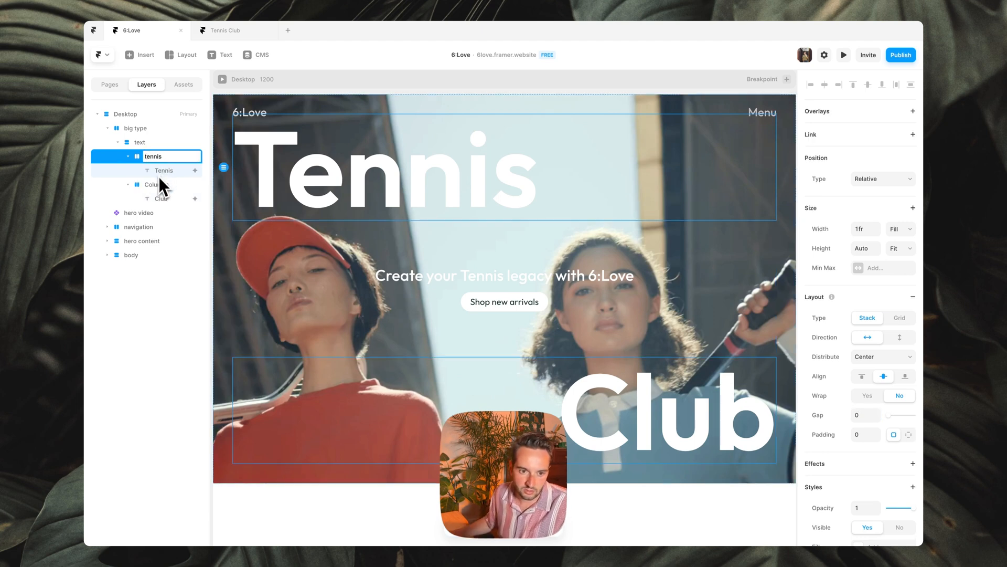
click(150, 185)
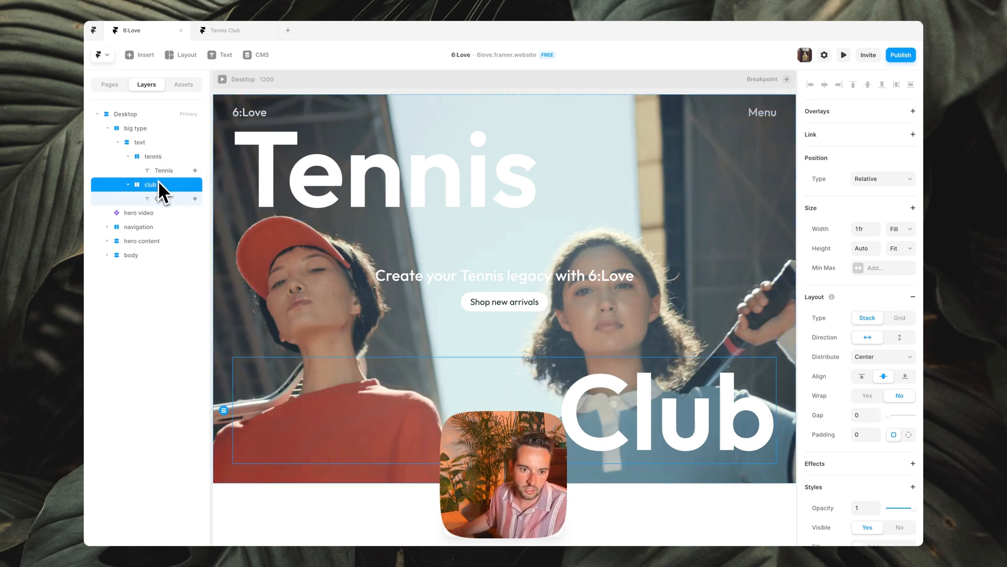
click(153, 156)
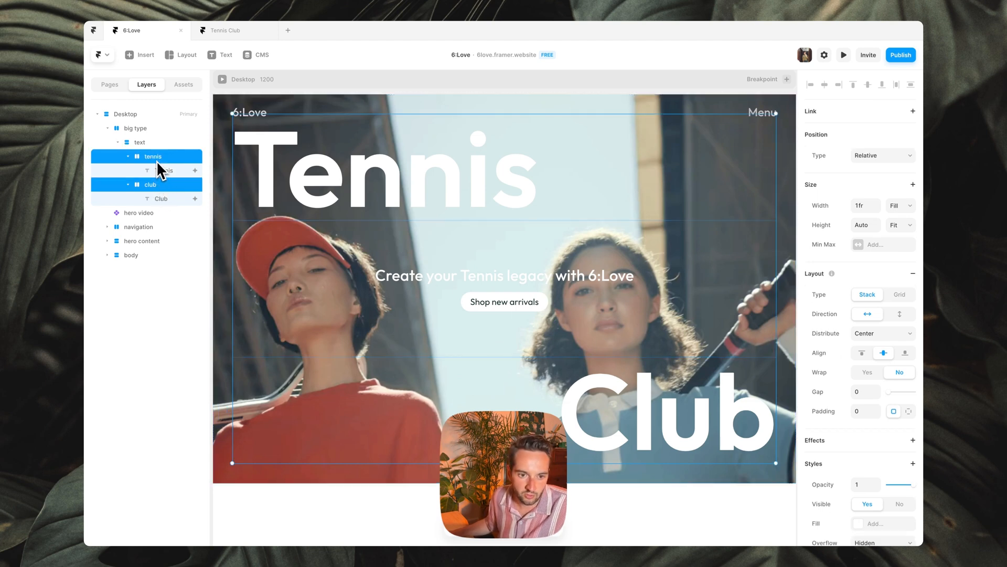
scroll(down, 3)
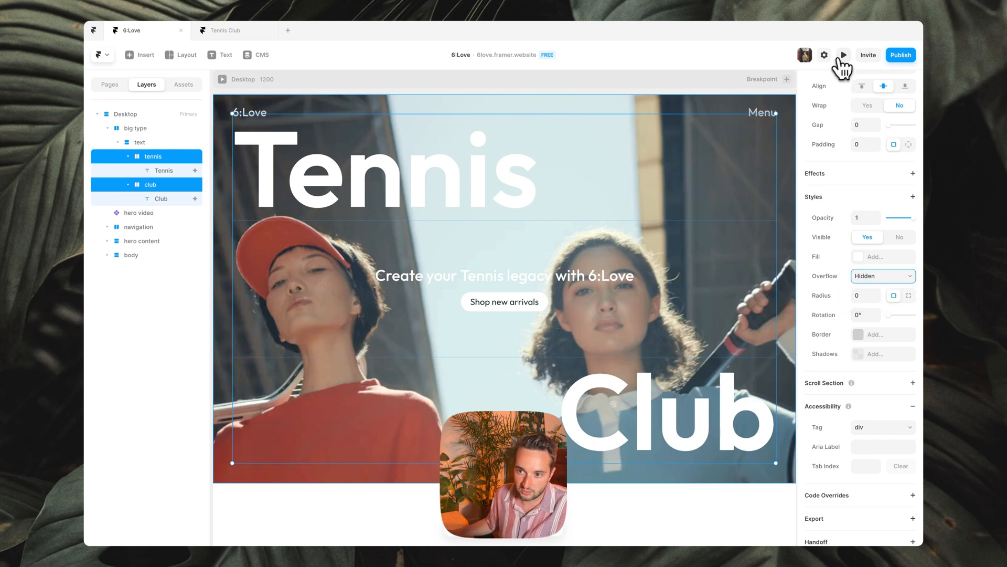
click(844, 55)
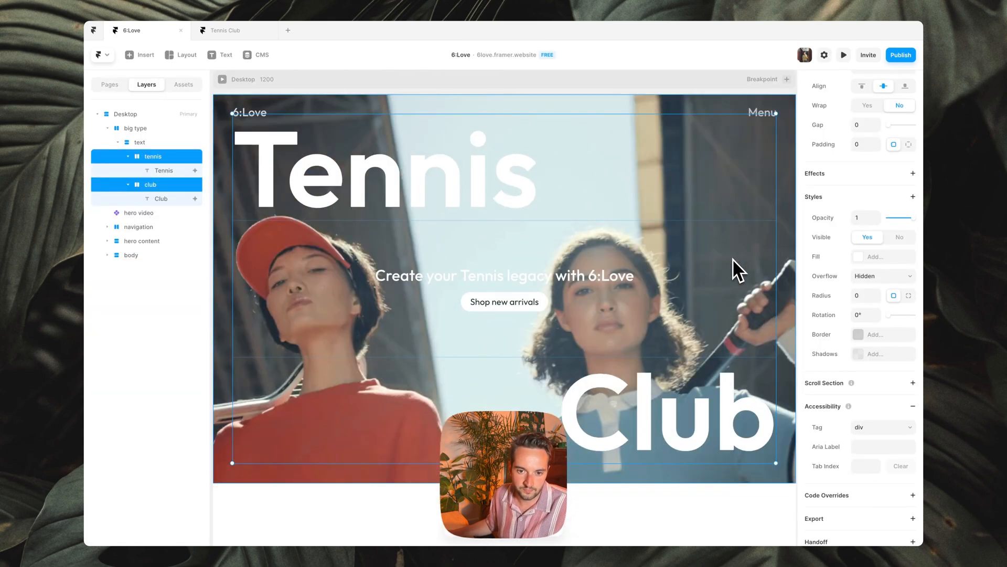
mouse_move(478, 187)
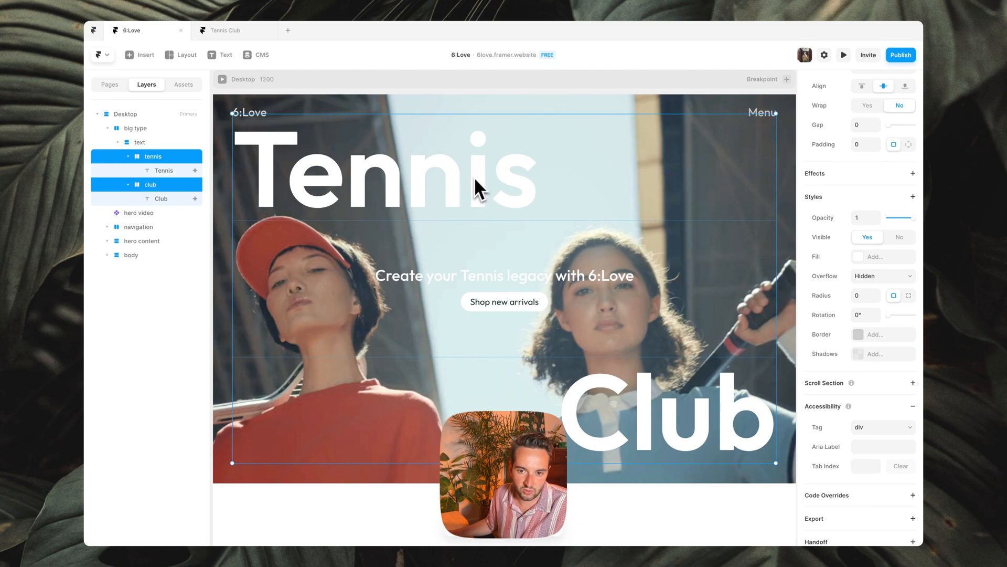
scroll(down, 3)
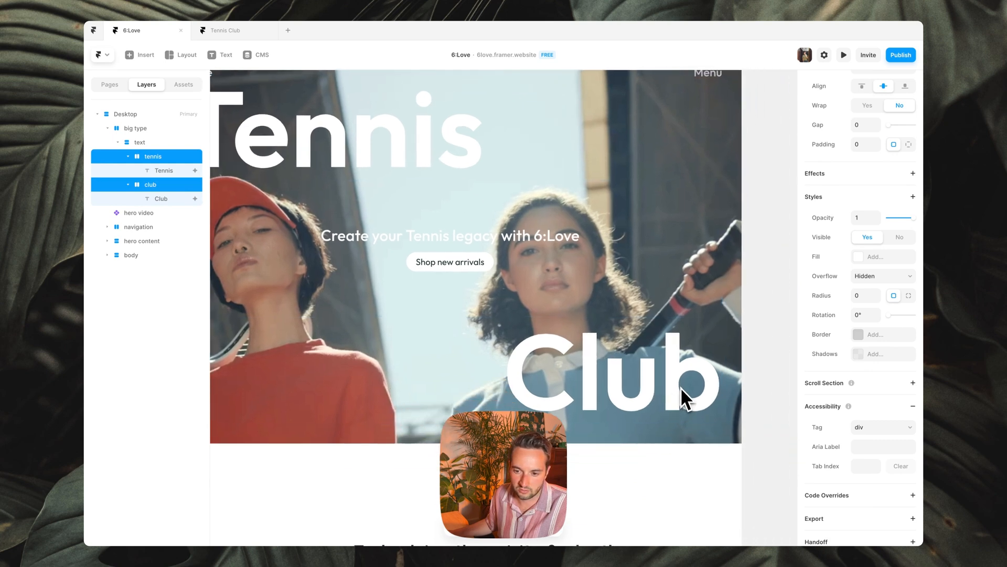
click(163, 170)
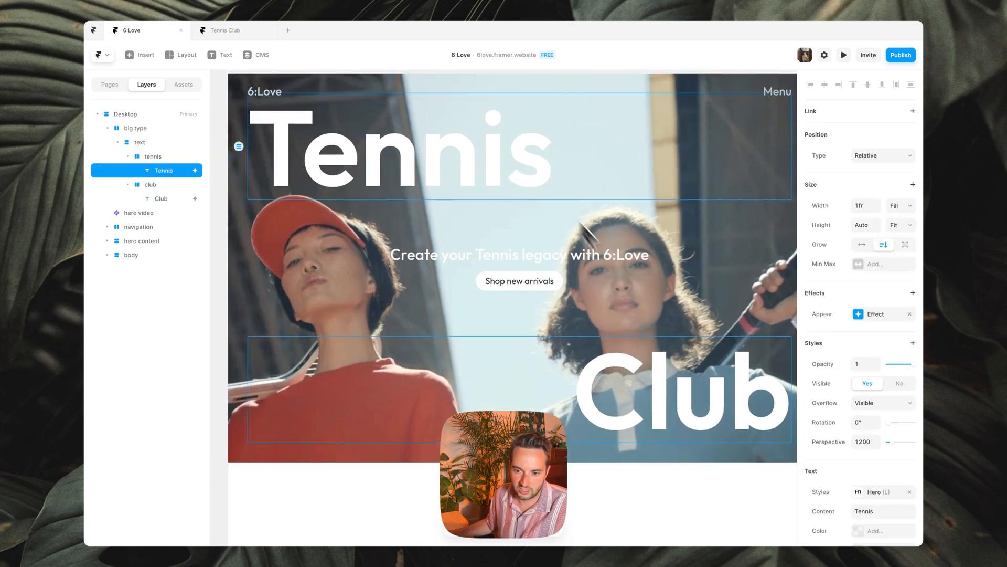
click(161, 198)
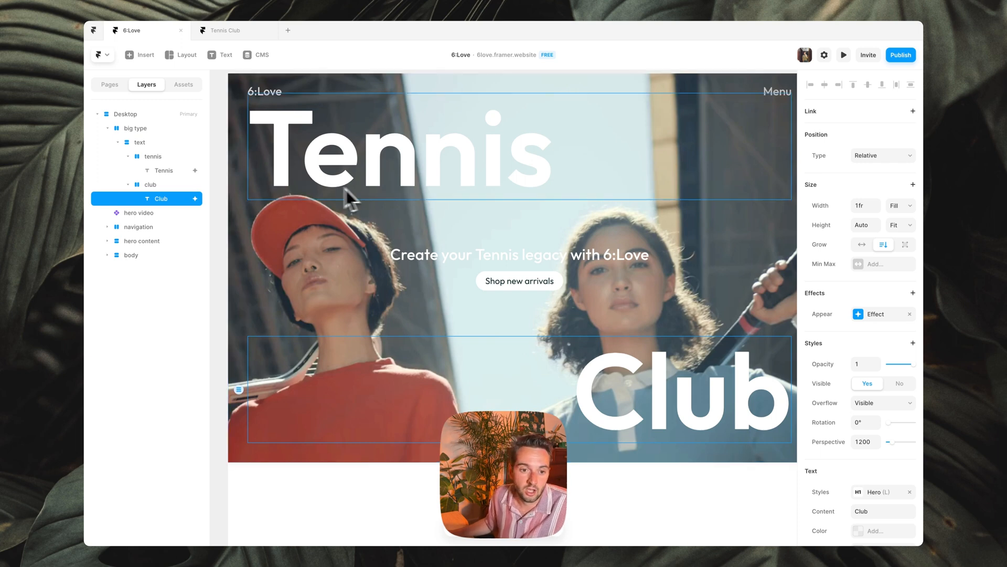
Make the tennis stack sticky with a top offset of 40
click(153, 156)
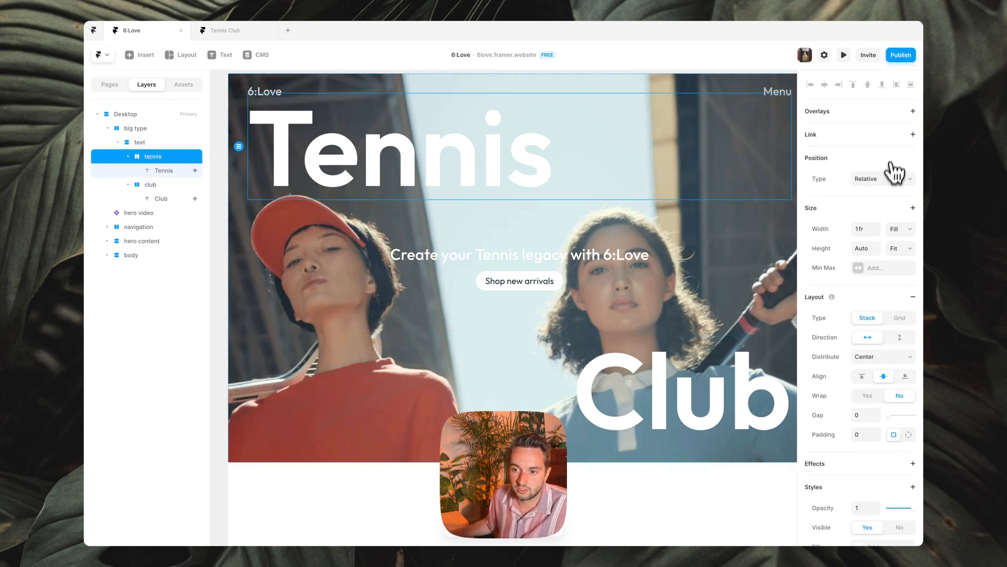
click(880, 178)
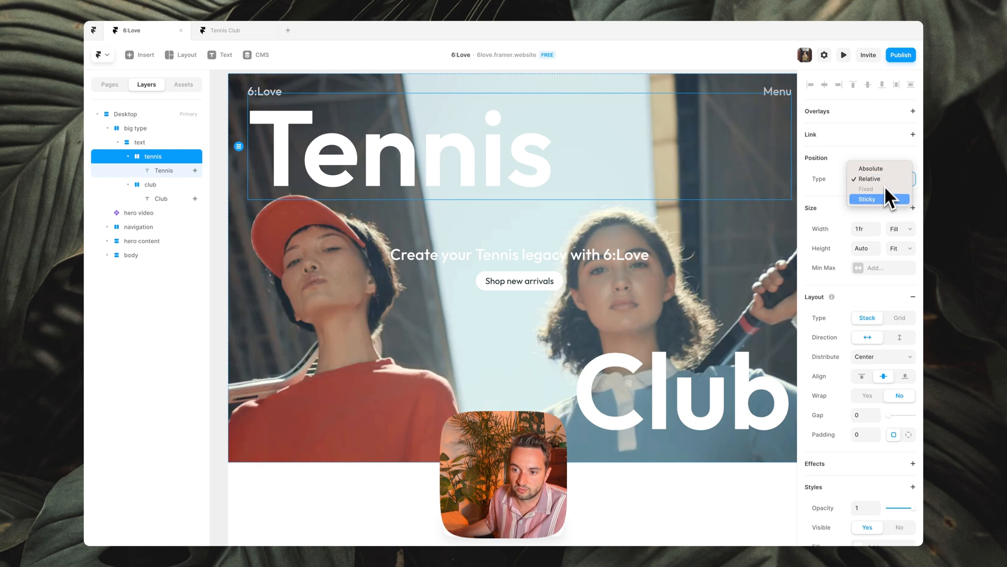
click(867, 198)
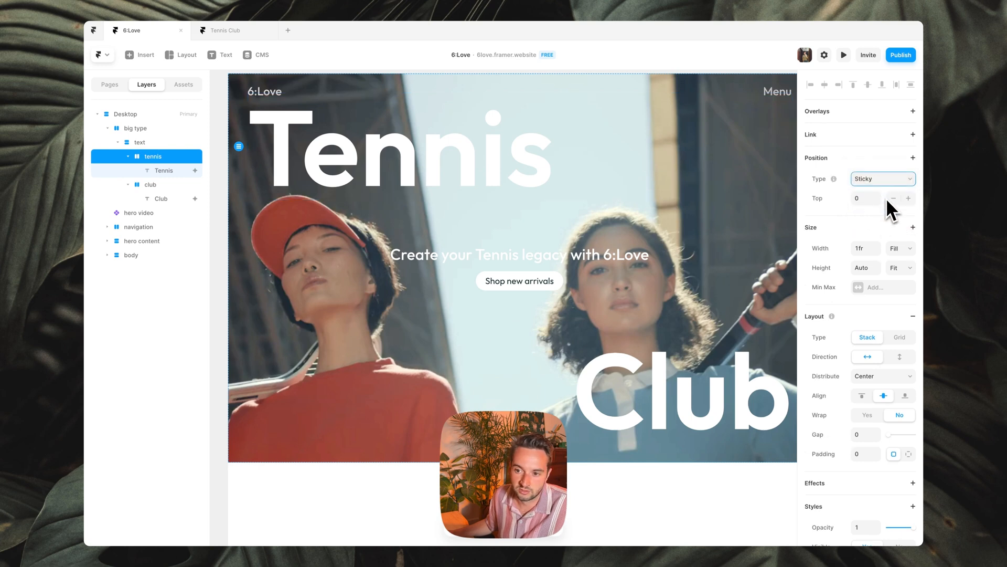
click(864, 199)
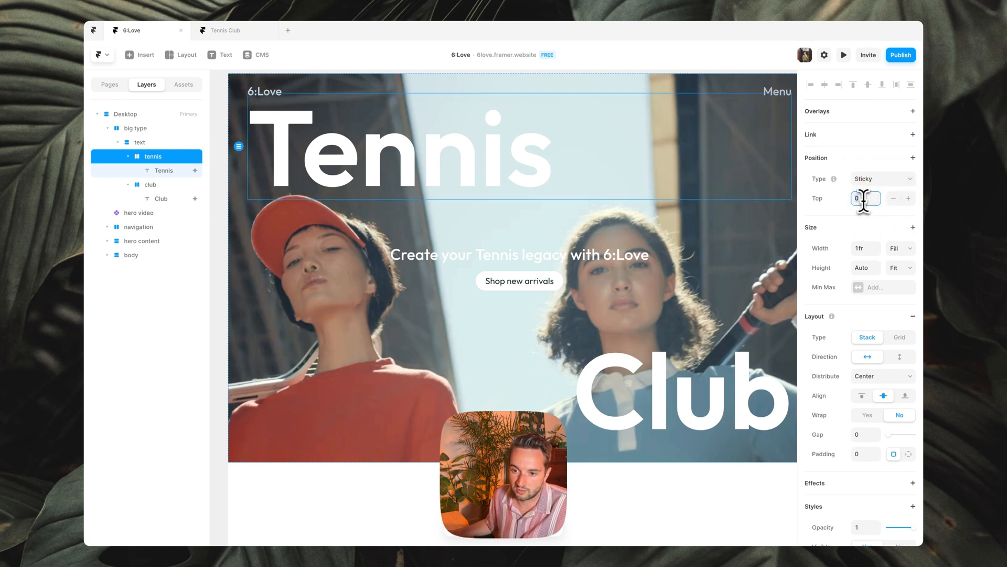
text(4)
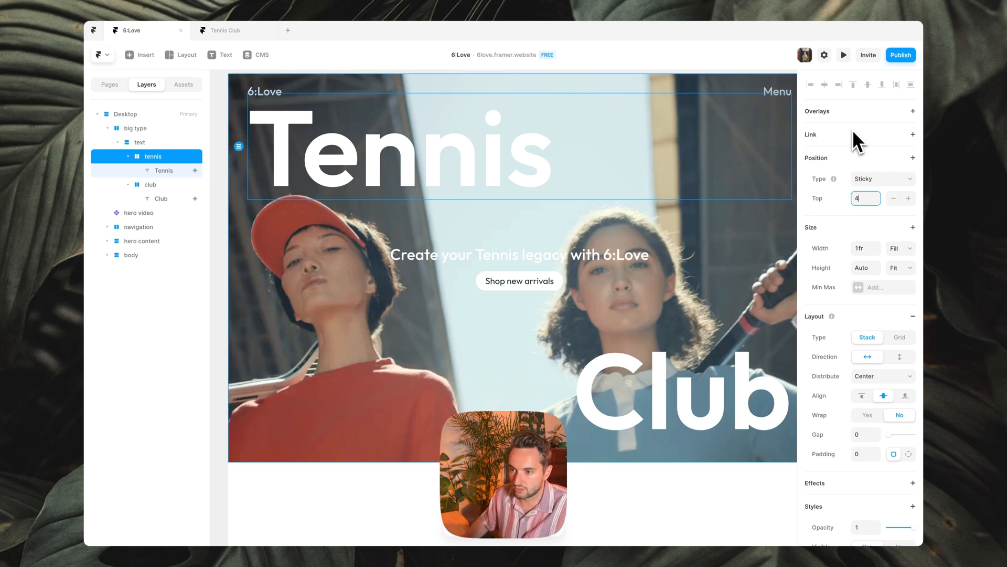
text(0)
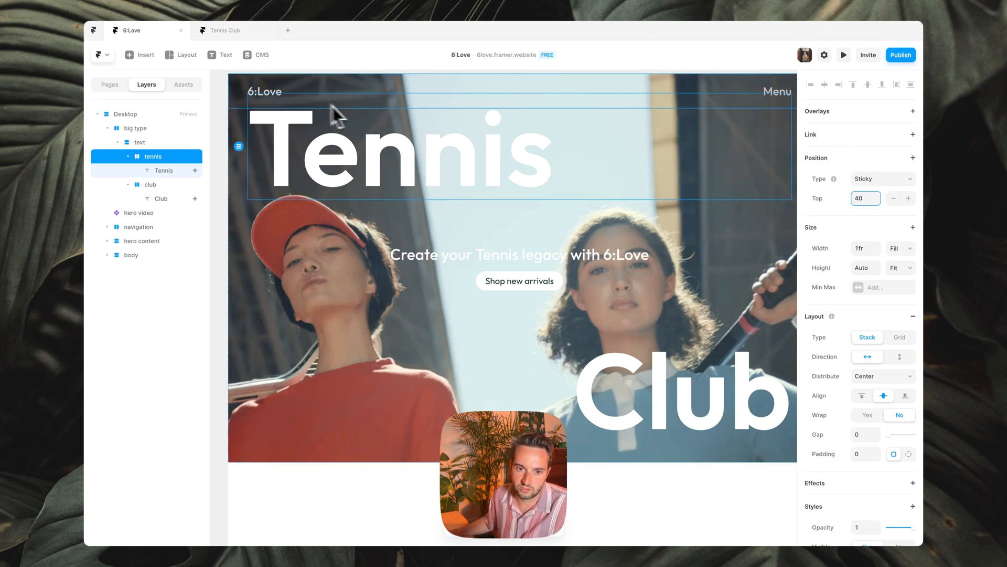
mouse_move(679, 190)
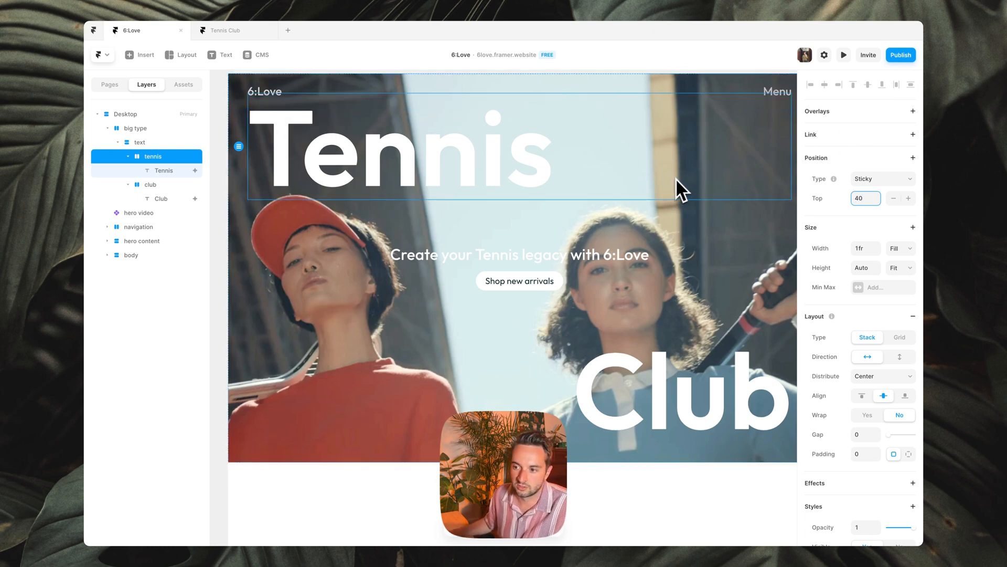
mouse_move(741, 118)
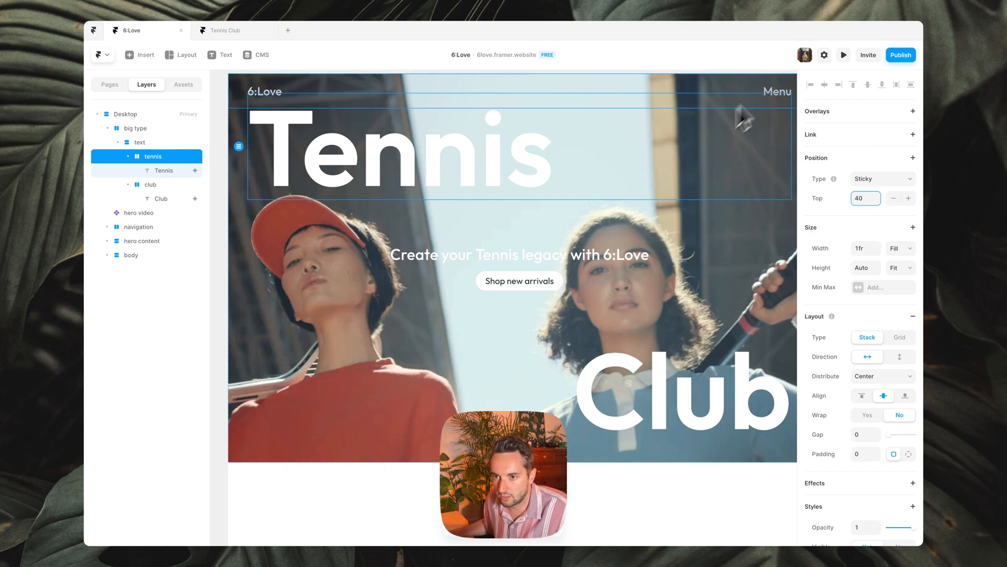
click(843, 54)
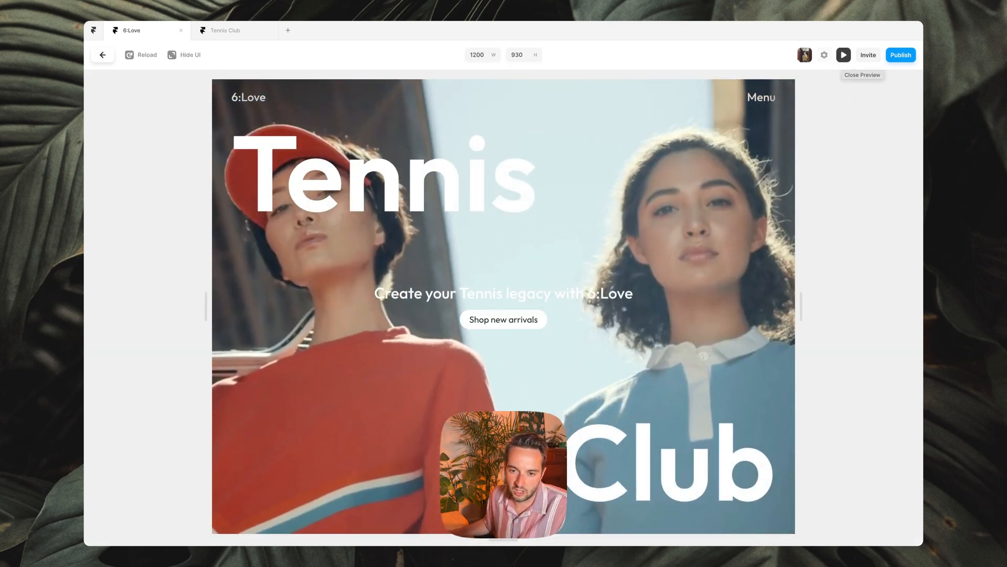
scroll(down, 3)
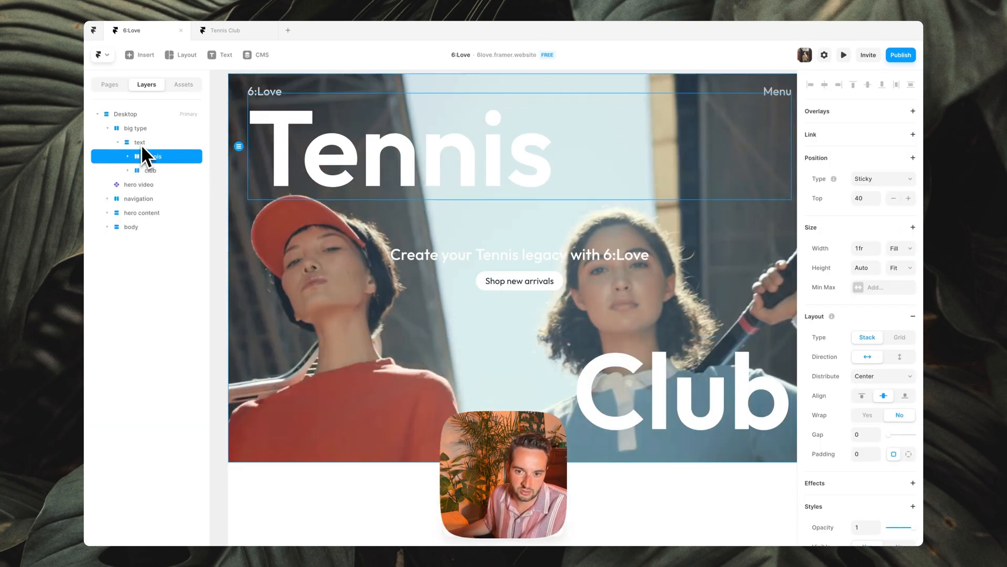
Set the hero text container's overflow to Visible and check the tennis row
click(138, 142)
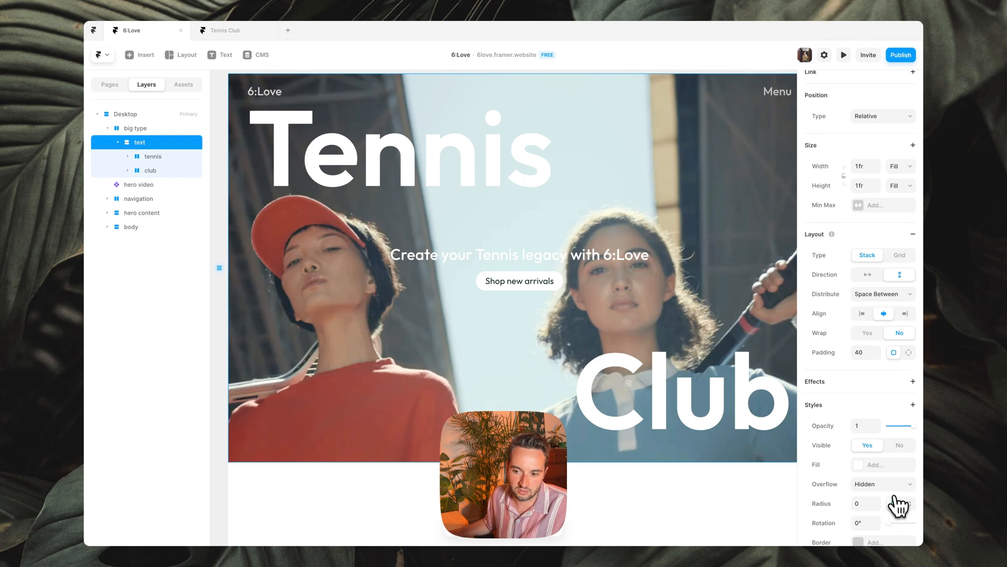
click(883, 483)
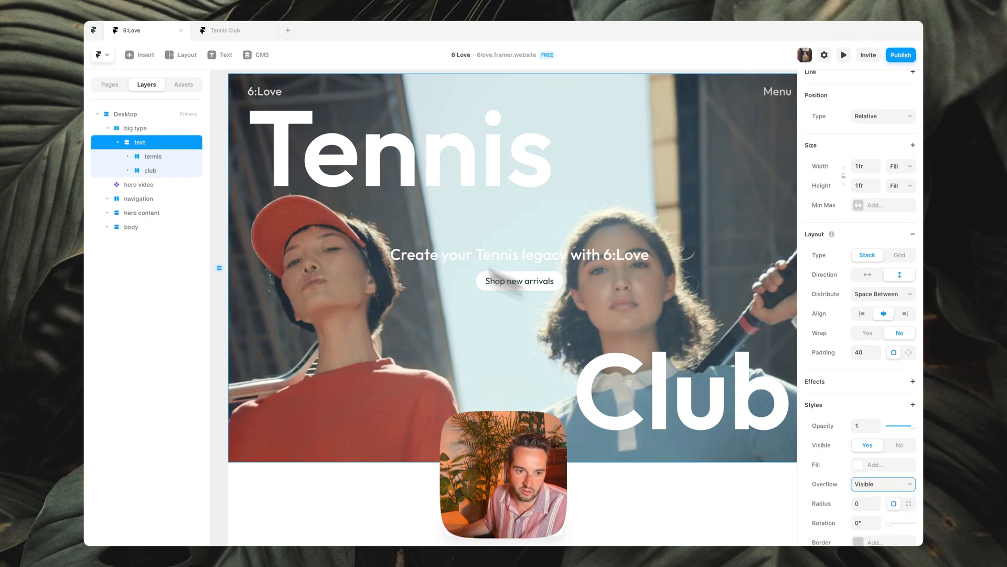
click(152, 156)
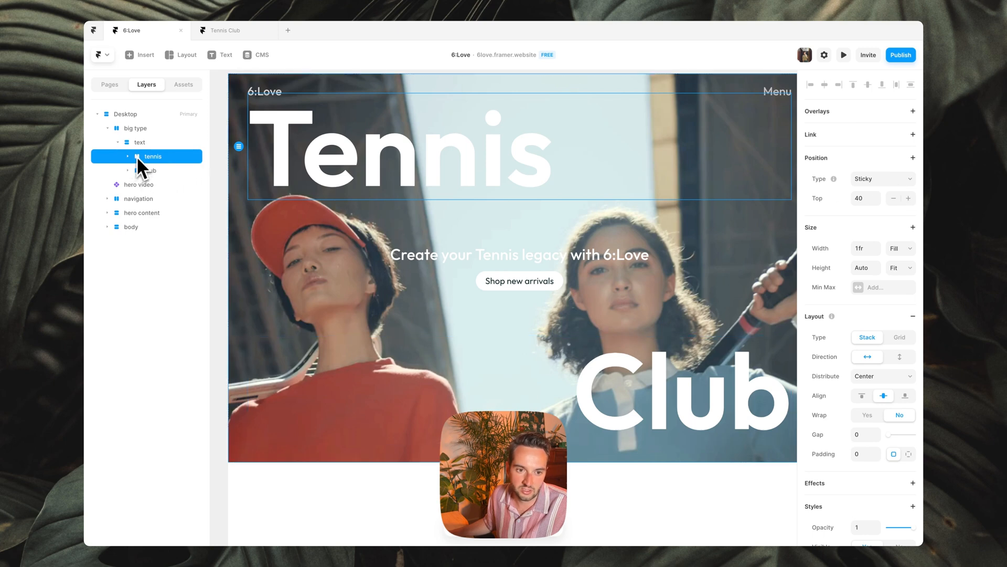
click(880, 405)
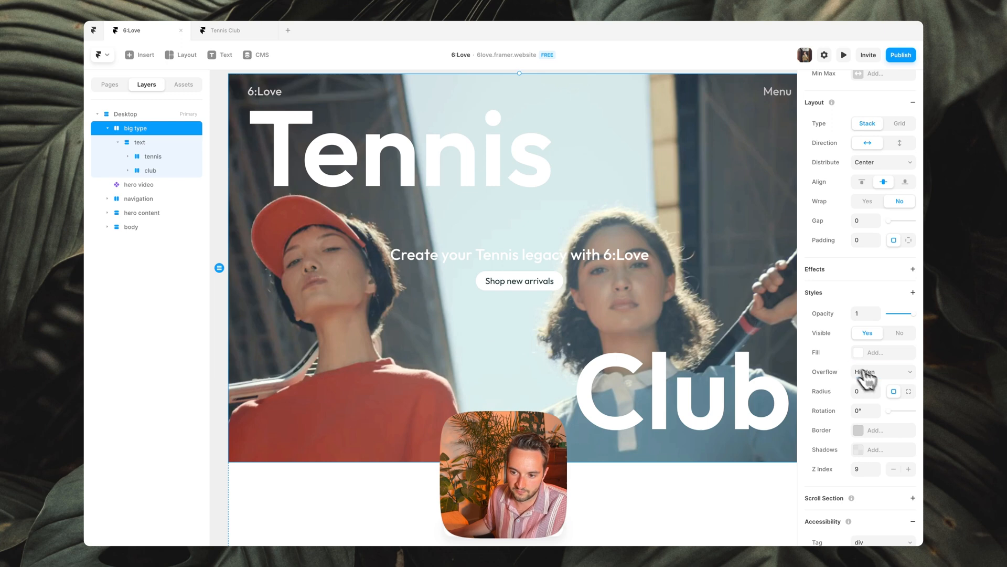
Set the big type container's overflow to Visible as well
click(126, 113)
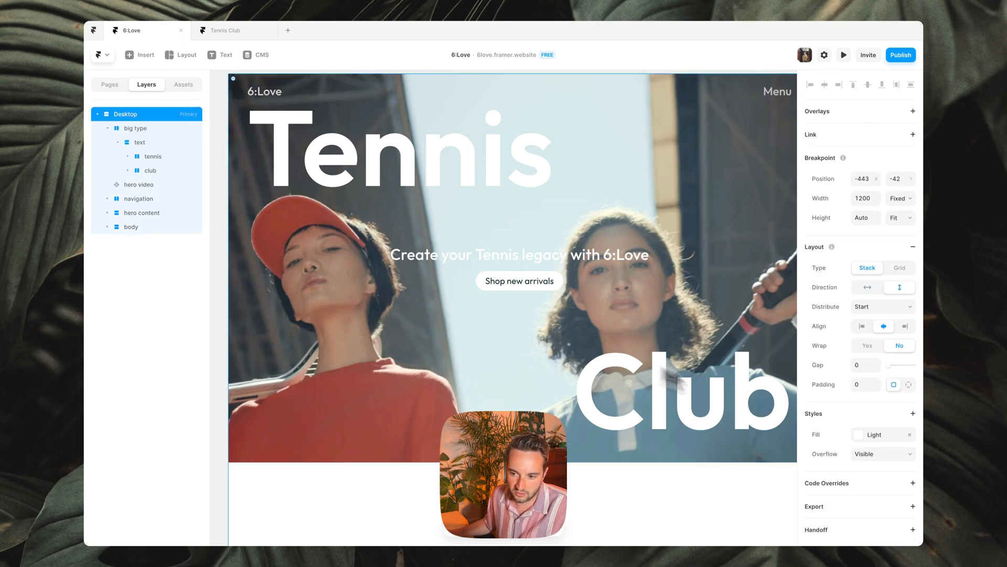
click(135, 128)
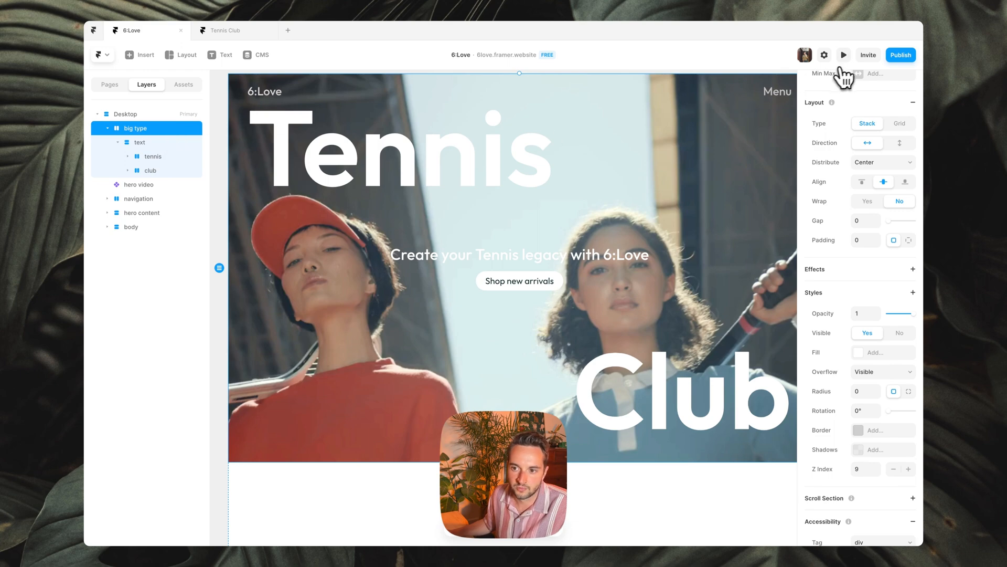
click(843, 55)
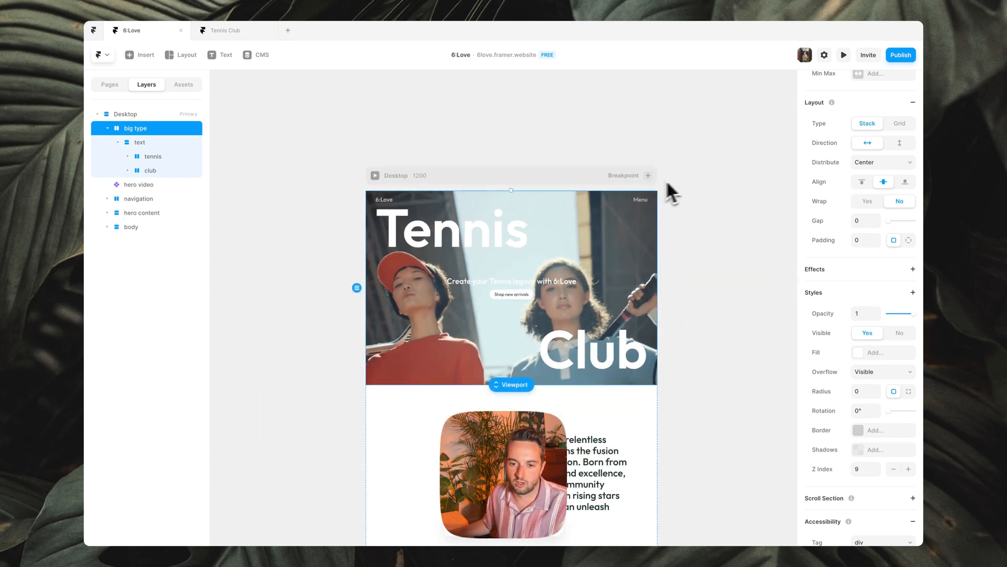
click(453, 231)
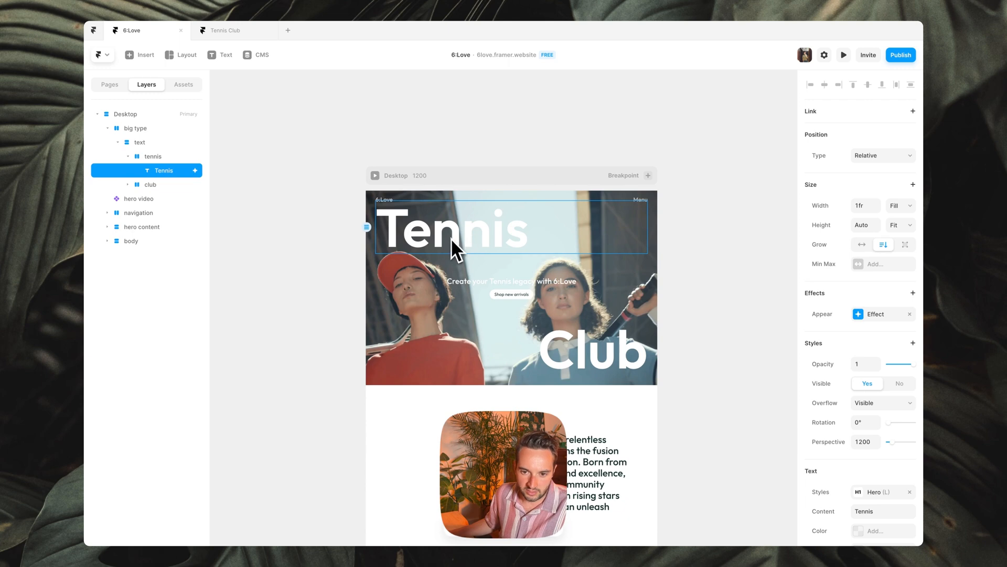
scroll(down, 3)
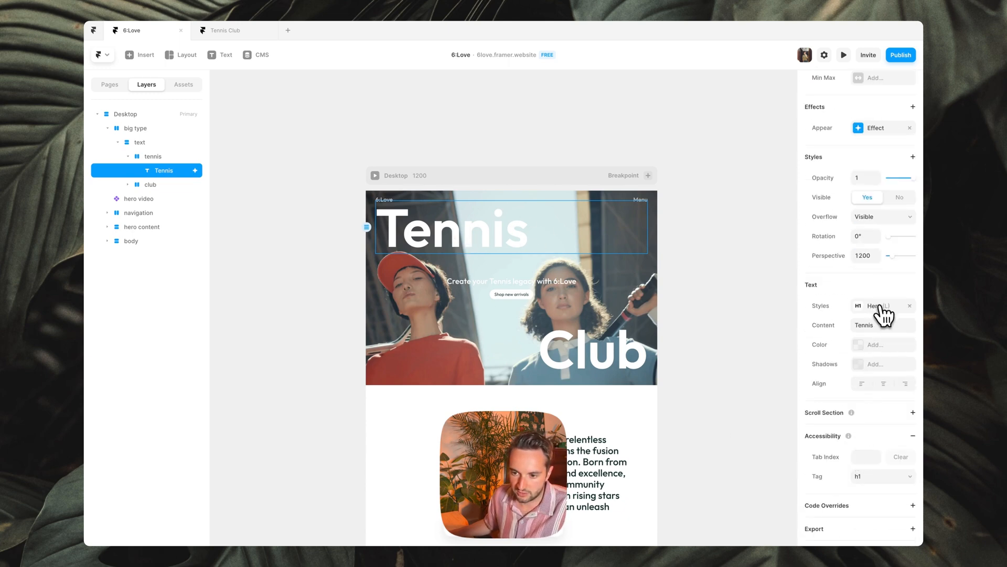
click(880, 306)
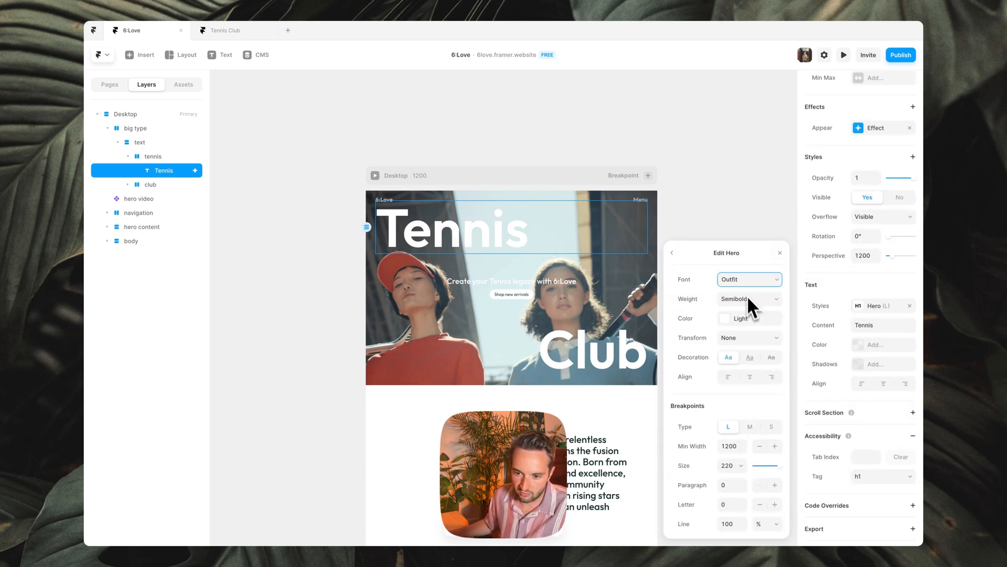
click(771, 427)
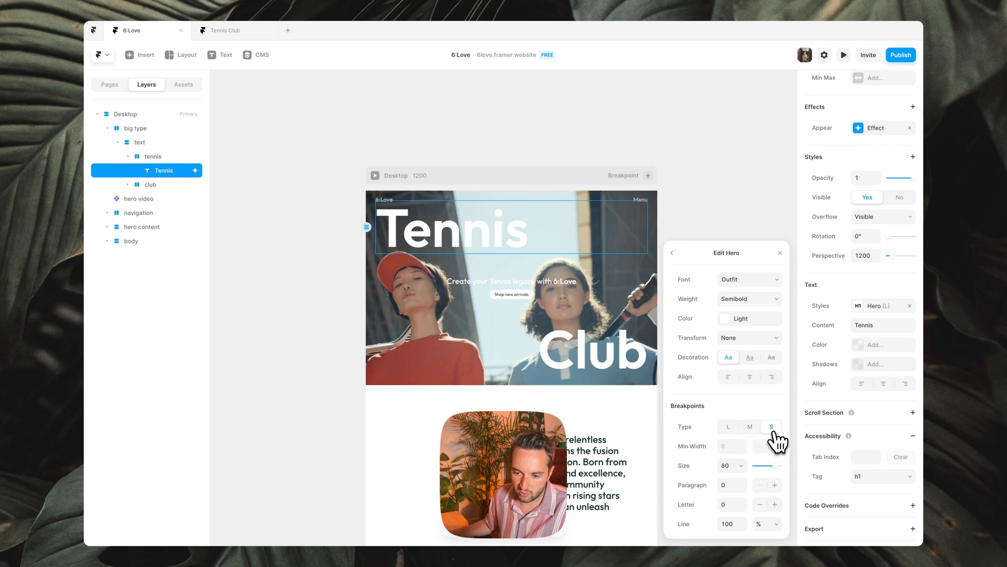
click(749, 426)
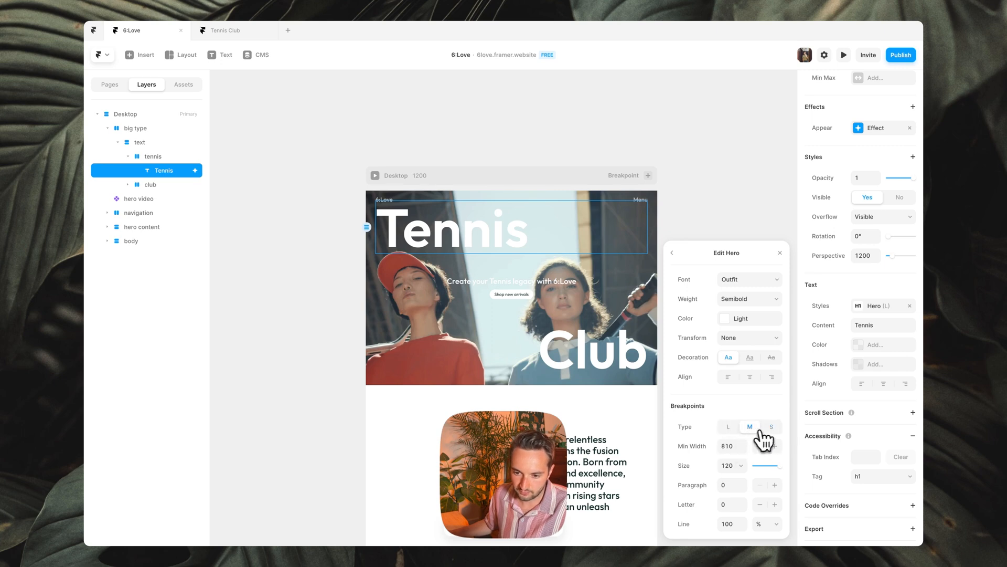
click(771, 427)
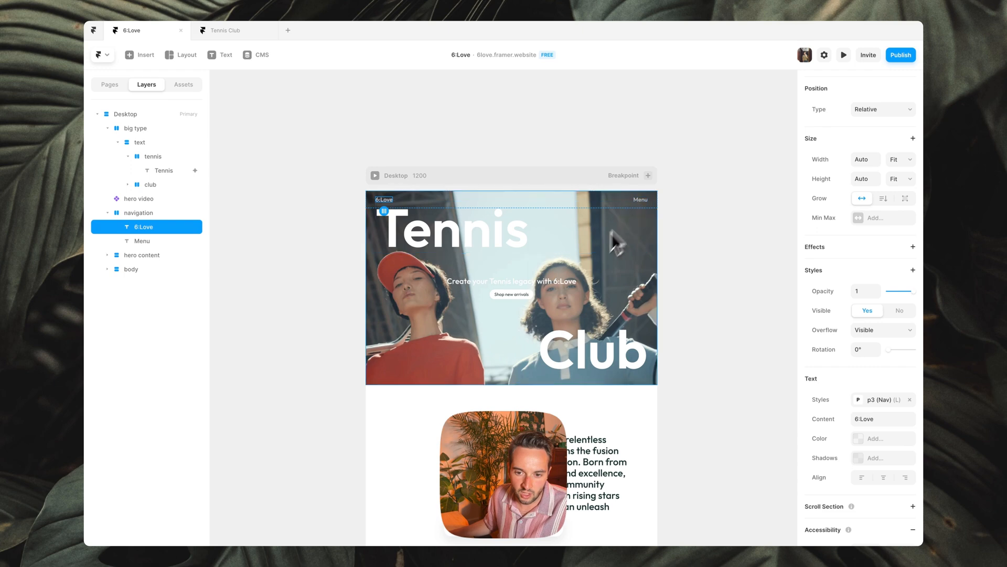
Set z-index on hero content and big type (2) so hero content stacks above big type
click(138, 141)
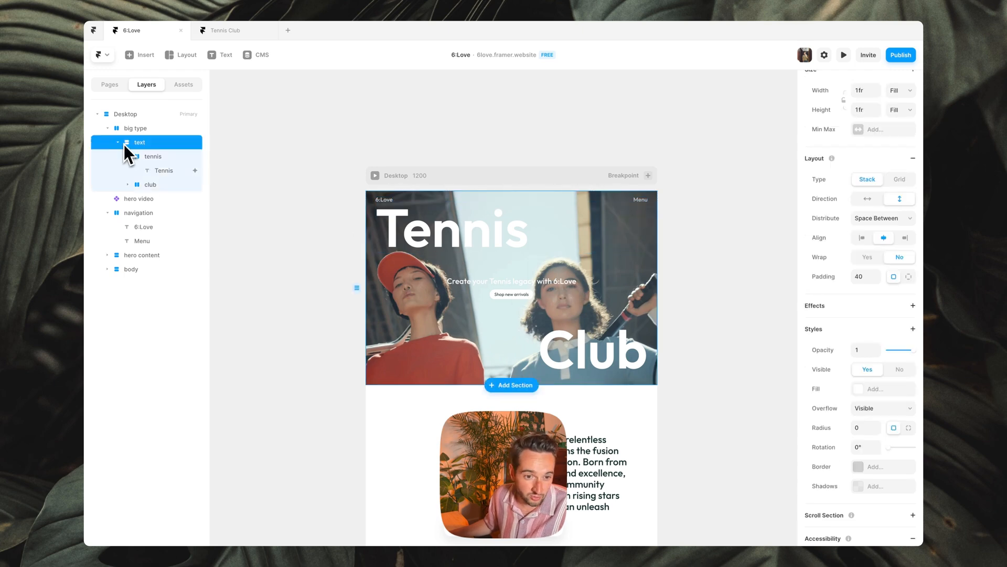
click(108, 142)
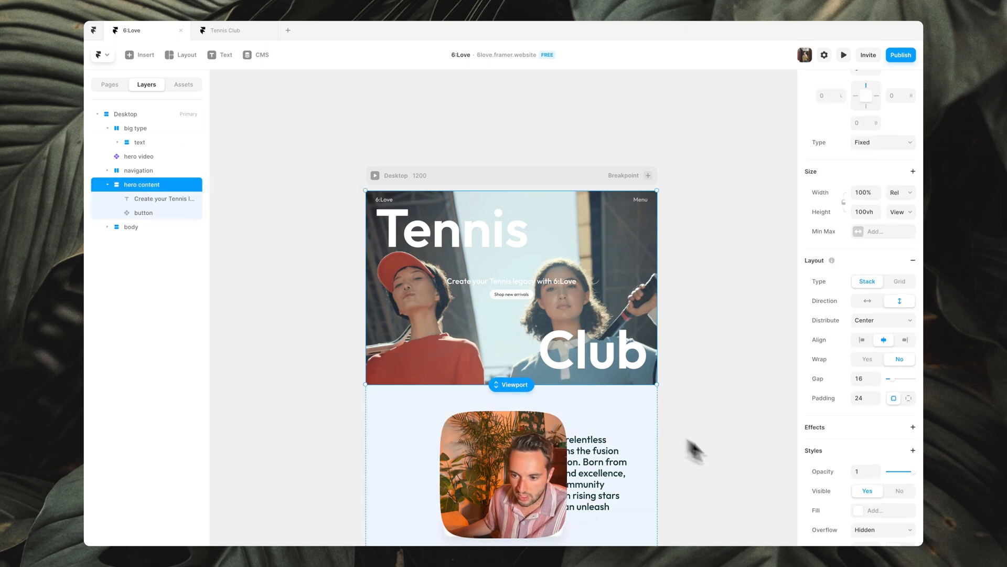
scroll(down, 3)
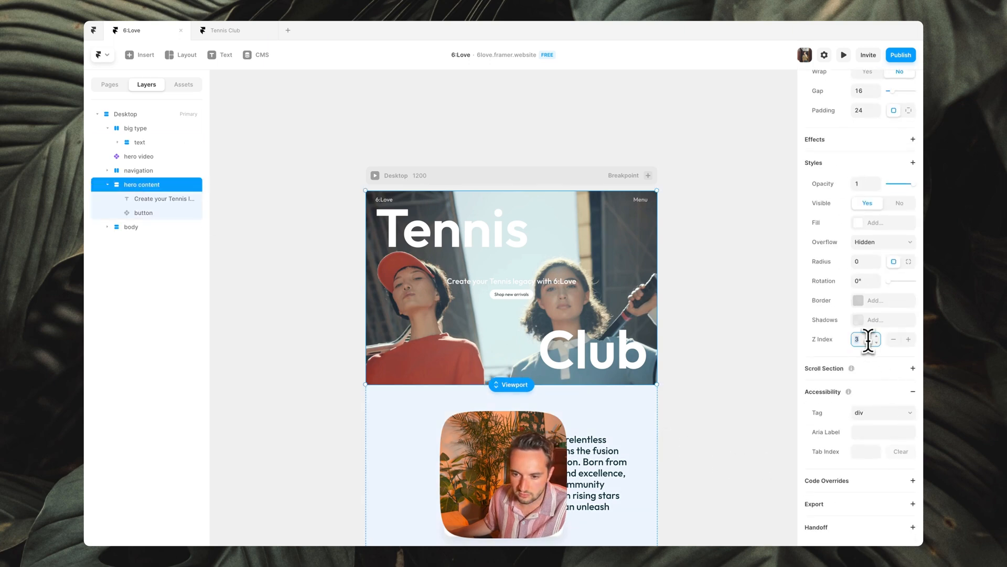
click(135, 128)
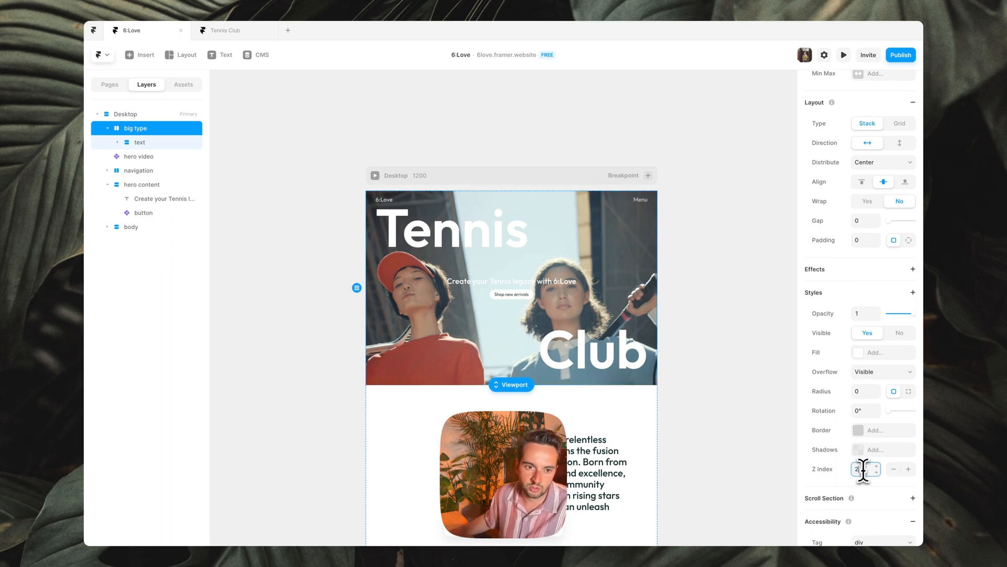
click(108, 128)
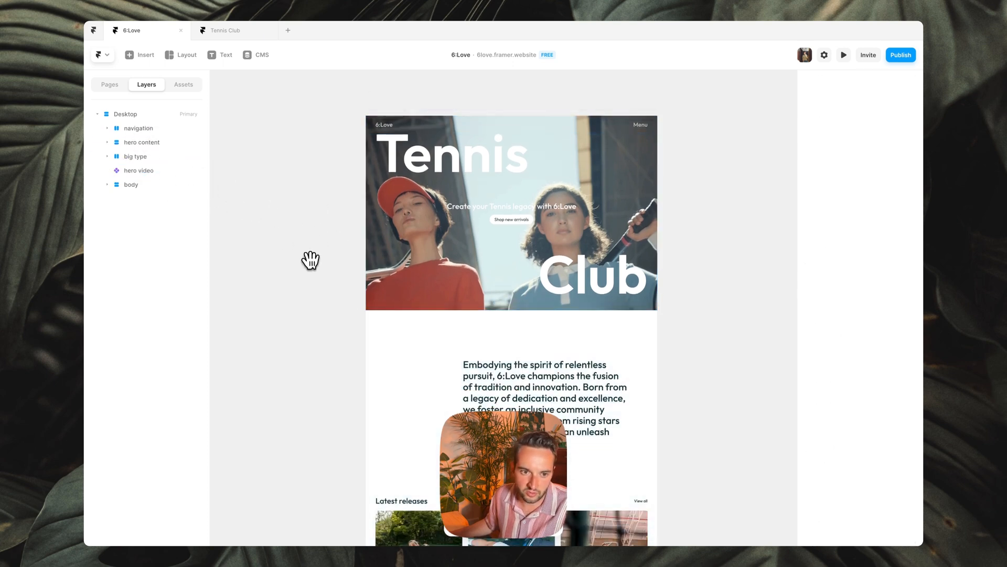
click(842, 55)
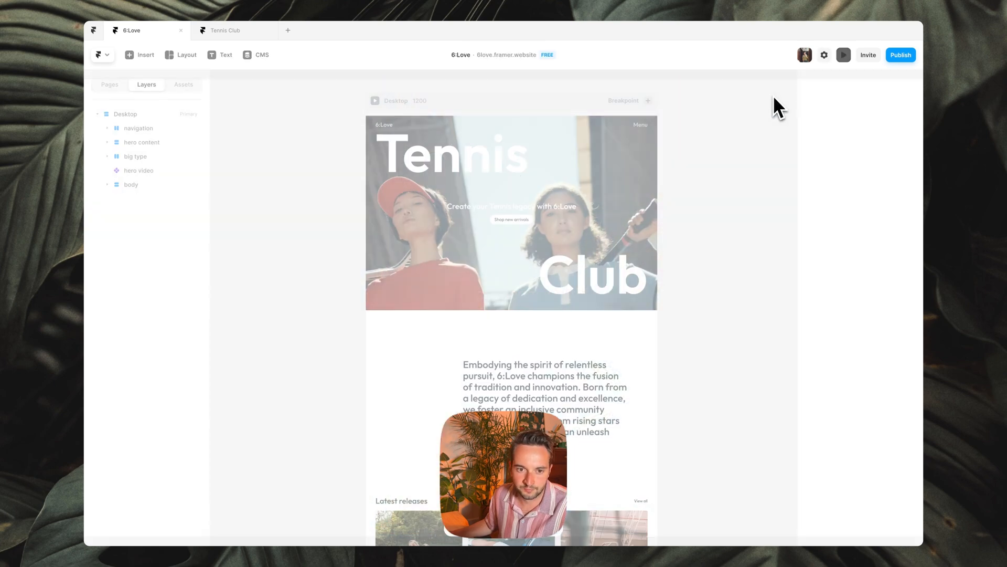
click(125, 113)
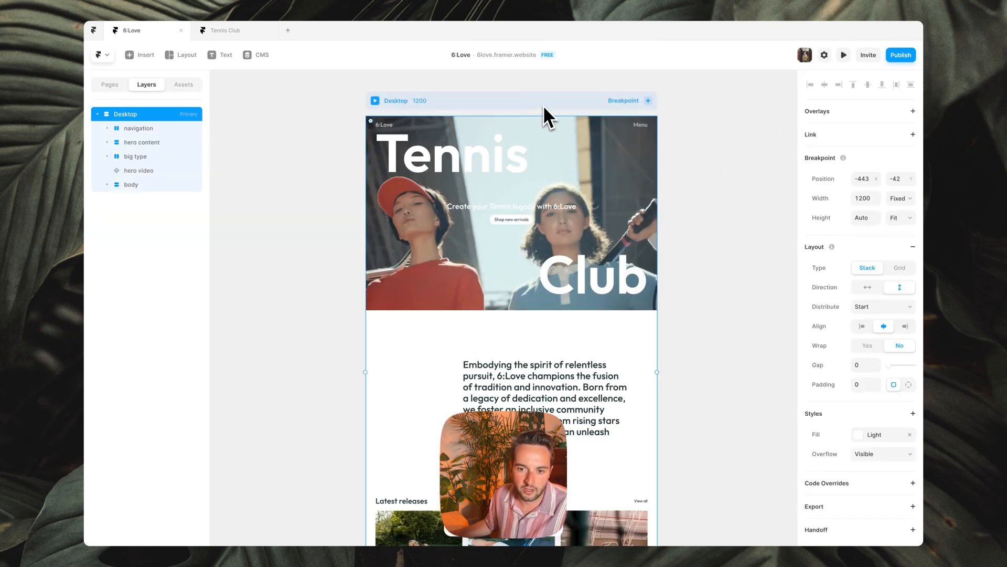
Add Tablet and Phone breakpoints beside Desktop
click(648, 100)
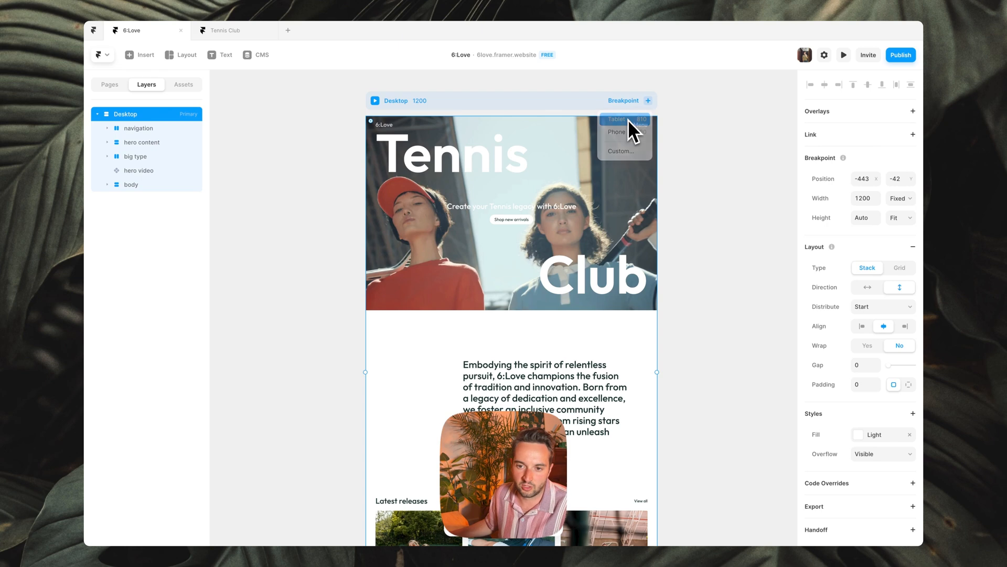
click(616, 119)
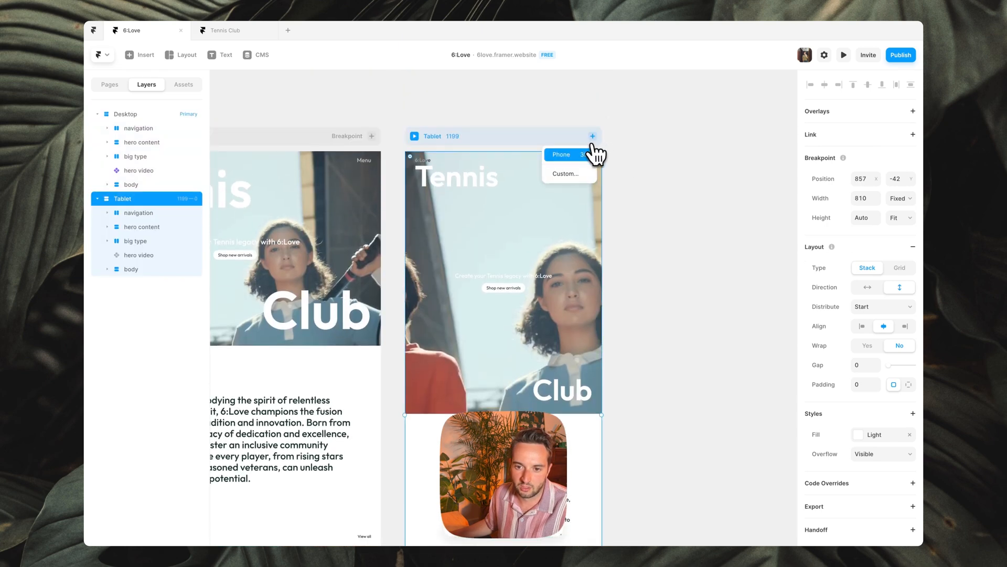
click(561, 154)
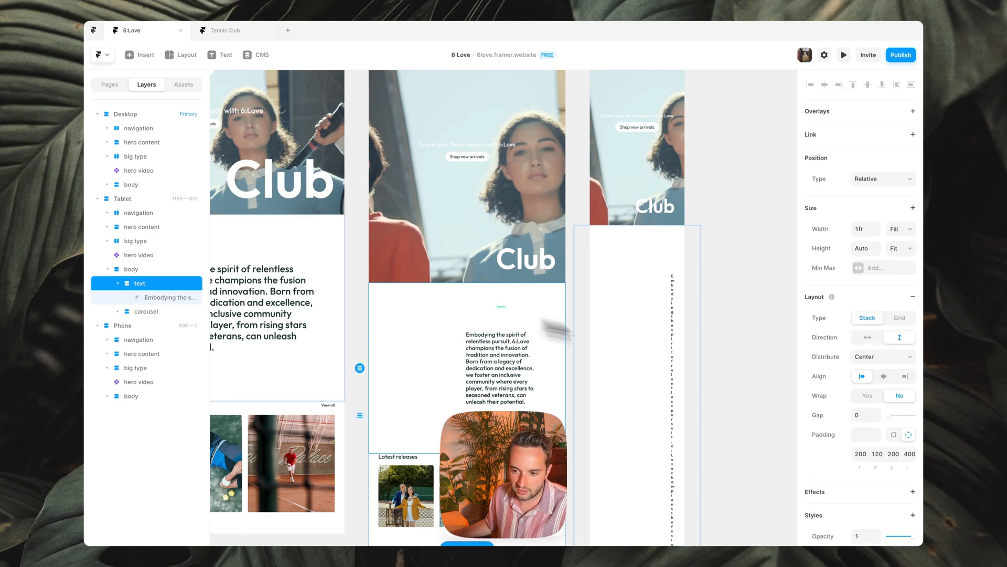
Remove the padding squeezing the body text on tablet and phone
click(866, 435)
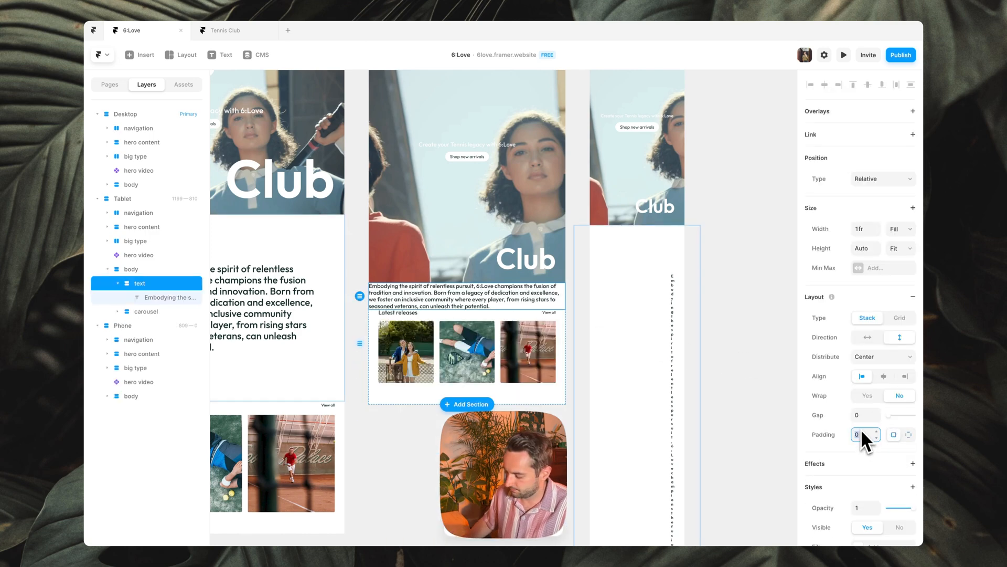
click(844, 55)
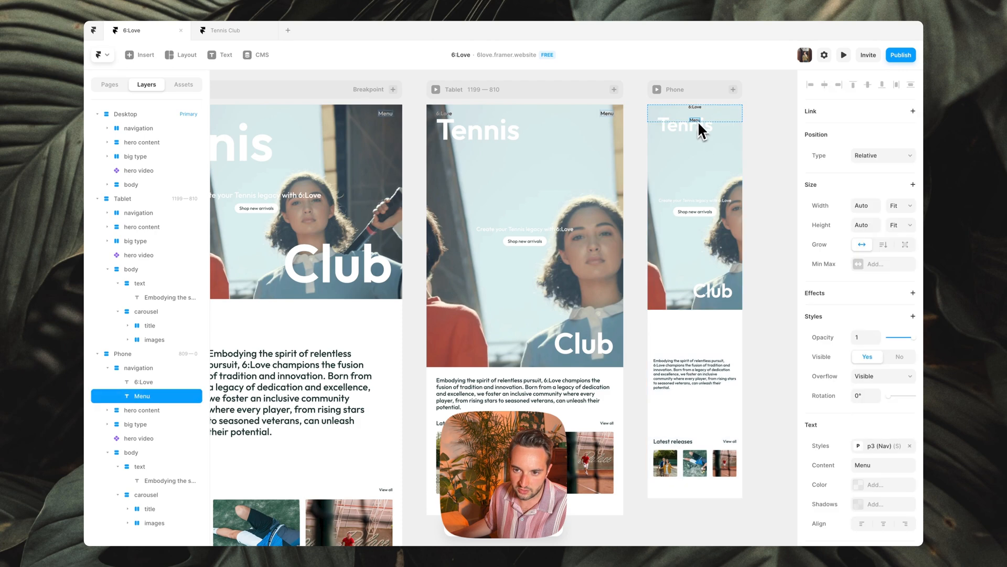
On Phone, switch the sticky Tennis stack to per-side padding and edit its bottom value
click(138, 367)
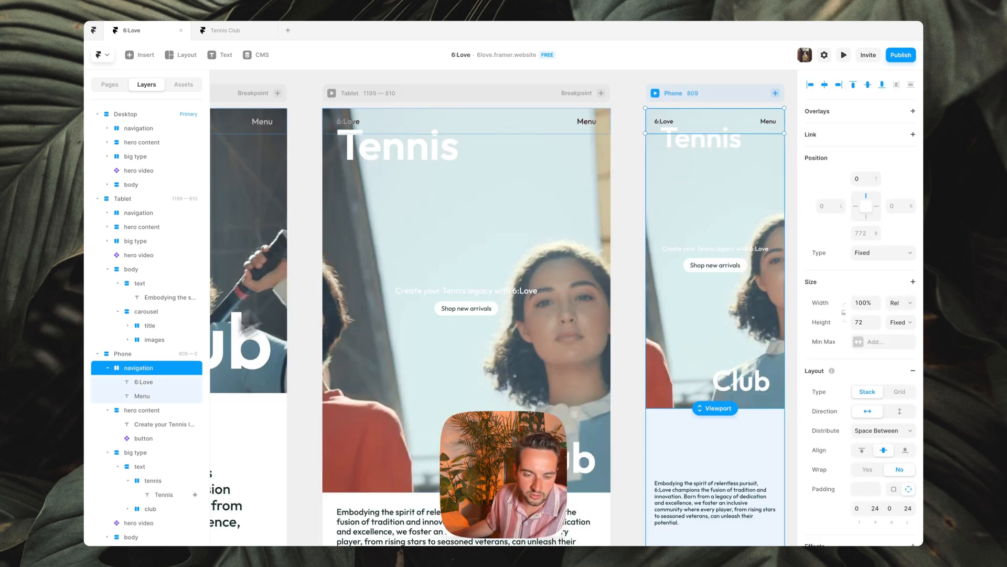
click(141, 410)
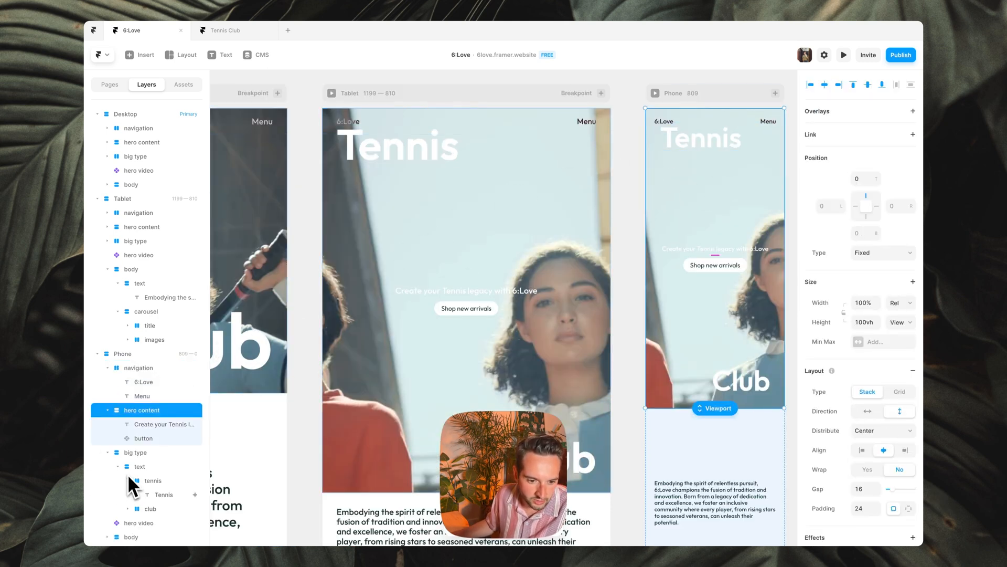
click(153, 481)
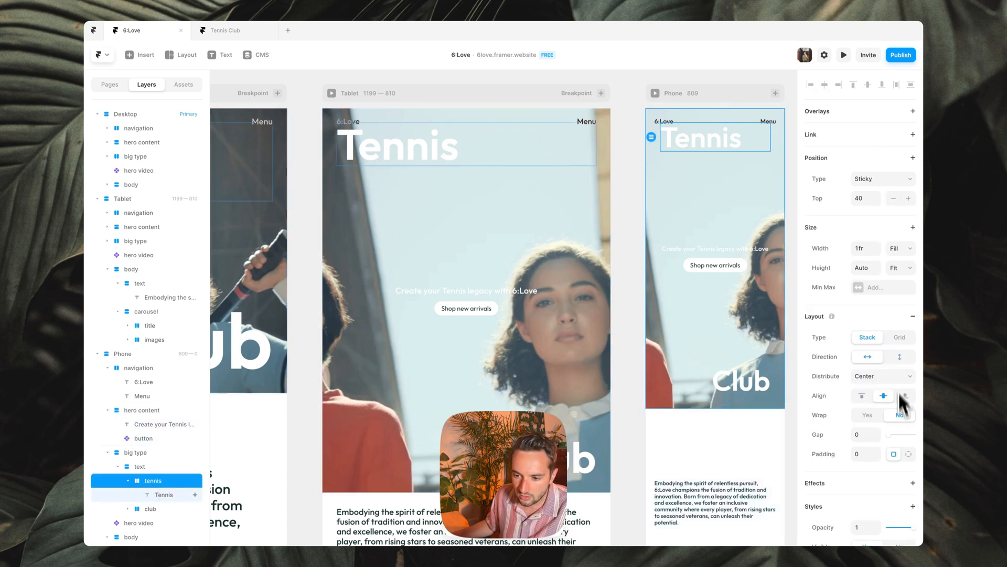
click(908, 453)
text(24)
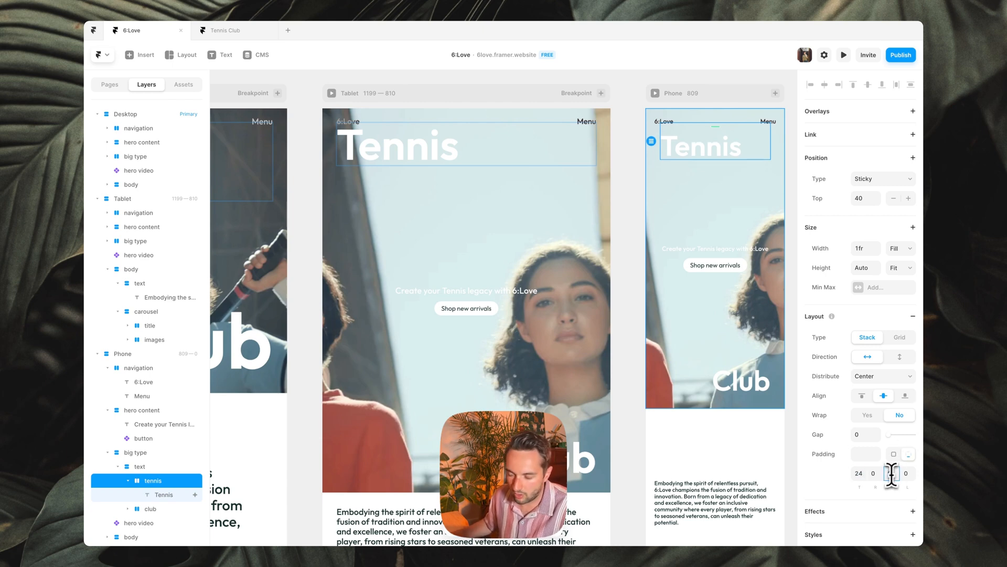
click(892, 473)
text(64)
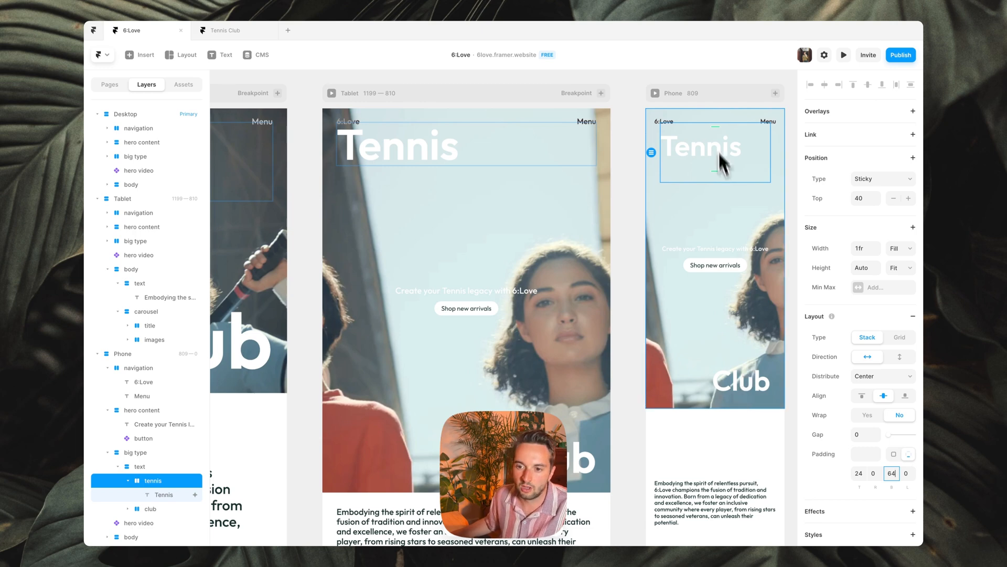
mouse_move(825, 179)
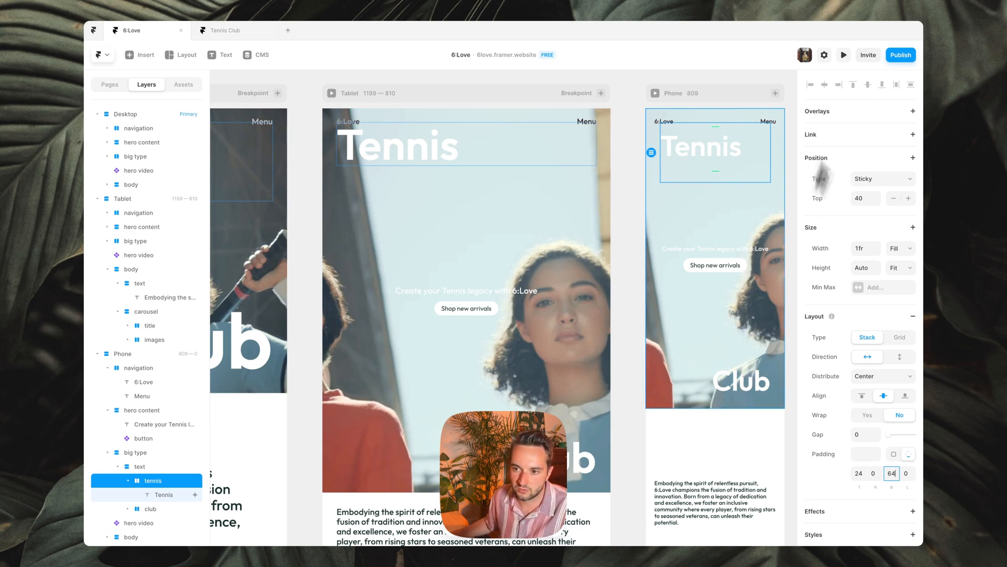
Give the phone text group 24 padding and reselect the Tennis stack for 80 bottom padding
click(135, 451)
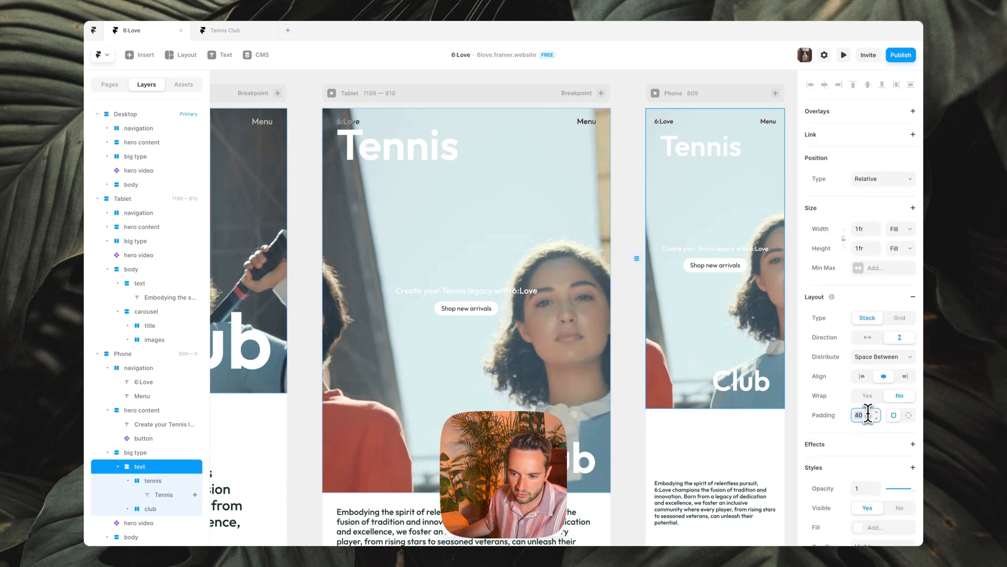
click(142, 410)
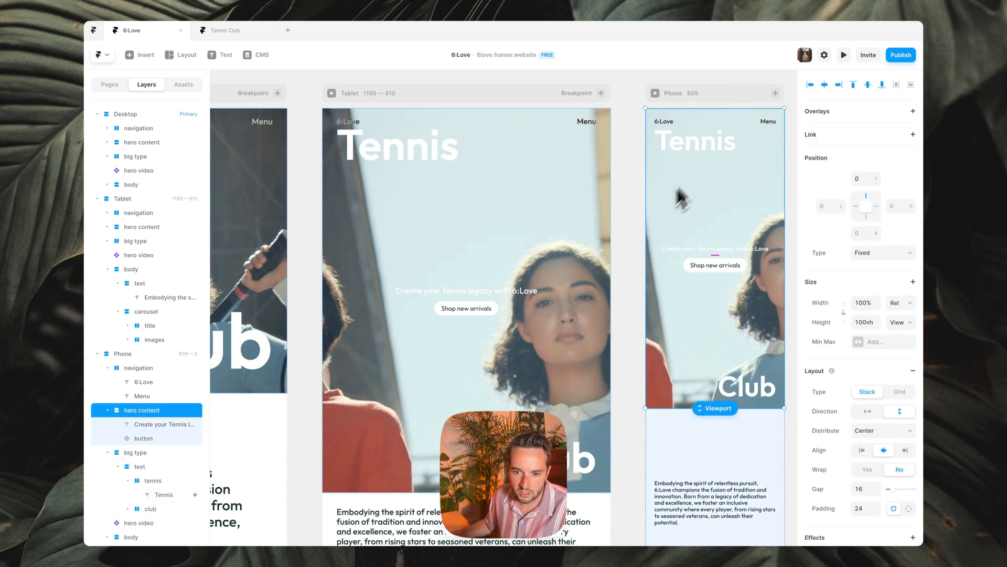
click(138, 465)
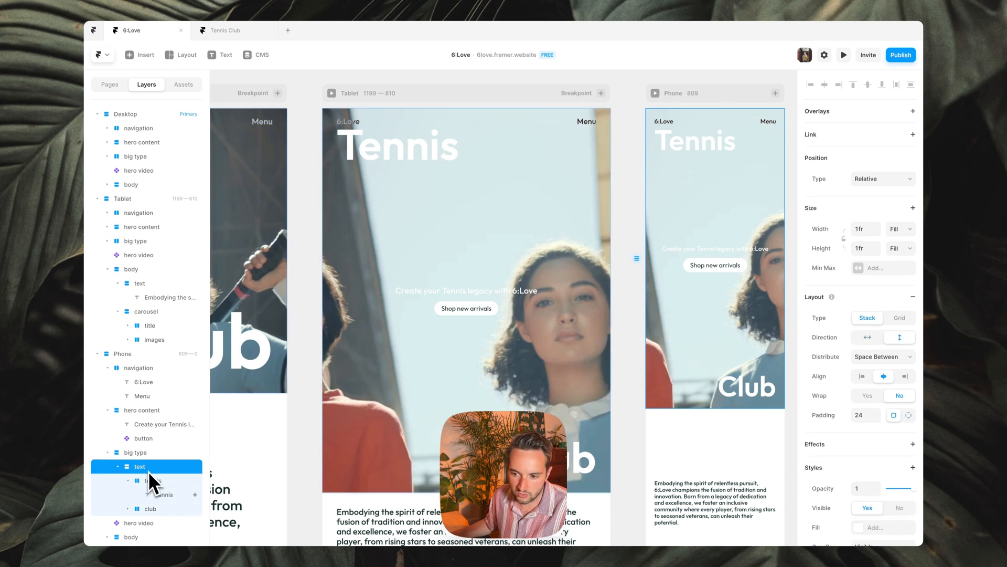
click(153, 479)
text(80)
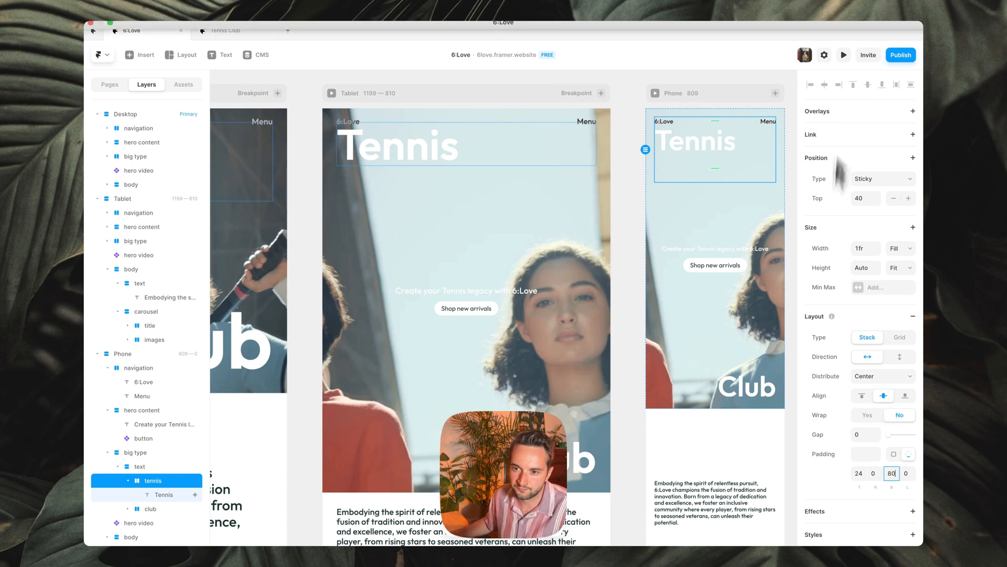
click(843, 55)
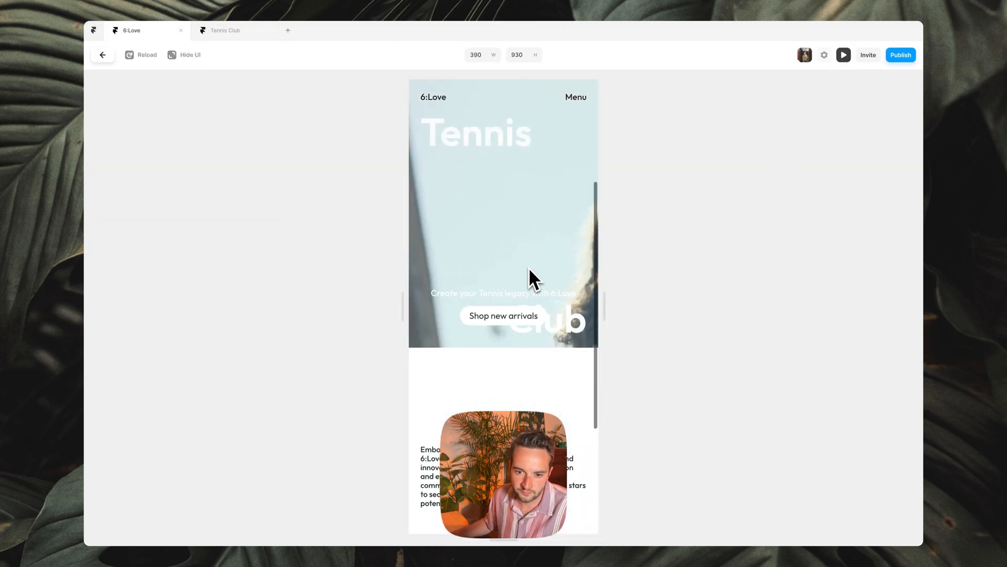
scroll(down, 3)
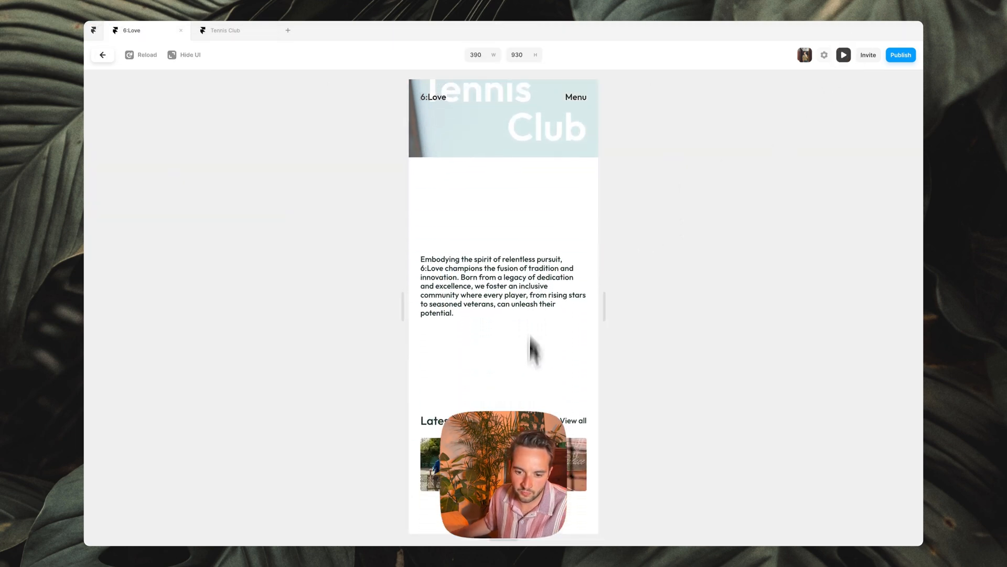
click(103, 55)
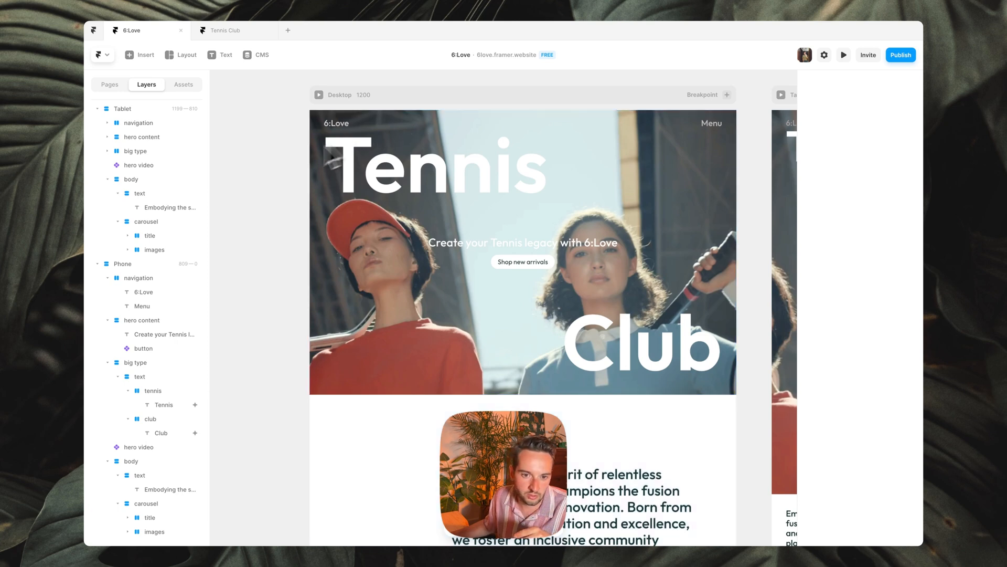
Change the desktop Tennis word's accessibility tag from h1 to p
click(162, 432)
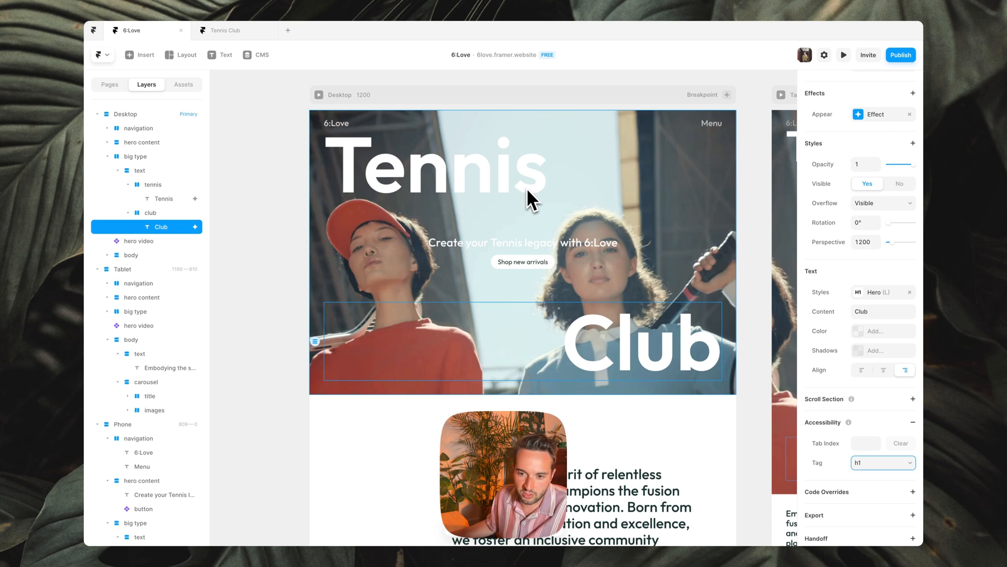
mouse_move(532, 198)
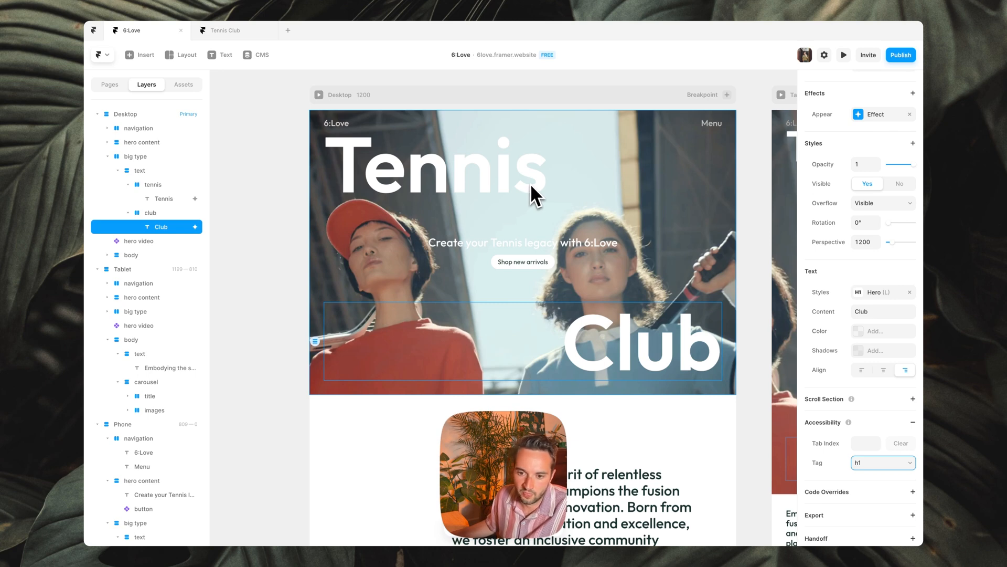
mouse_move(765, 411)
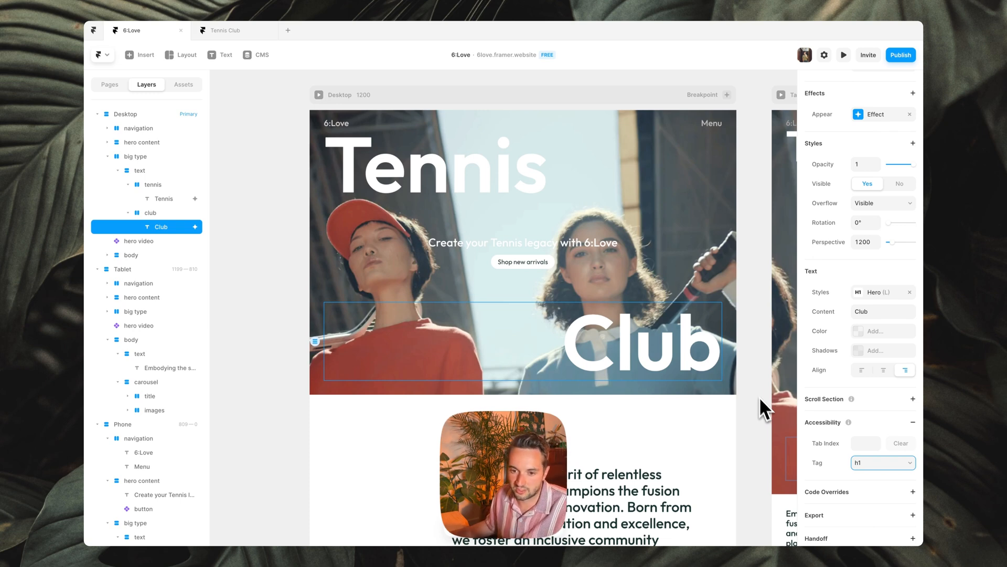
mouse_move(738, 363)
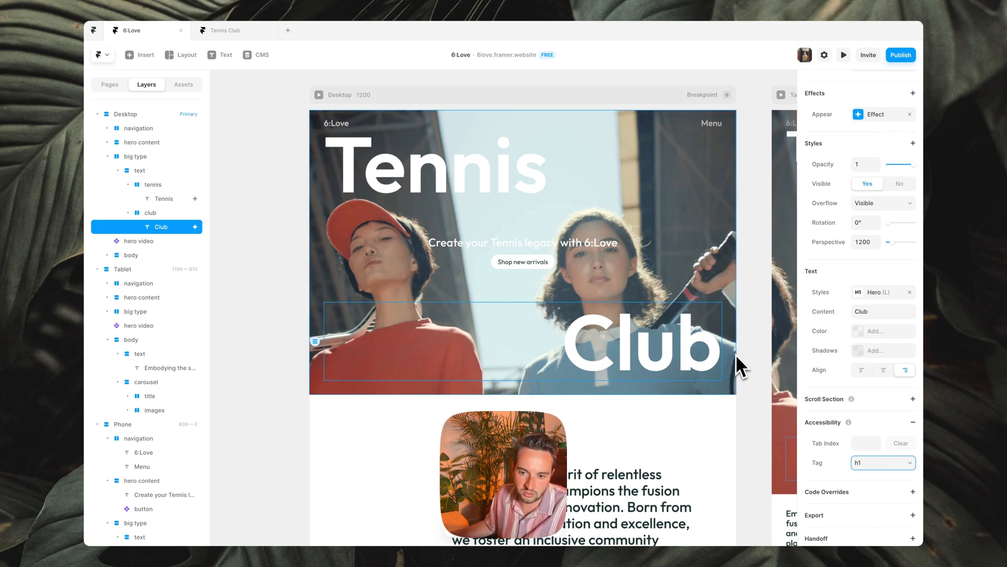
mouse_move(456, 254)
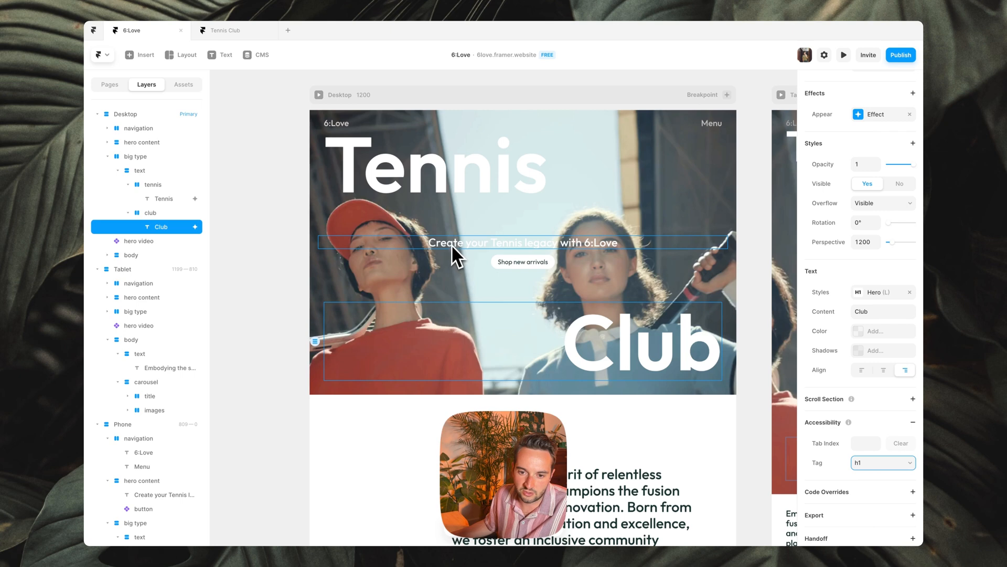
mouse_move(591, 257)
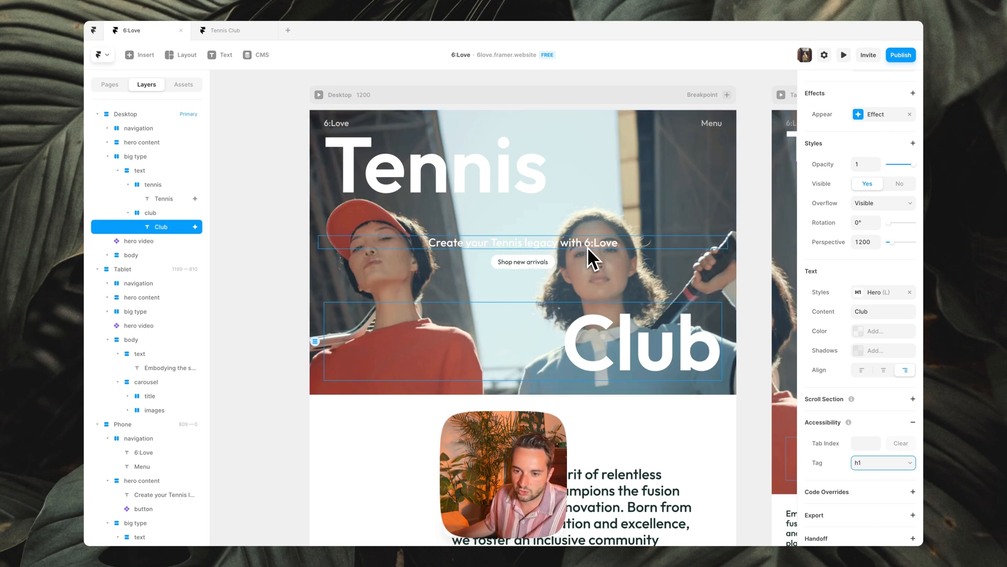
mouse_move(669, 389)
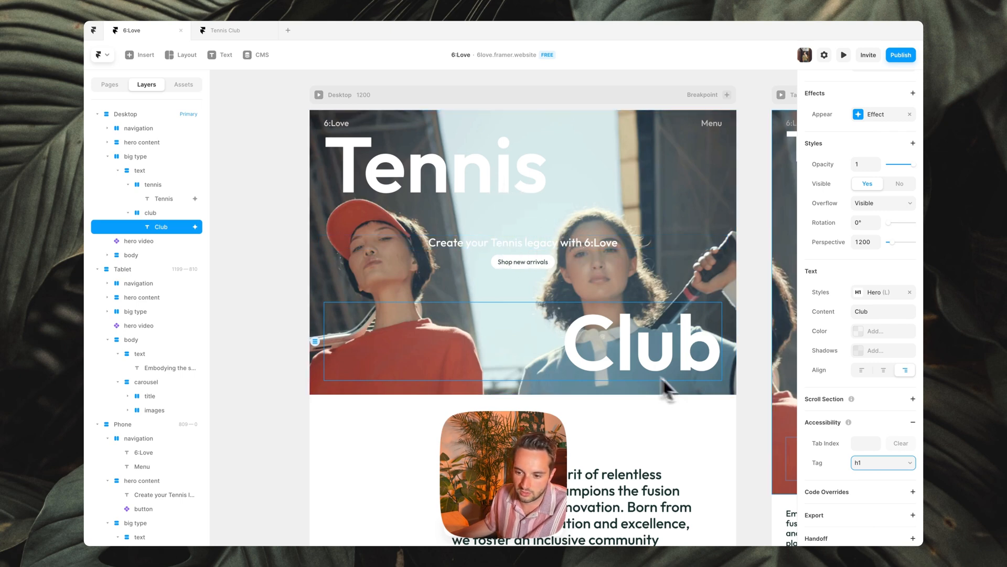
click(882, 463)
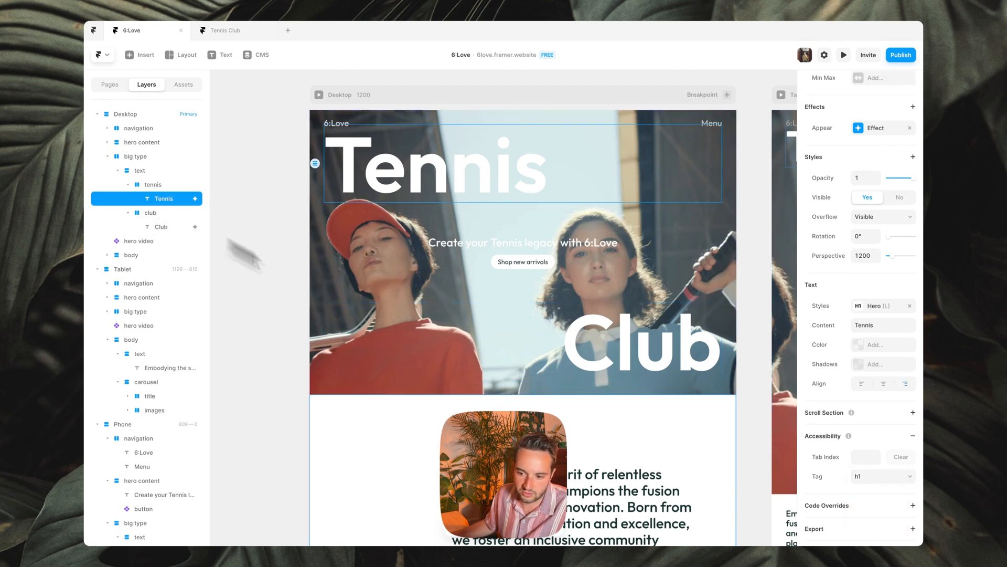
click(883, 476)
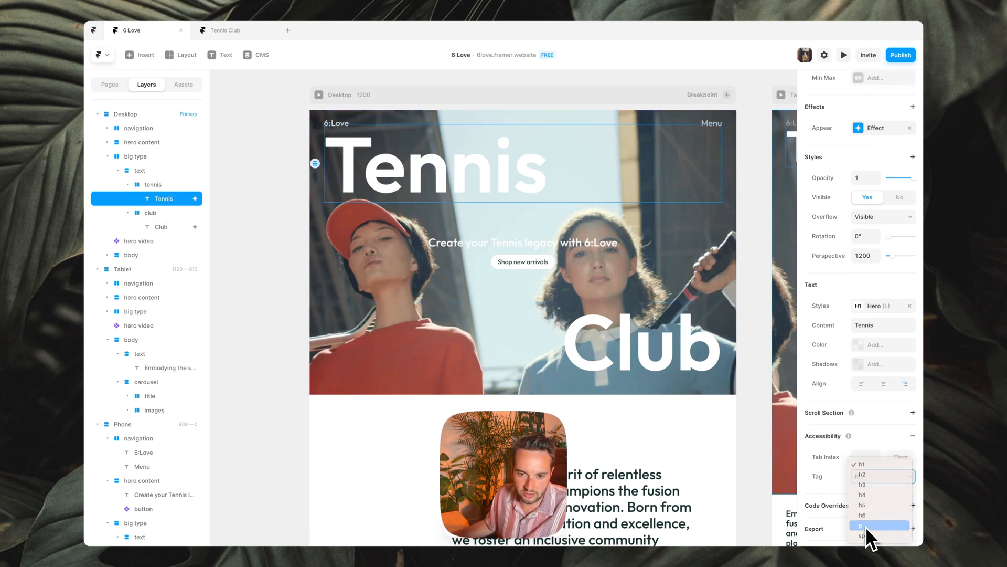
click(522, 262)
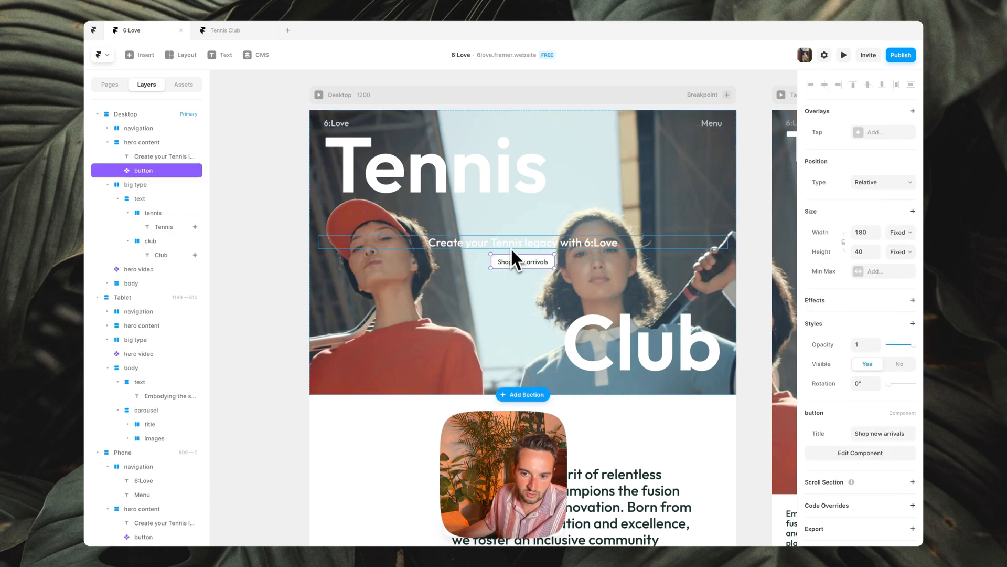
Tag the 'Create your Tennis legacy with 6:Love' line as h1 and deselect
click(164, 157)
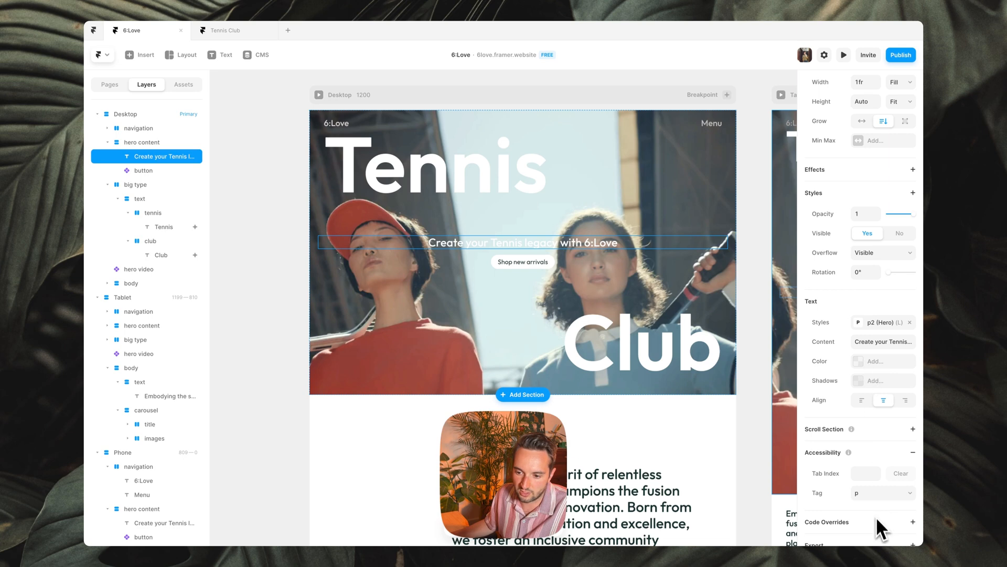
click(882, 493)
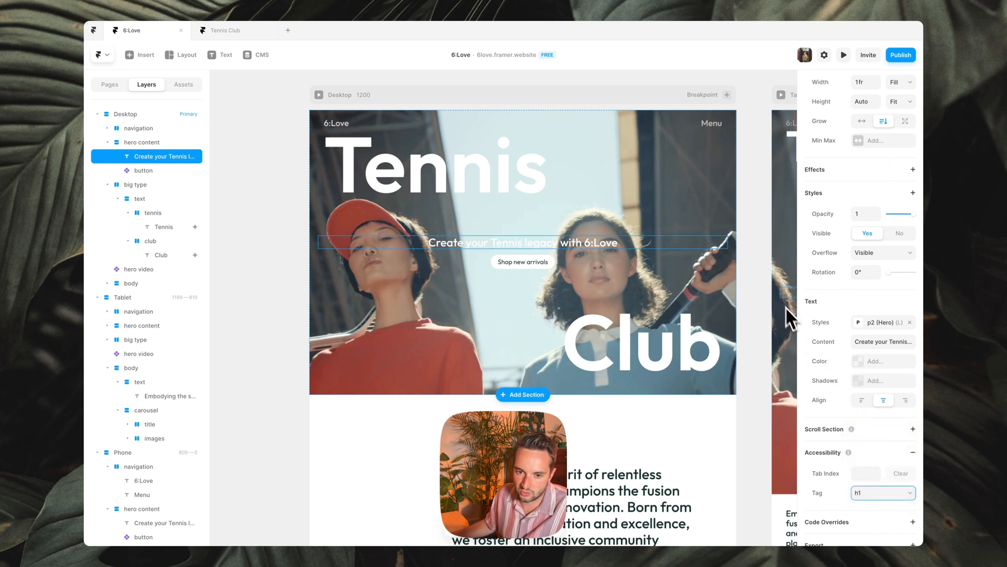
click(281, 277)
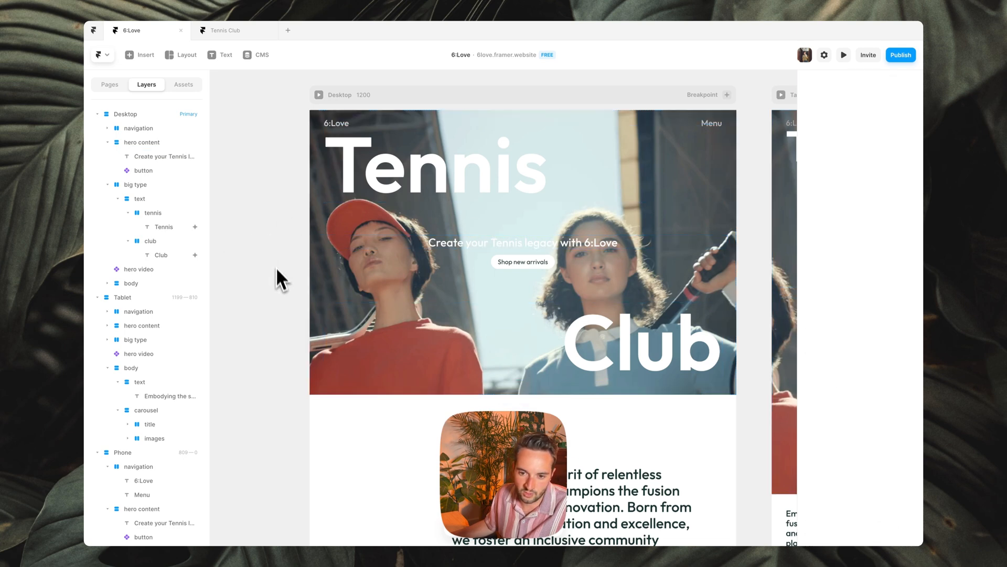
scroll(down, 3)
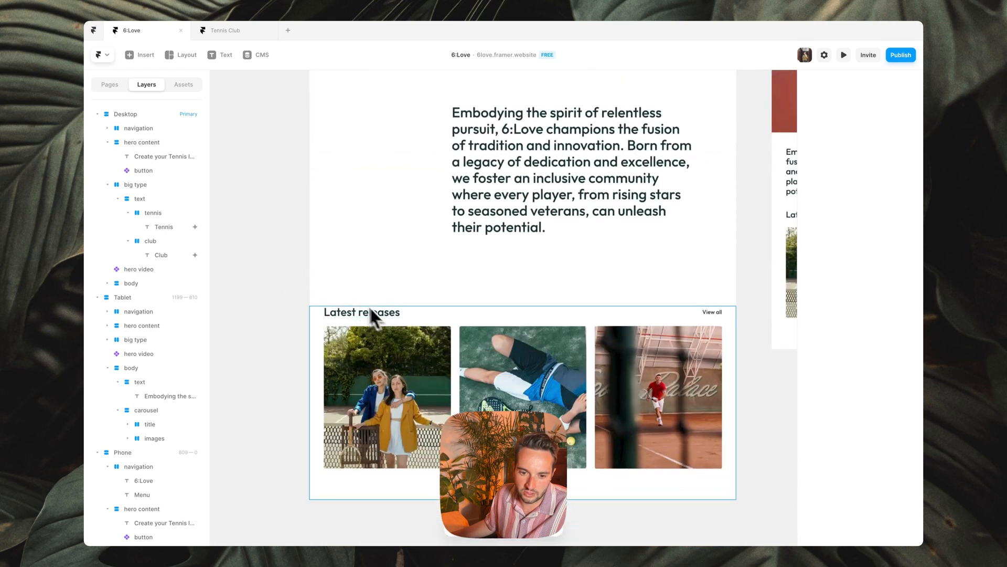
Collapse the Desktop layer tree and select the whole Desktop breakpoint
click(361, 312)
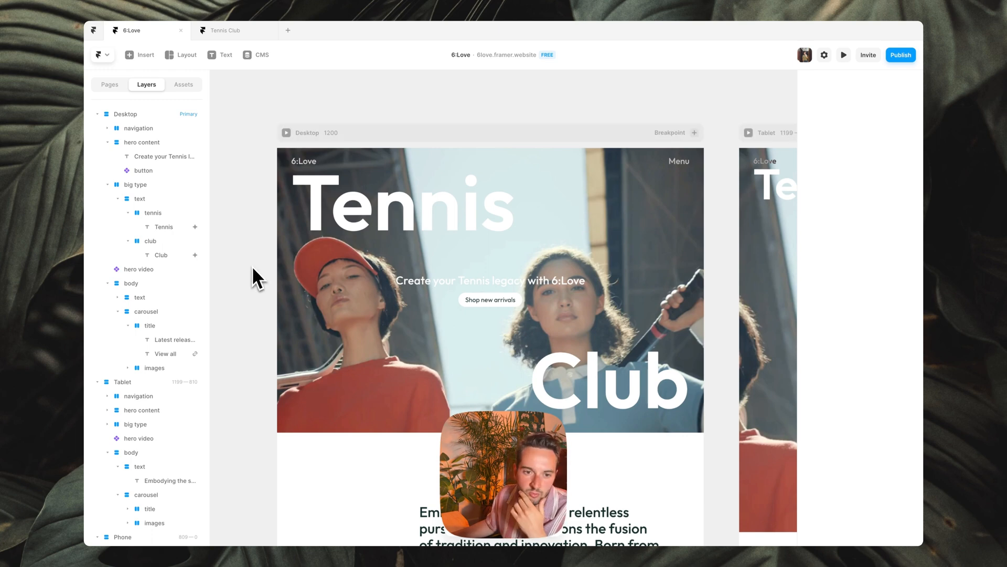
click(97, 113)
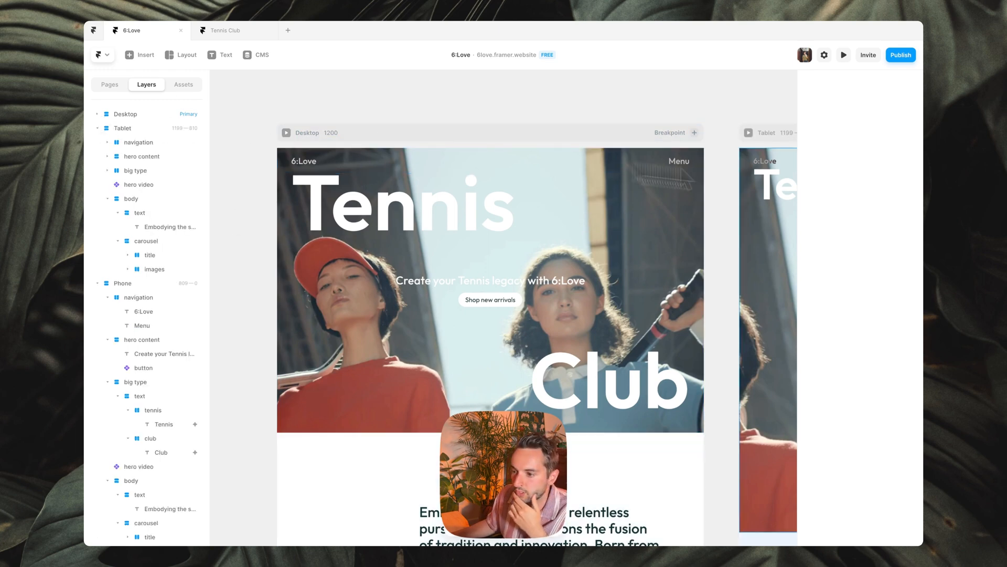
click(127, 114)
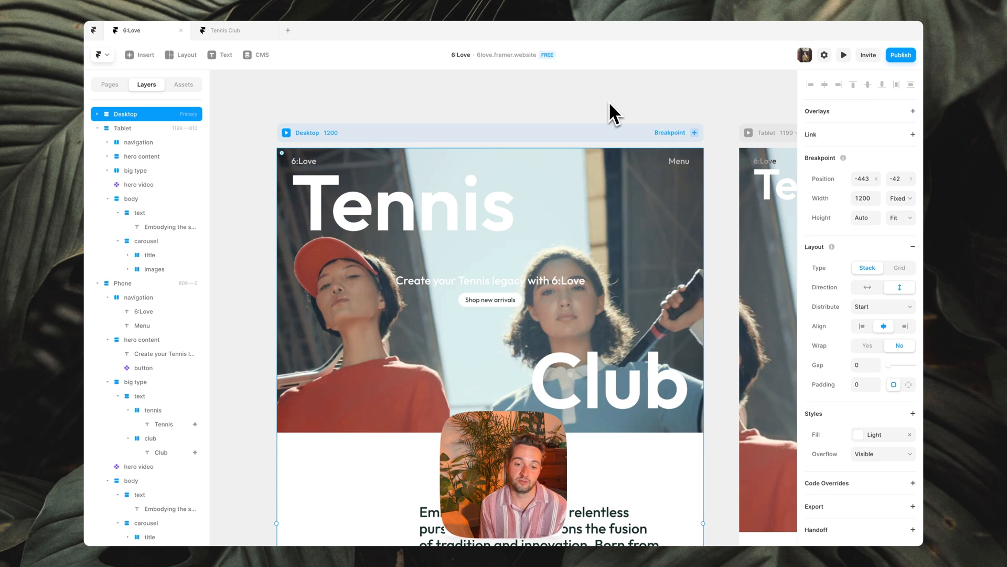